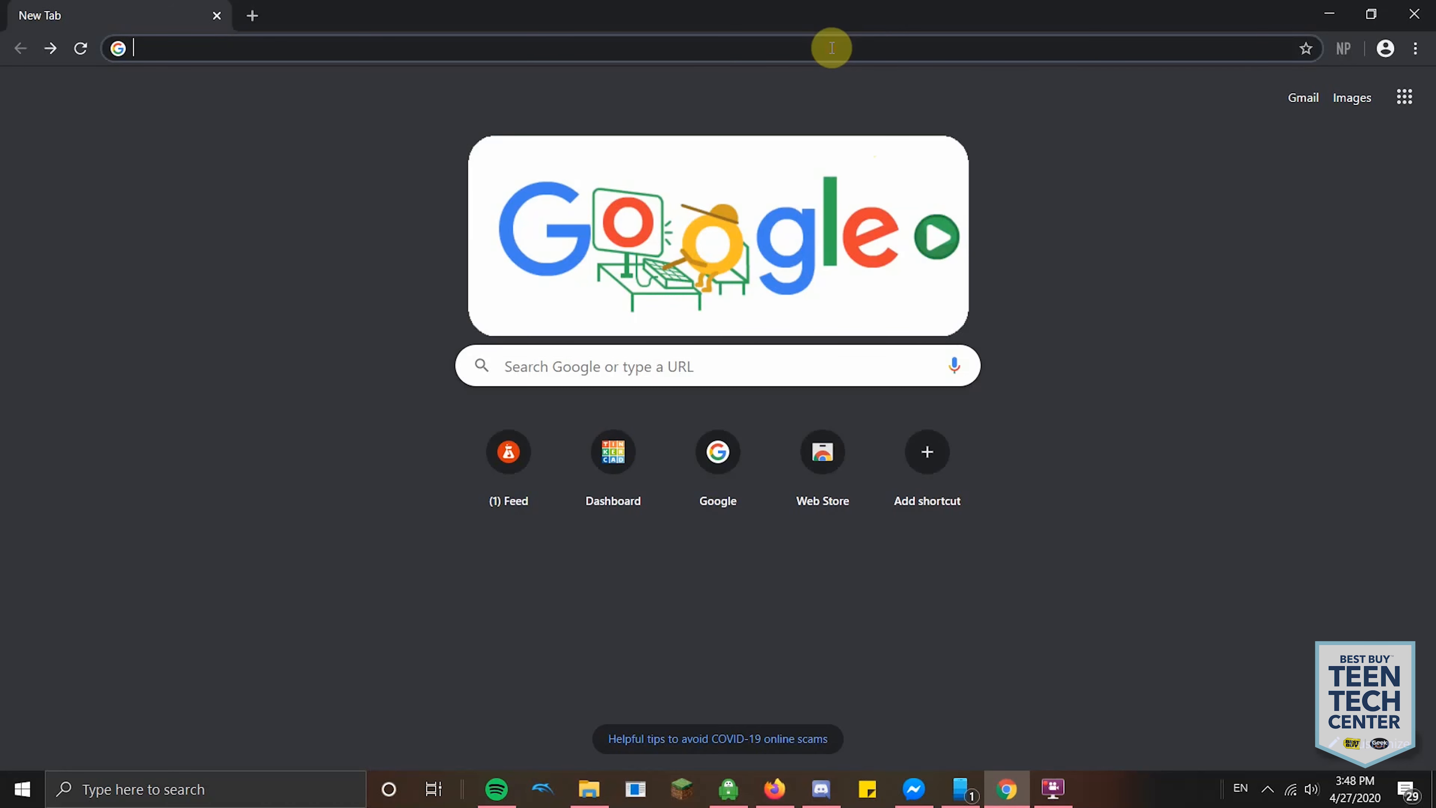
mouse_move(748, 66)
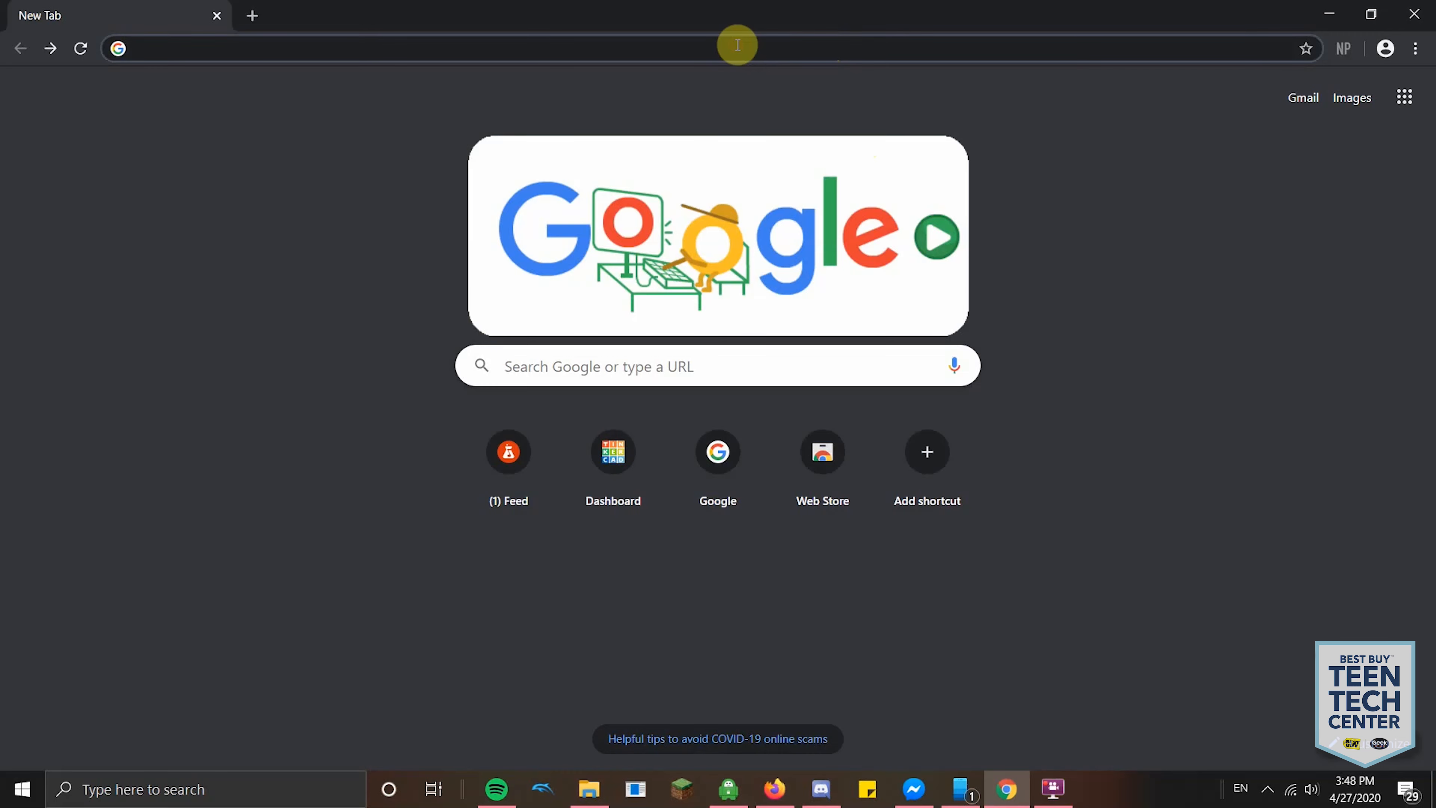
Step: Navigate Chrome to photopea.com by entering Photopea in the address bar
text(Photopea.com)
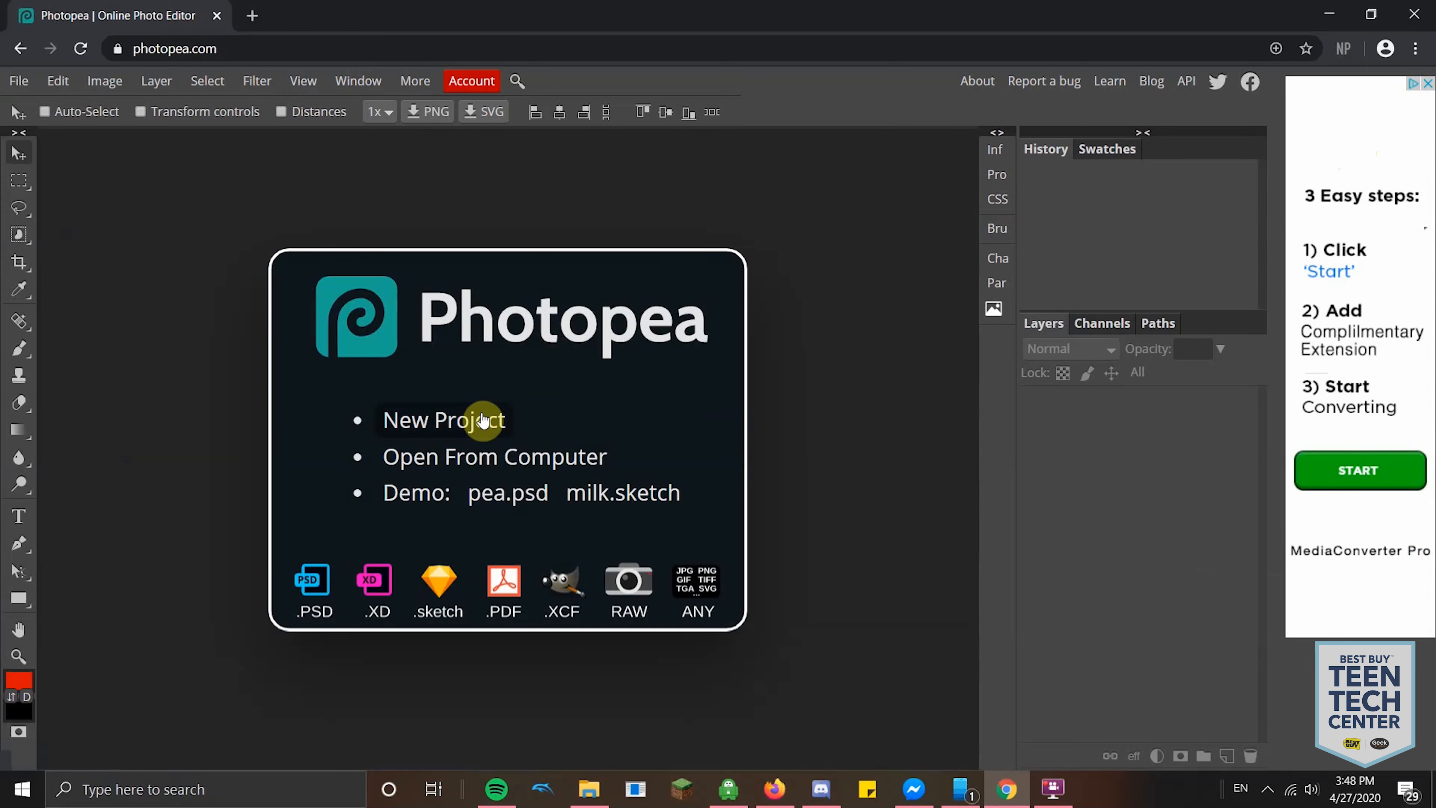
Step: Create a New Project with a 1920 by 1080 pixel white canvas
click(473, 421)
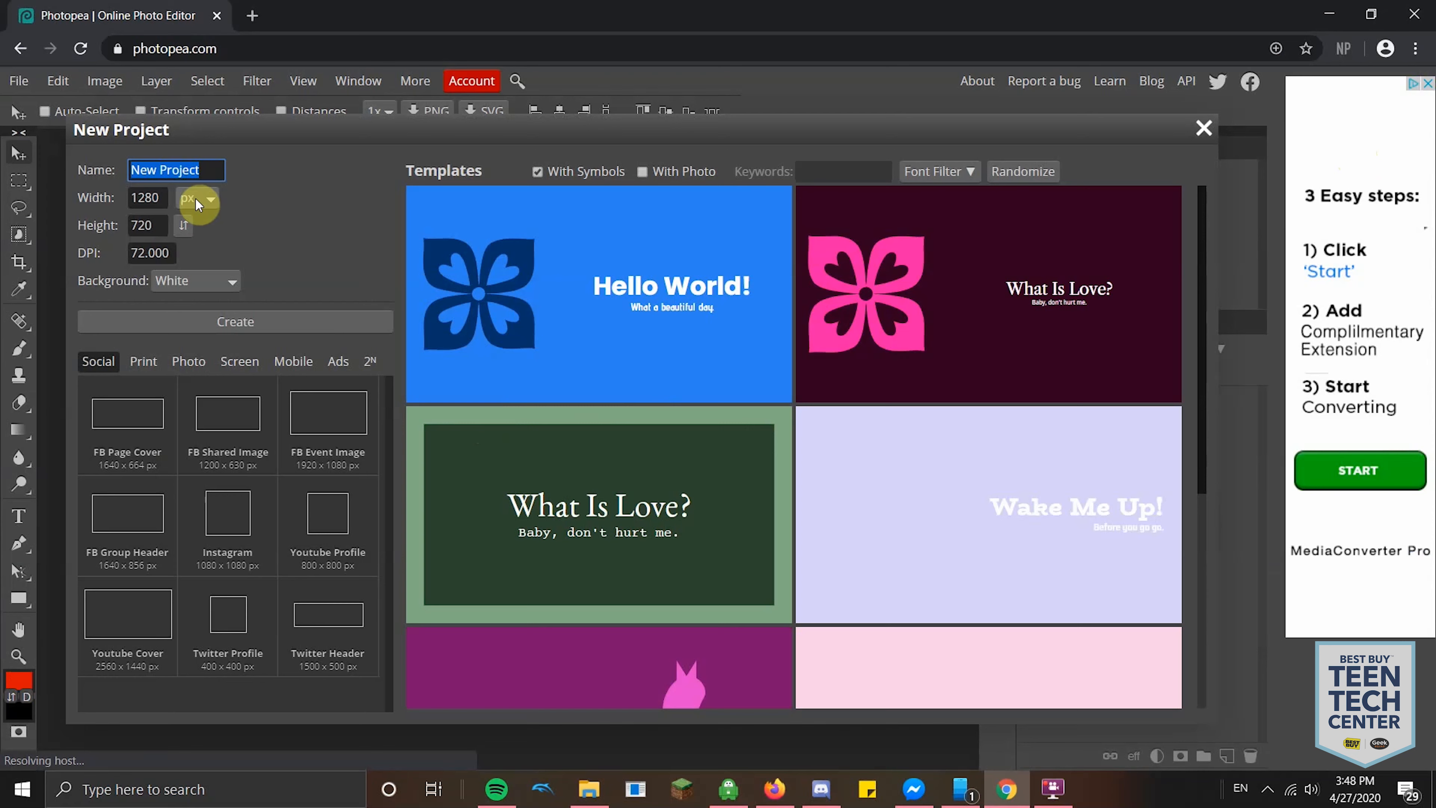
click(147, 198)
text(1920)
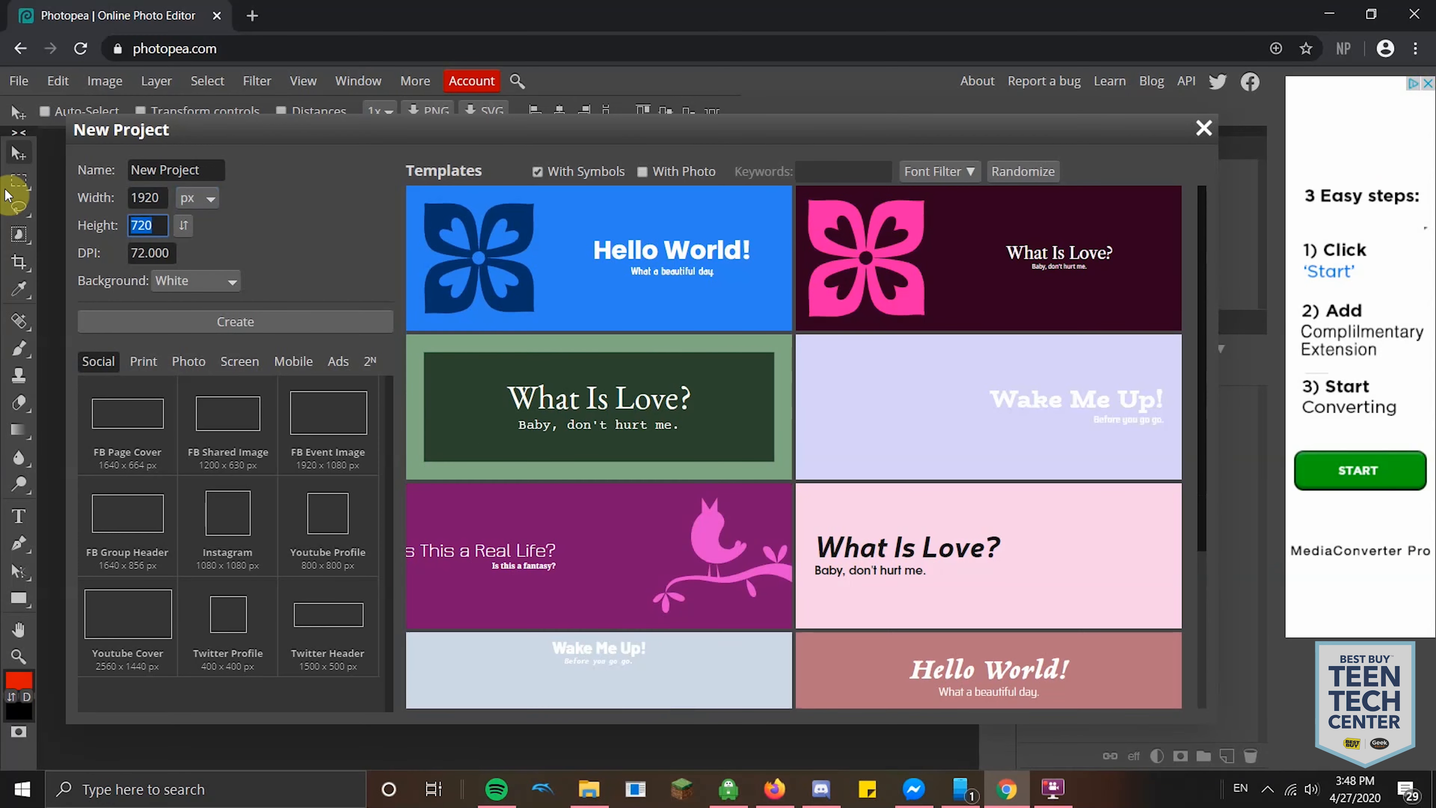
text(1080)
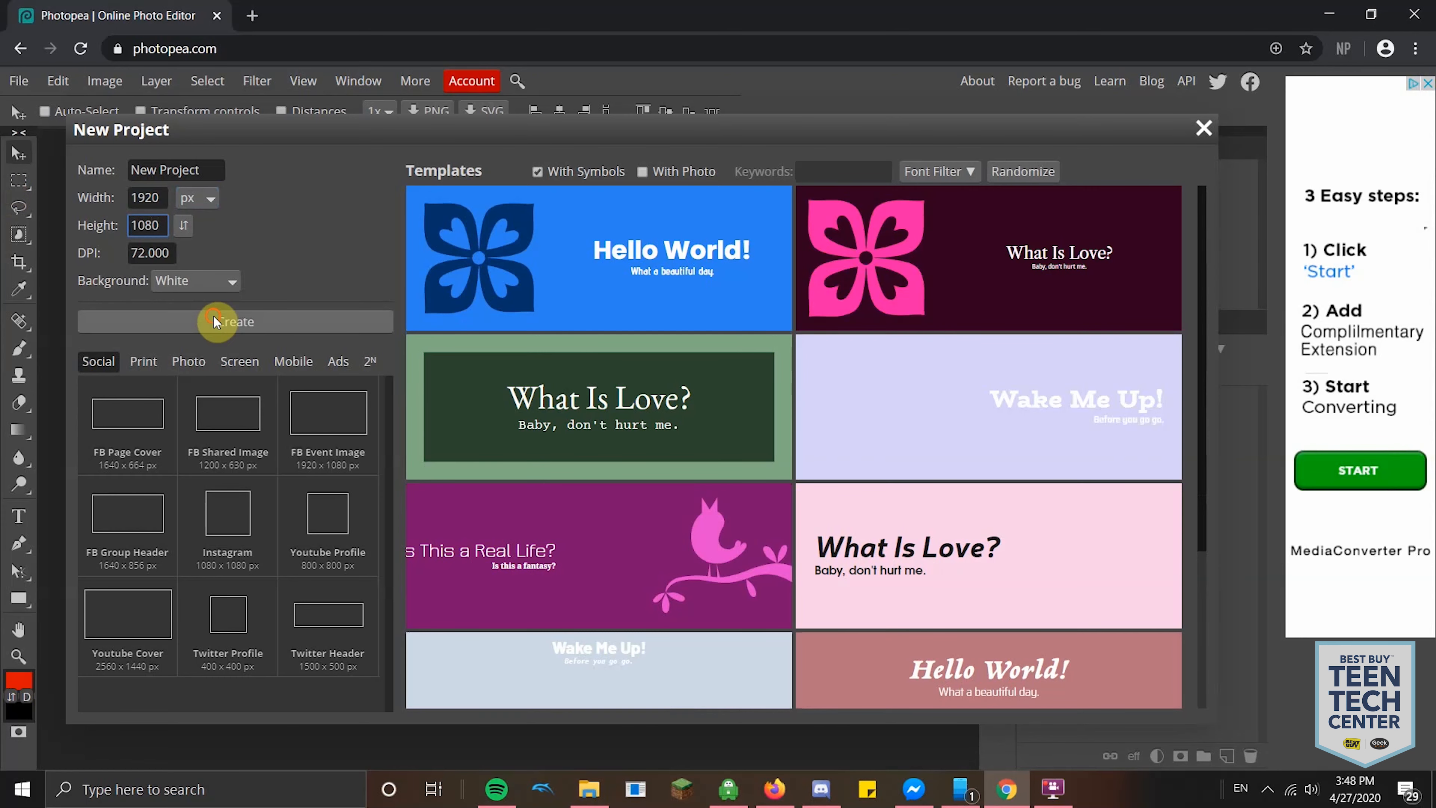
click(214, 322)
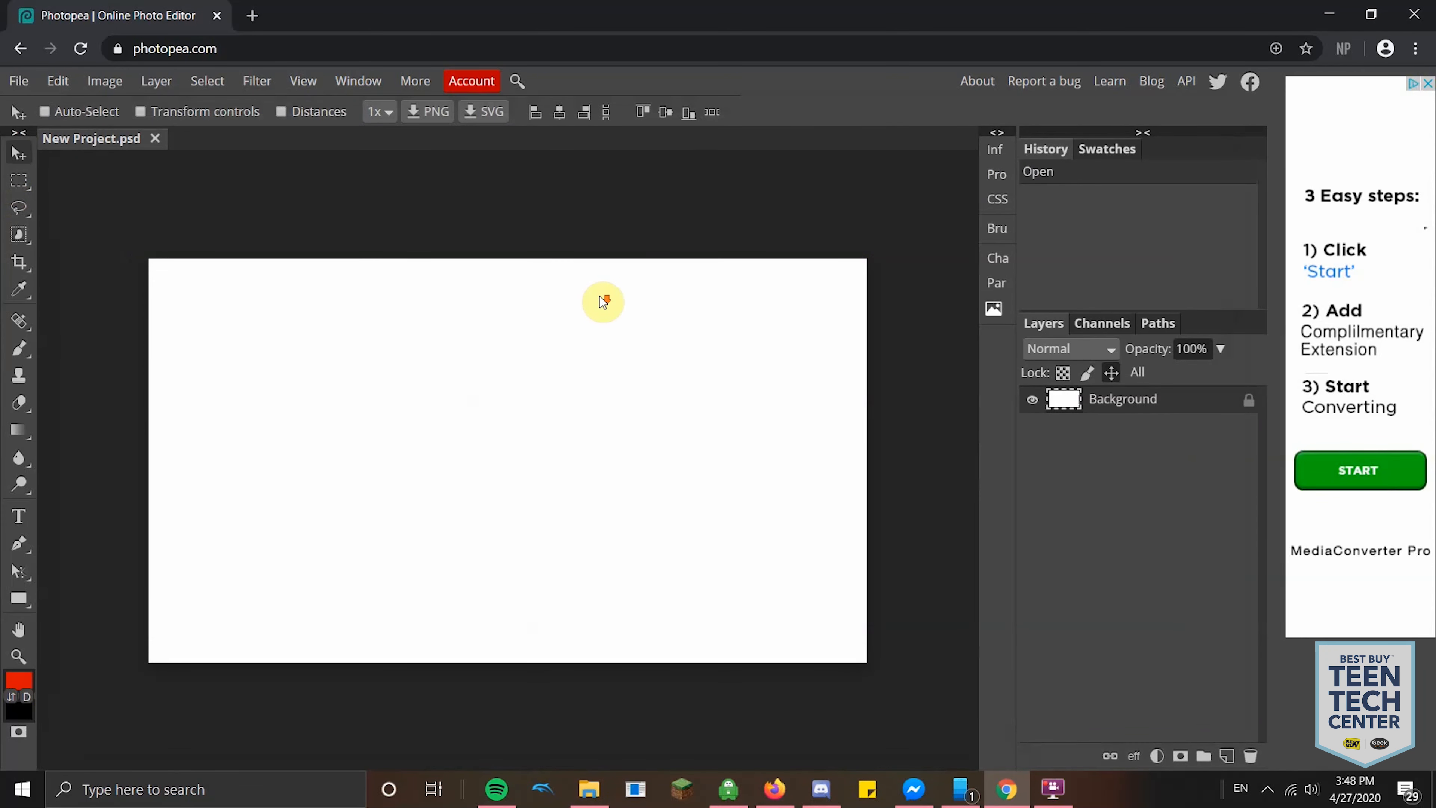
mouse_move(172, 208)
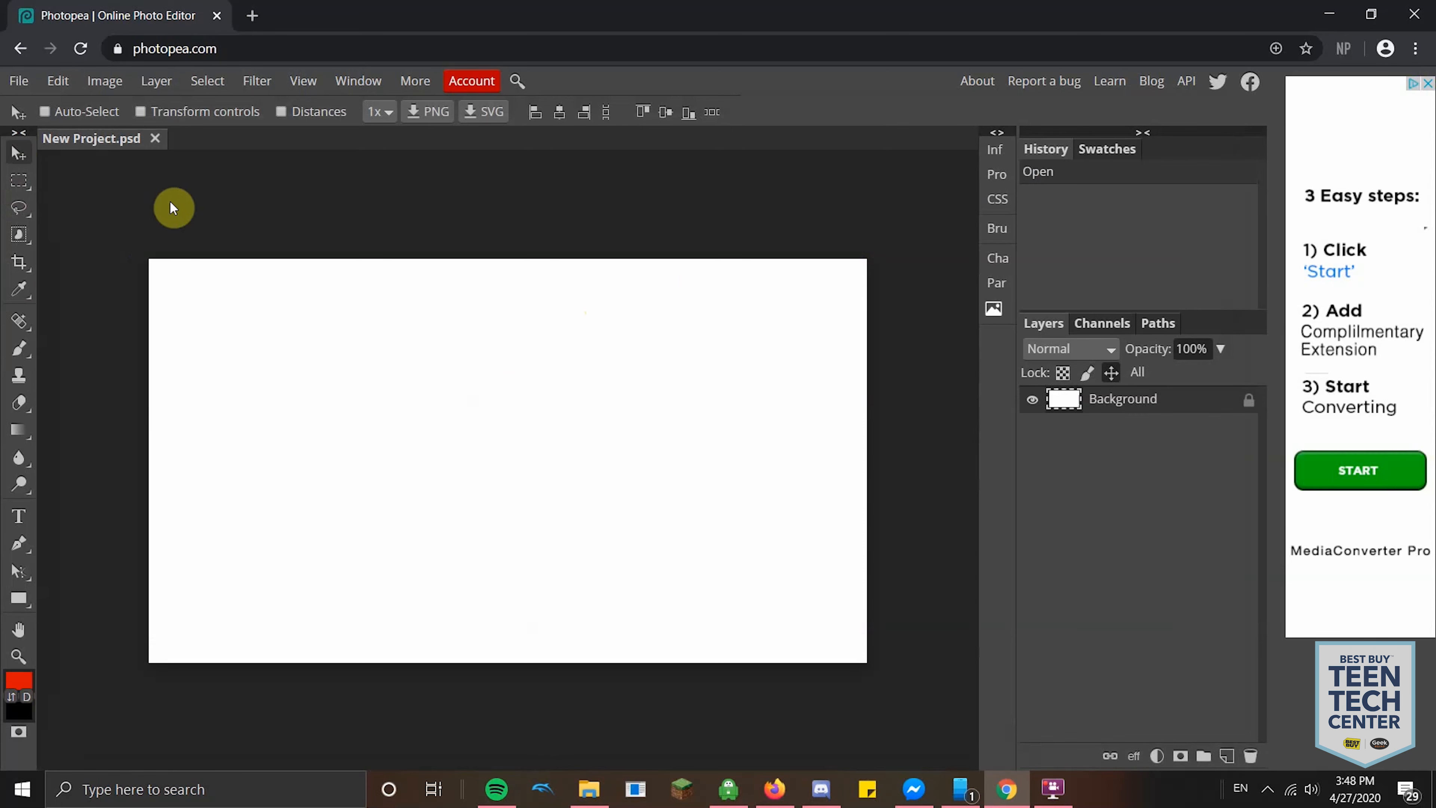
mouse_move(268, 214)
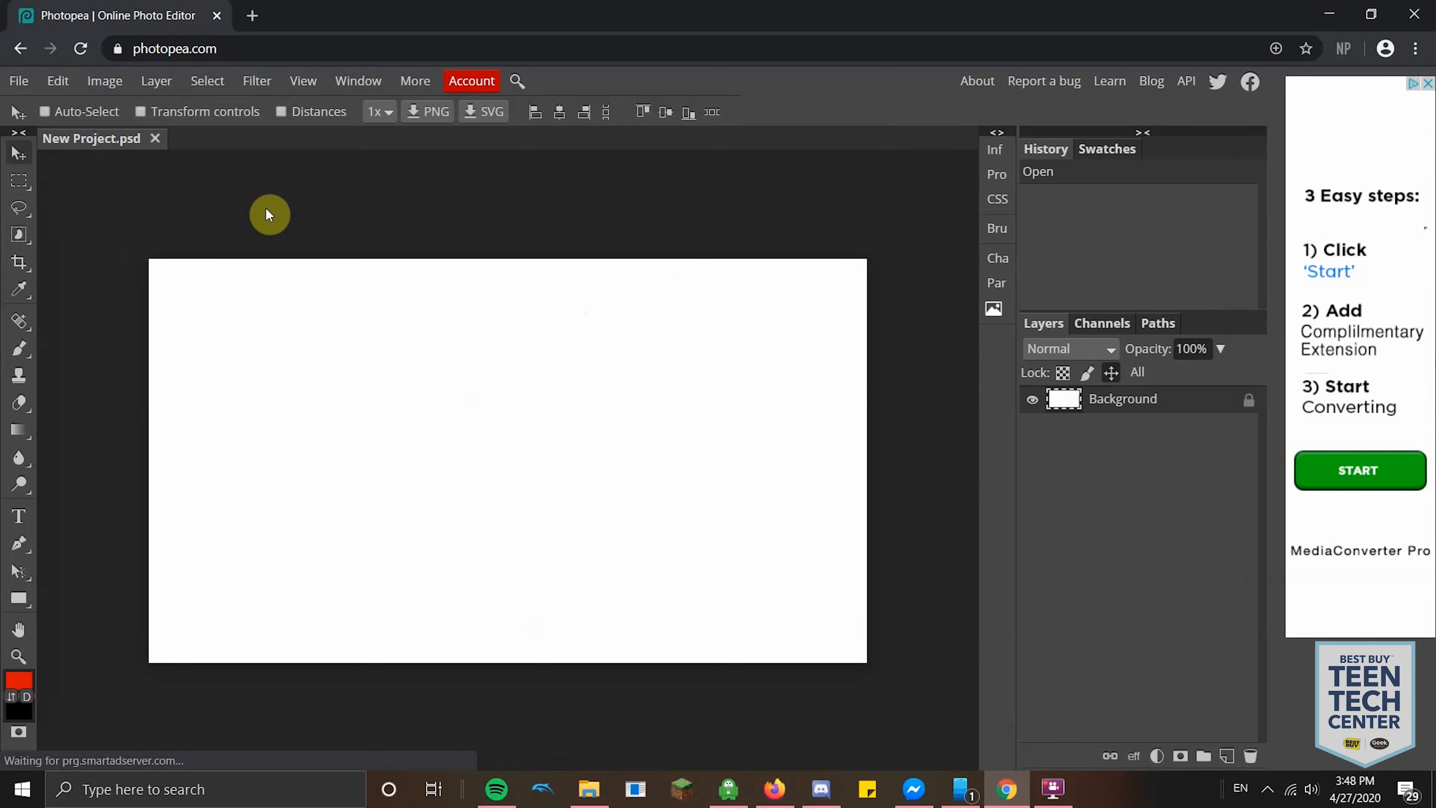
mouse_move(230, 393)
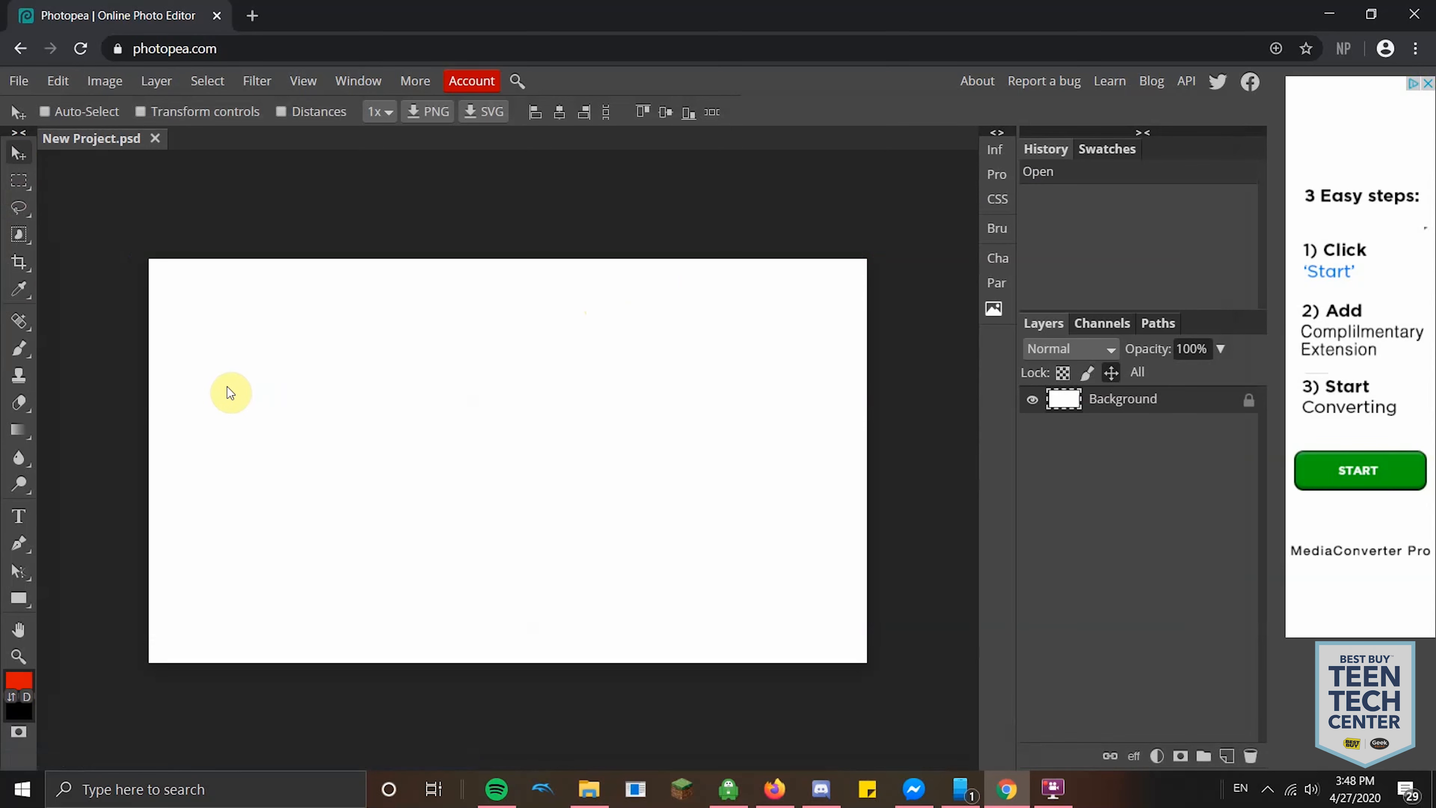
mouse_move(28, 425)
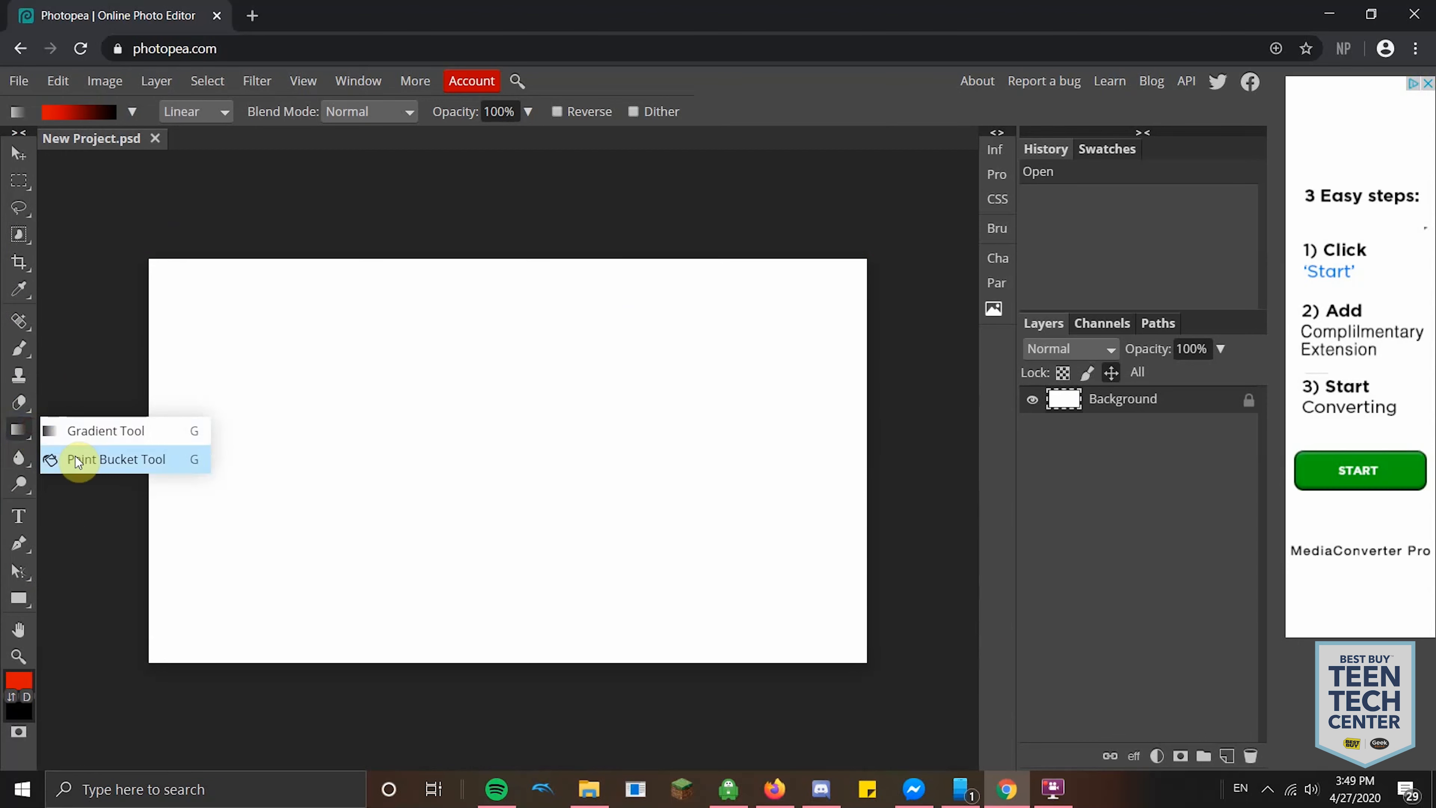
Step: Fill the white canvas with solid yellow using the Paint Bucket
click(94, 459)
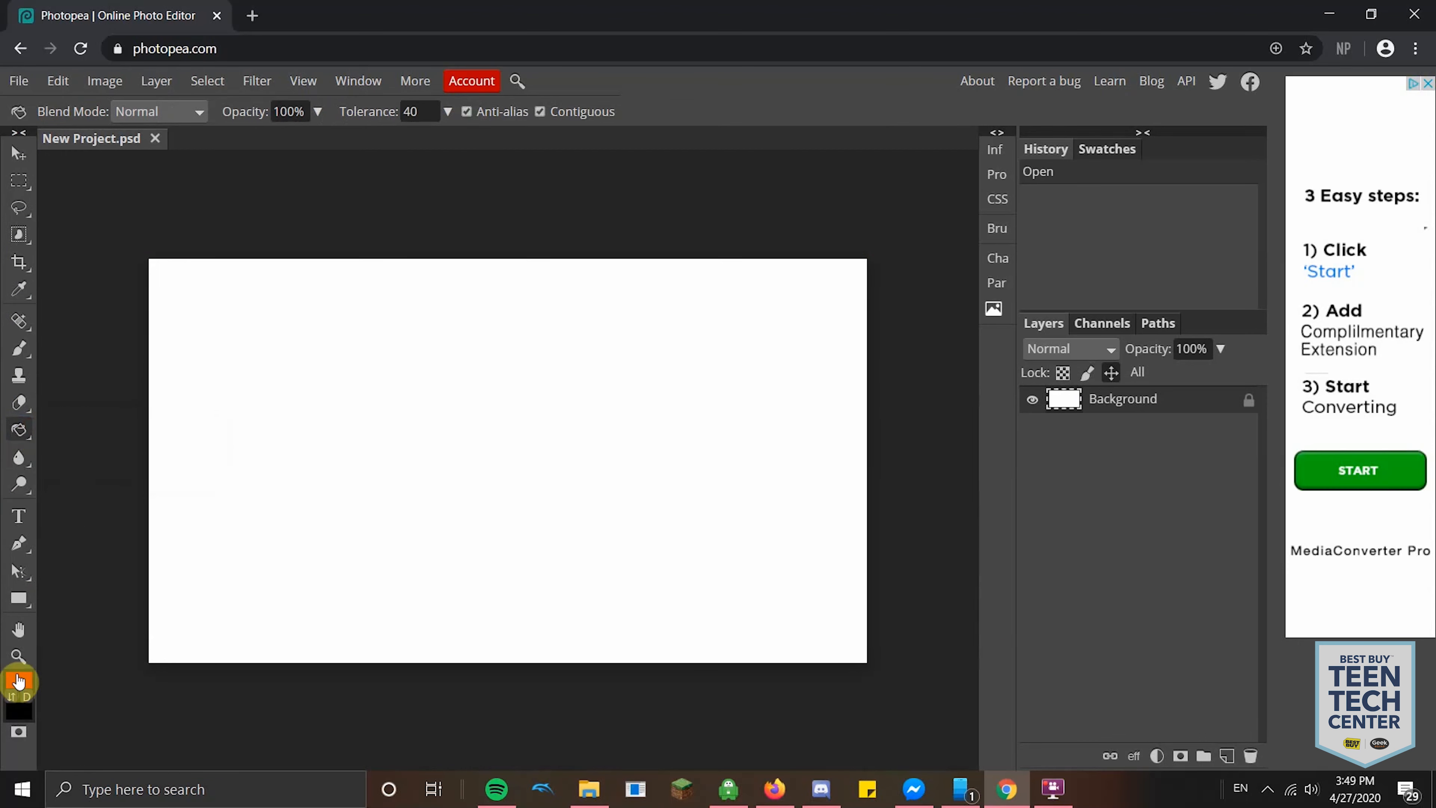
click(16, 681)
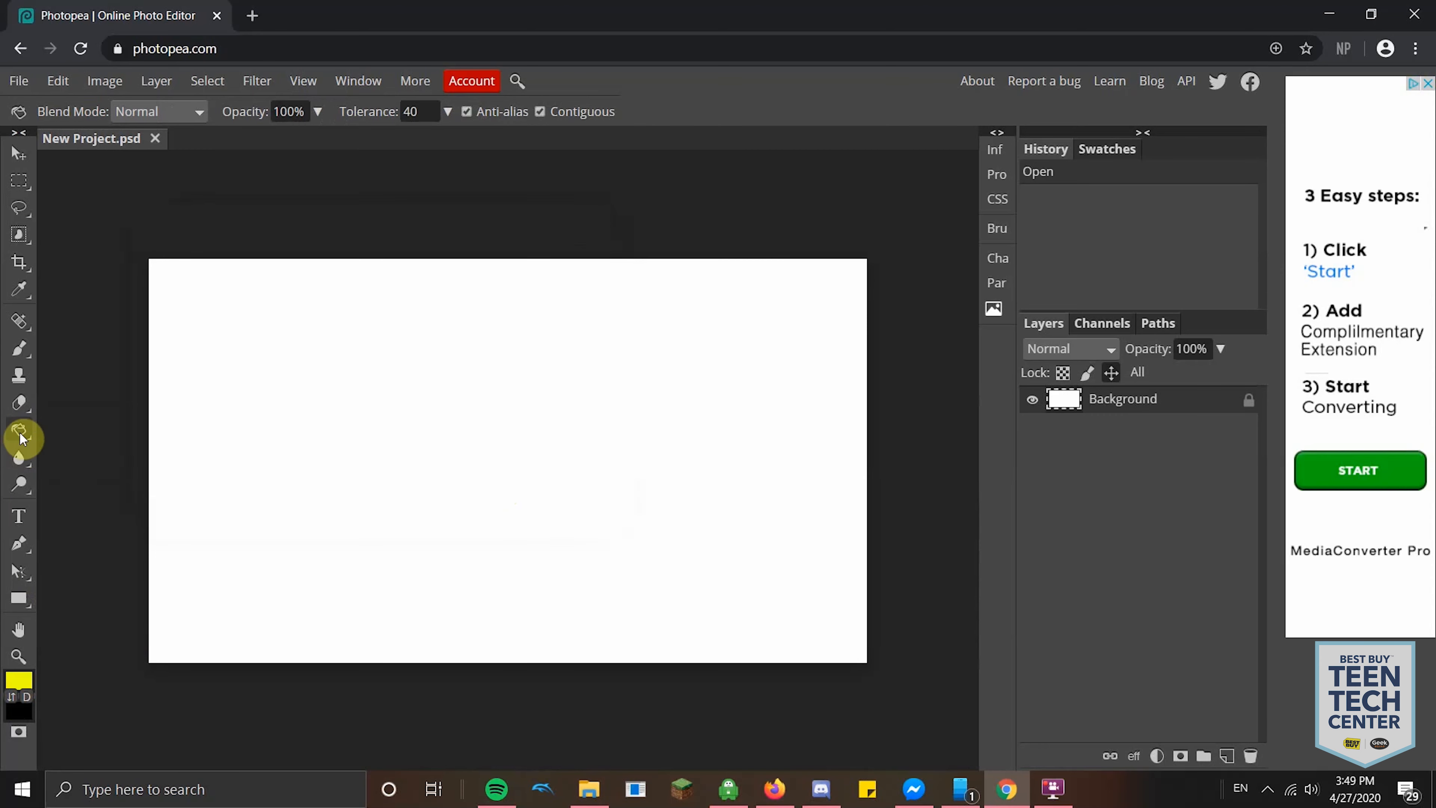
click(445, 268)
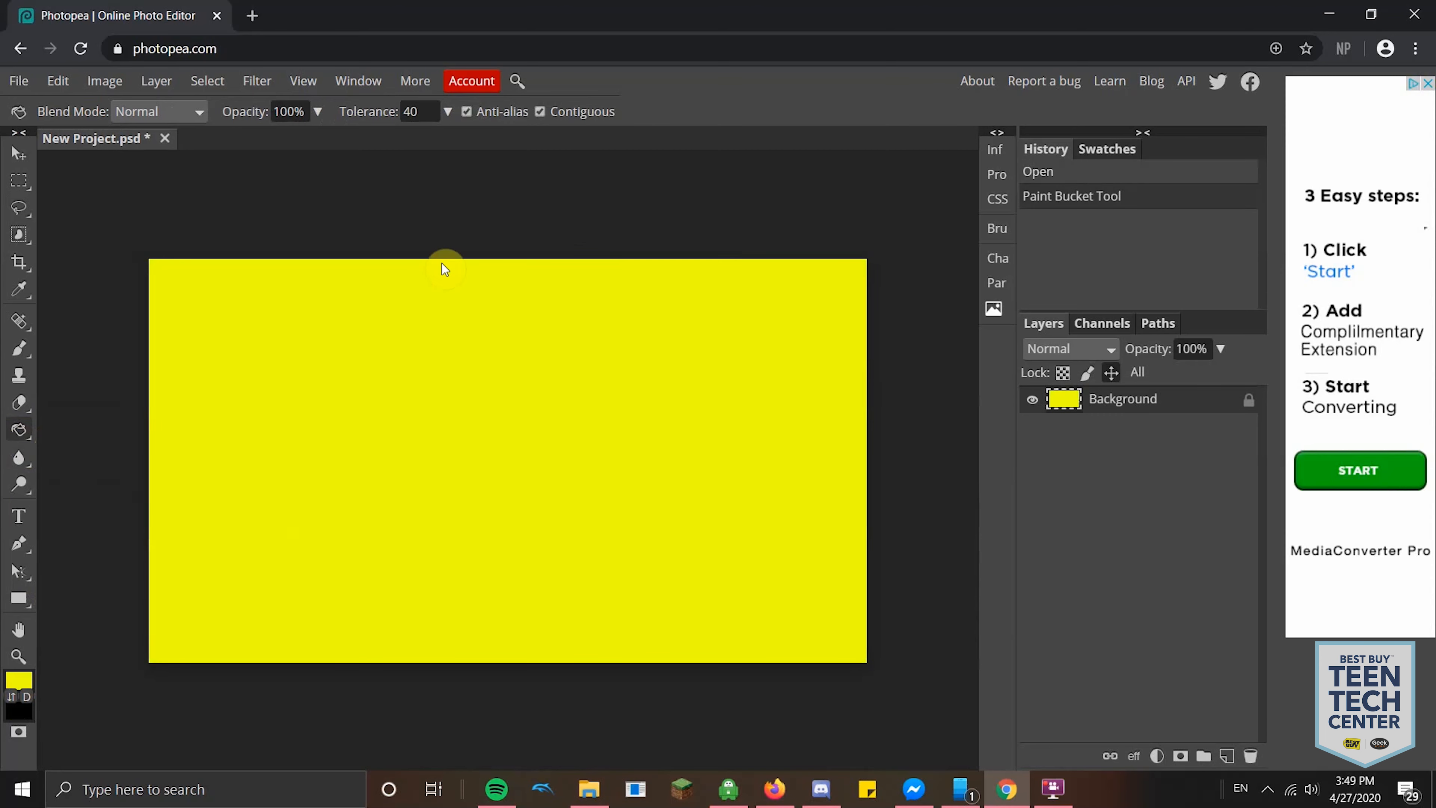
mouse_move(32, 506)
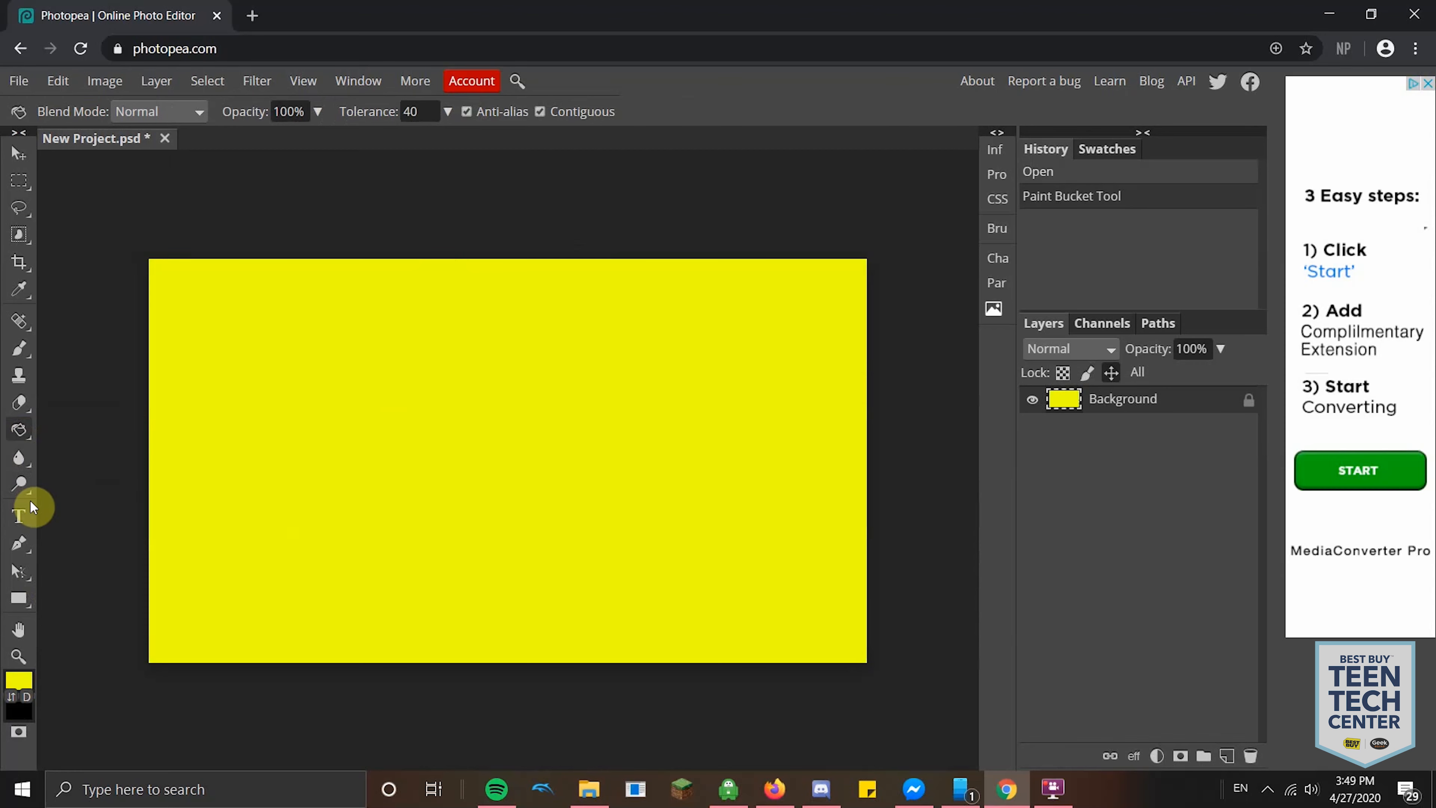
Step: Add a text layer near the upper left reading 'How' while trying large sizes
click(18, 517)
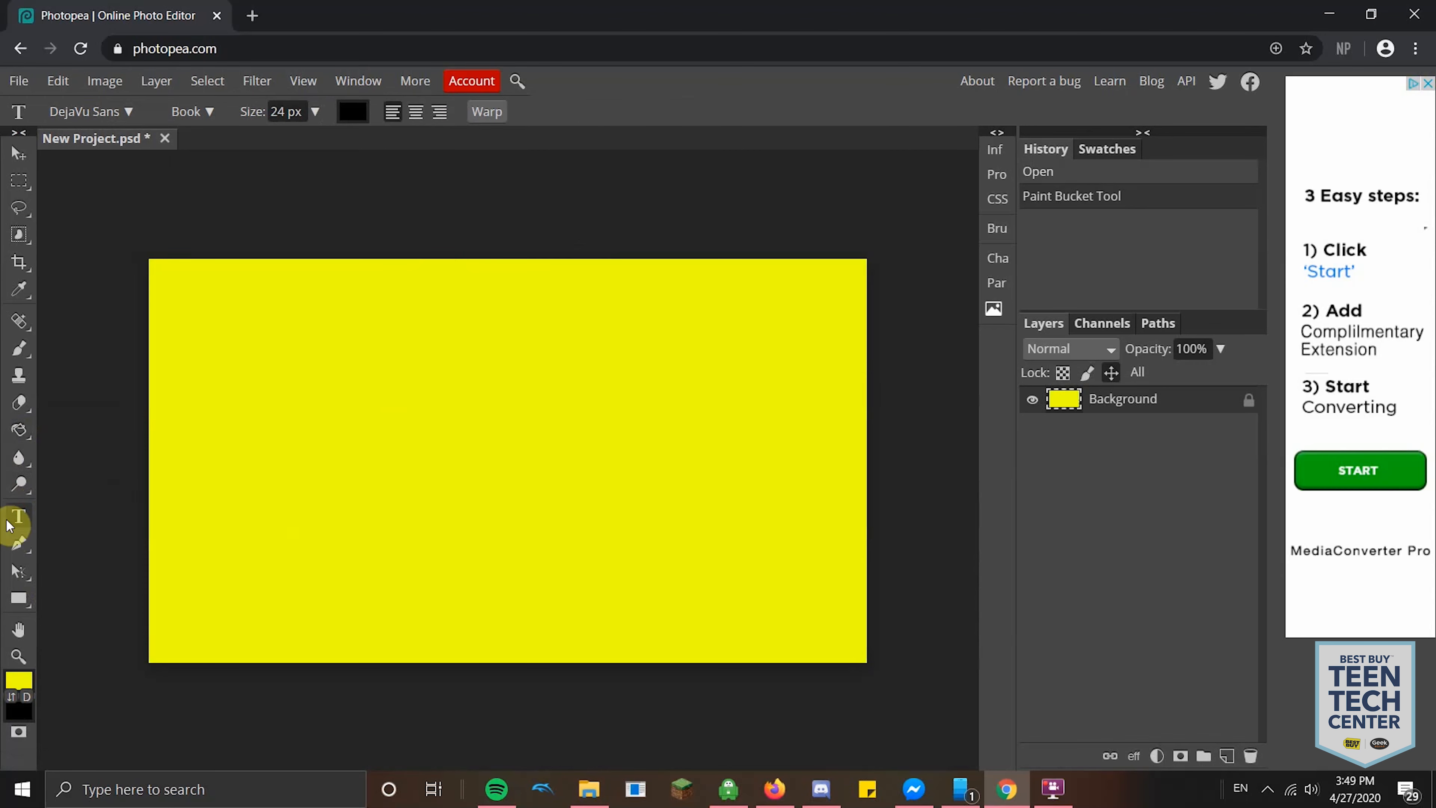
mouse_move(183, 372)
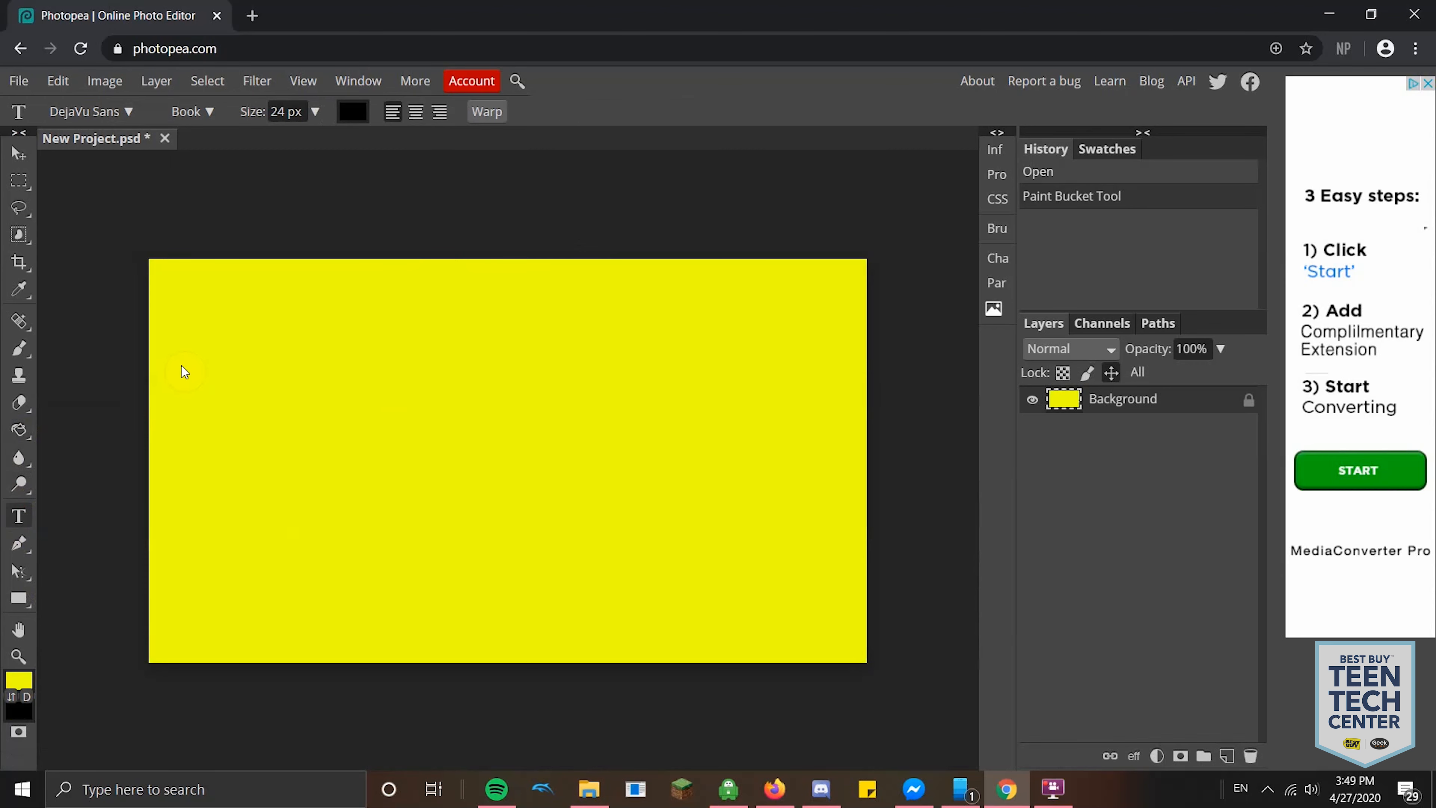
click(327, 199)
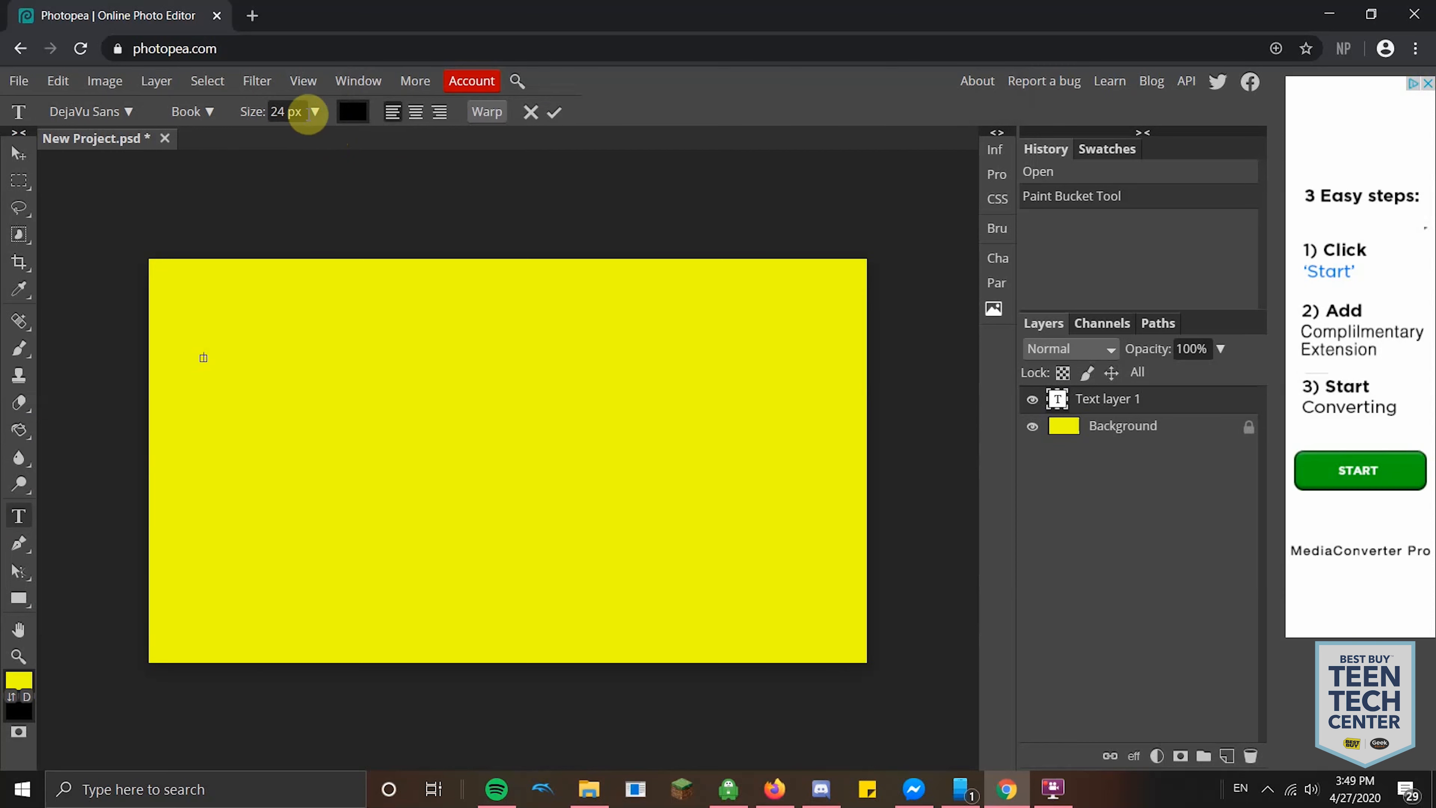
click(282, 111)
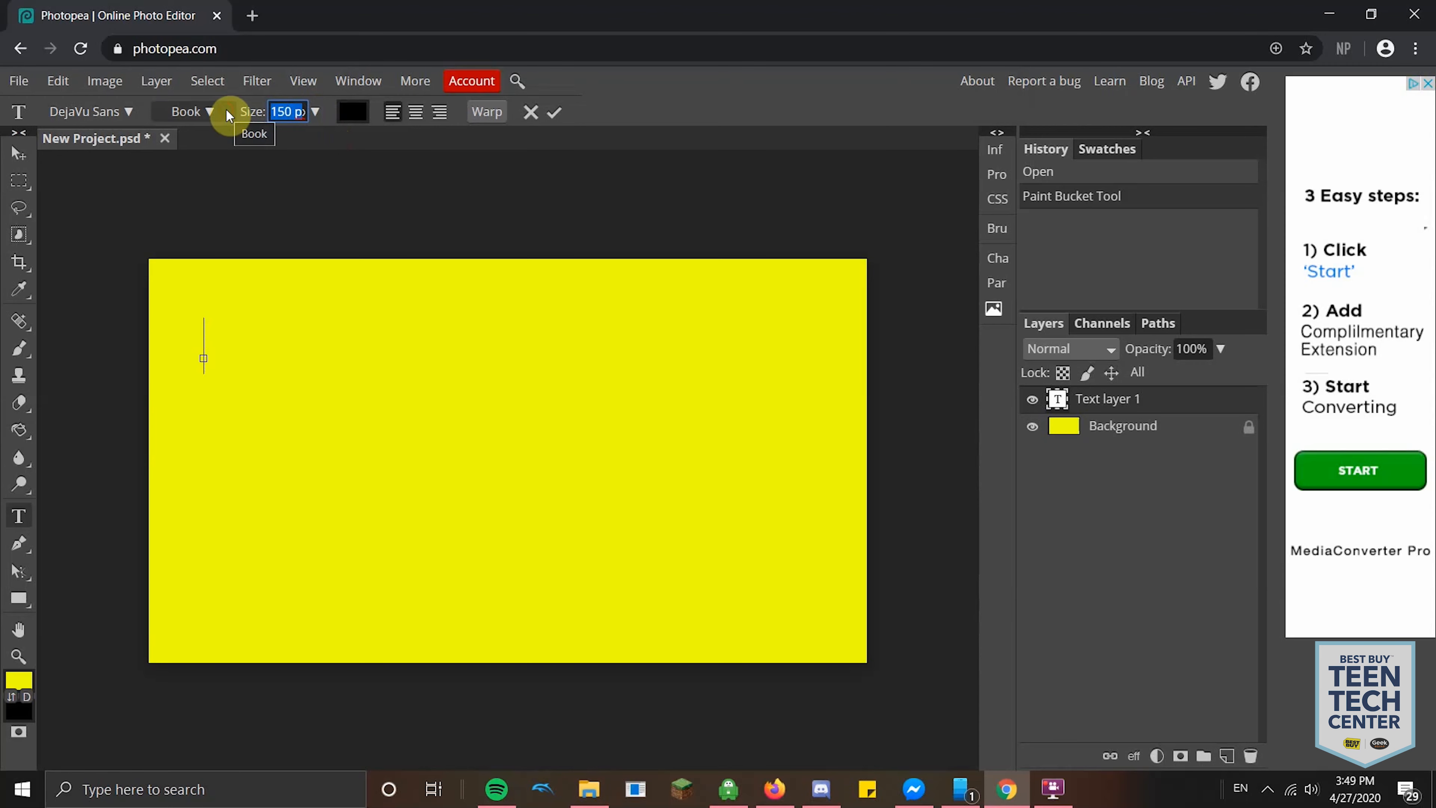
text(800x)
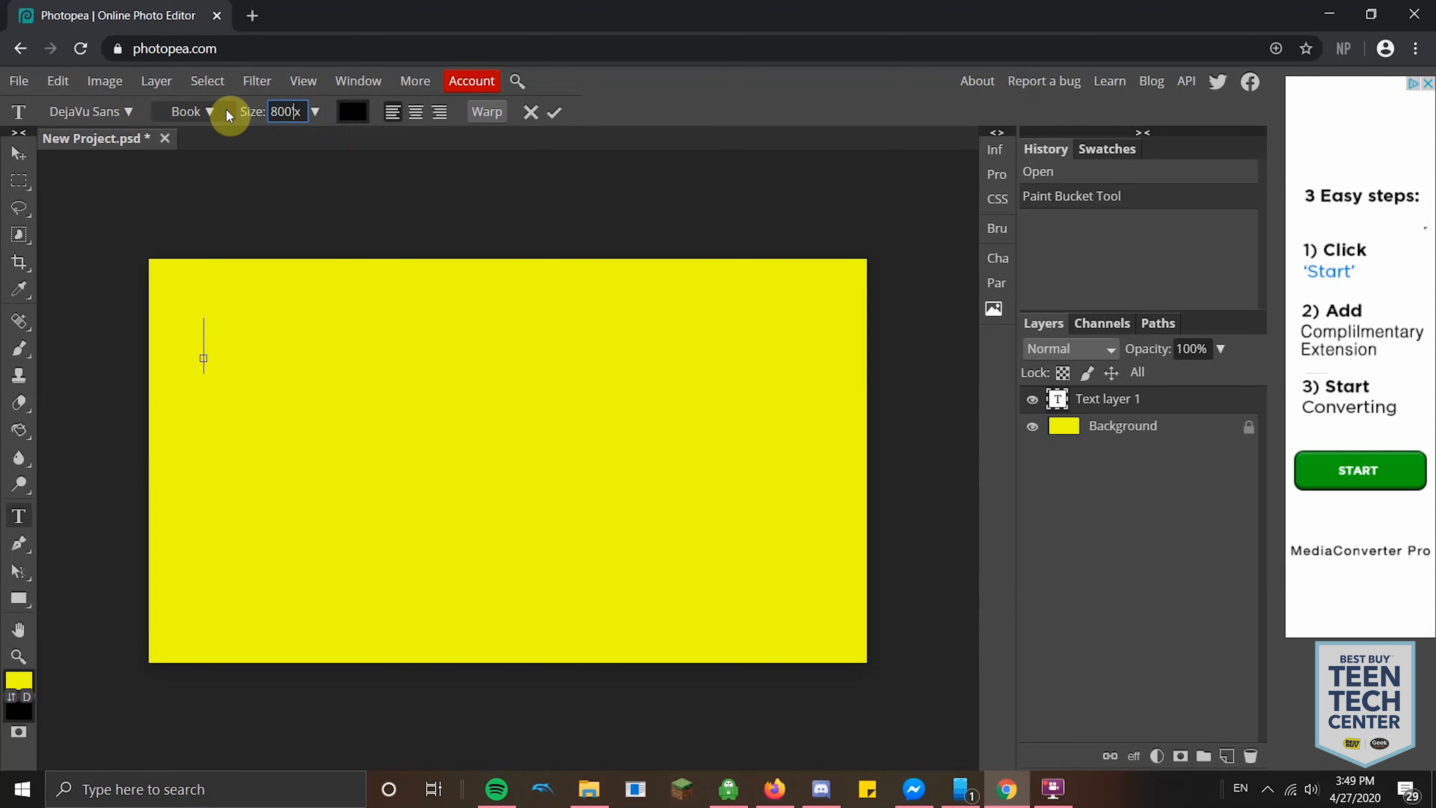
text(800 px)
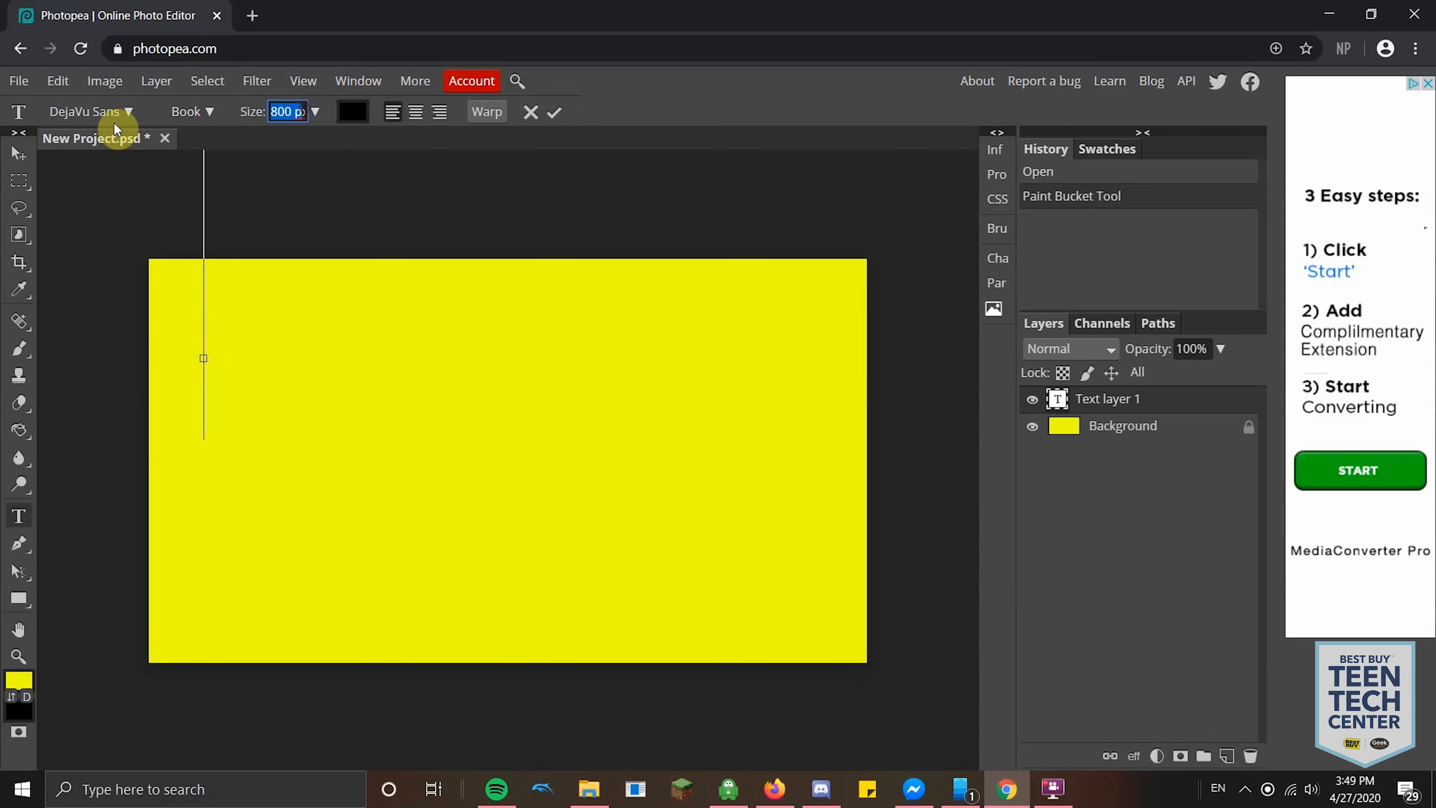
text(400x)
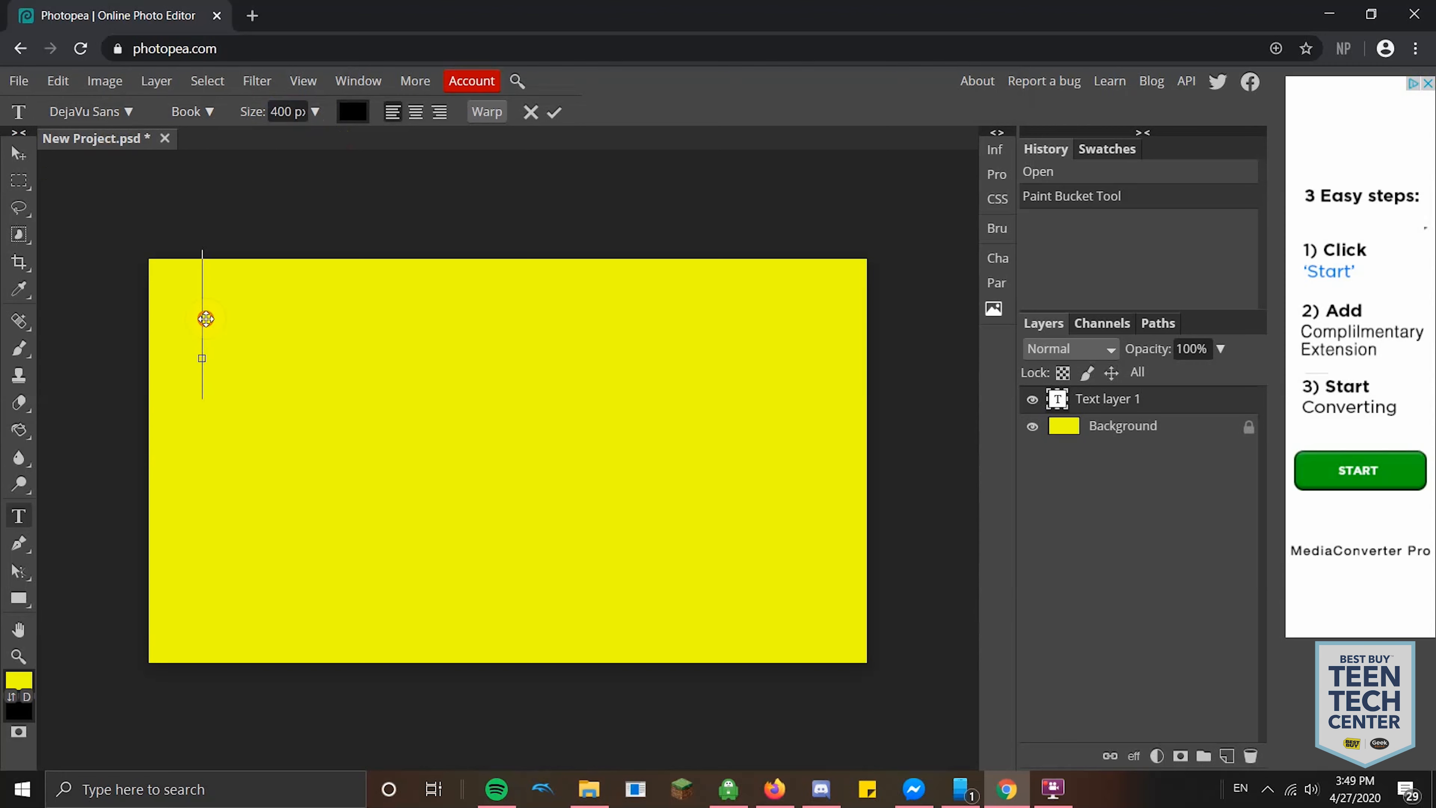
text(How to u)
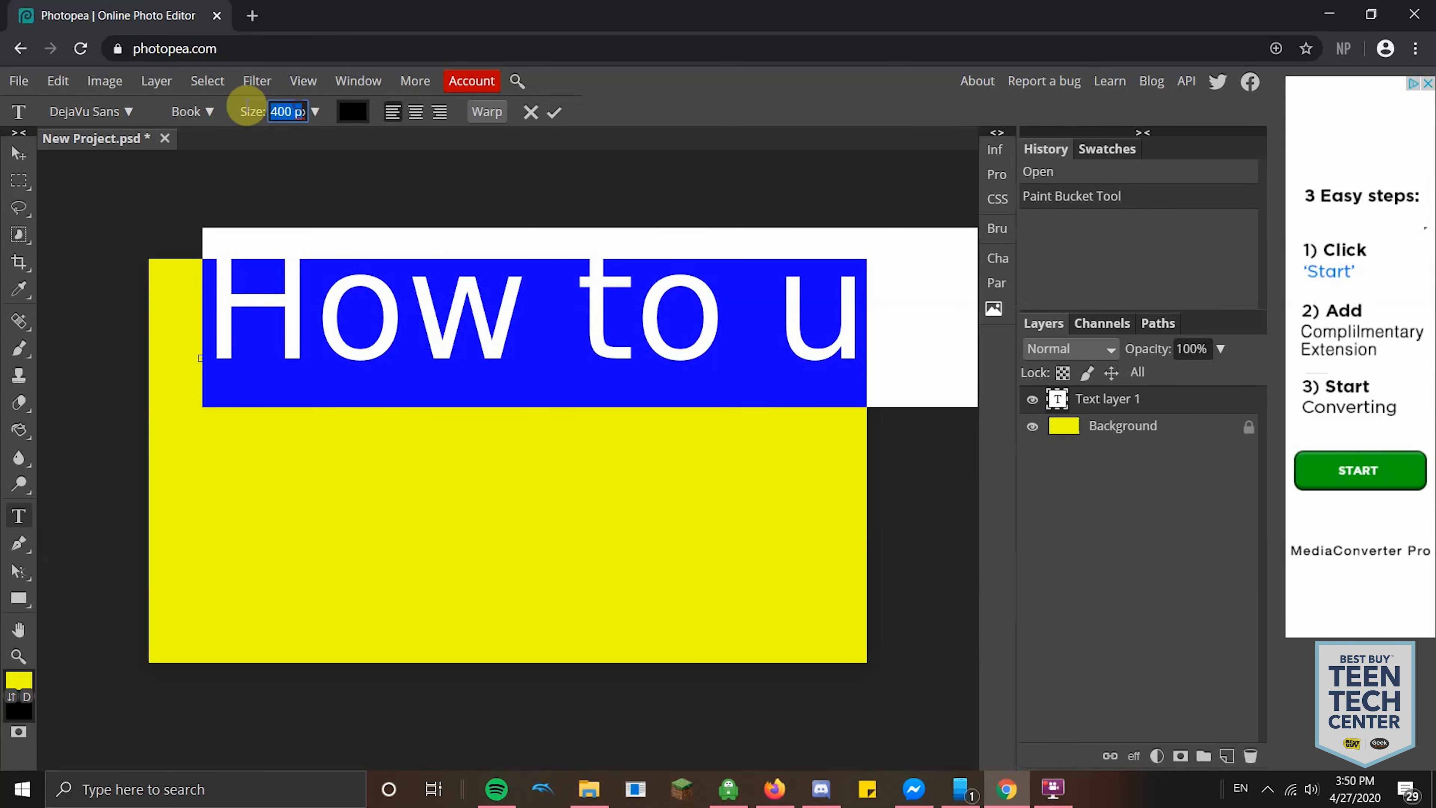
mouse_move(263, 143)
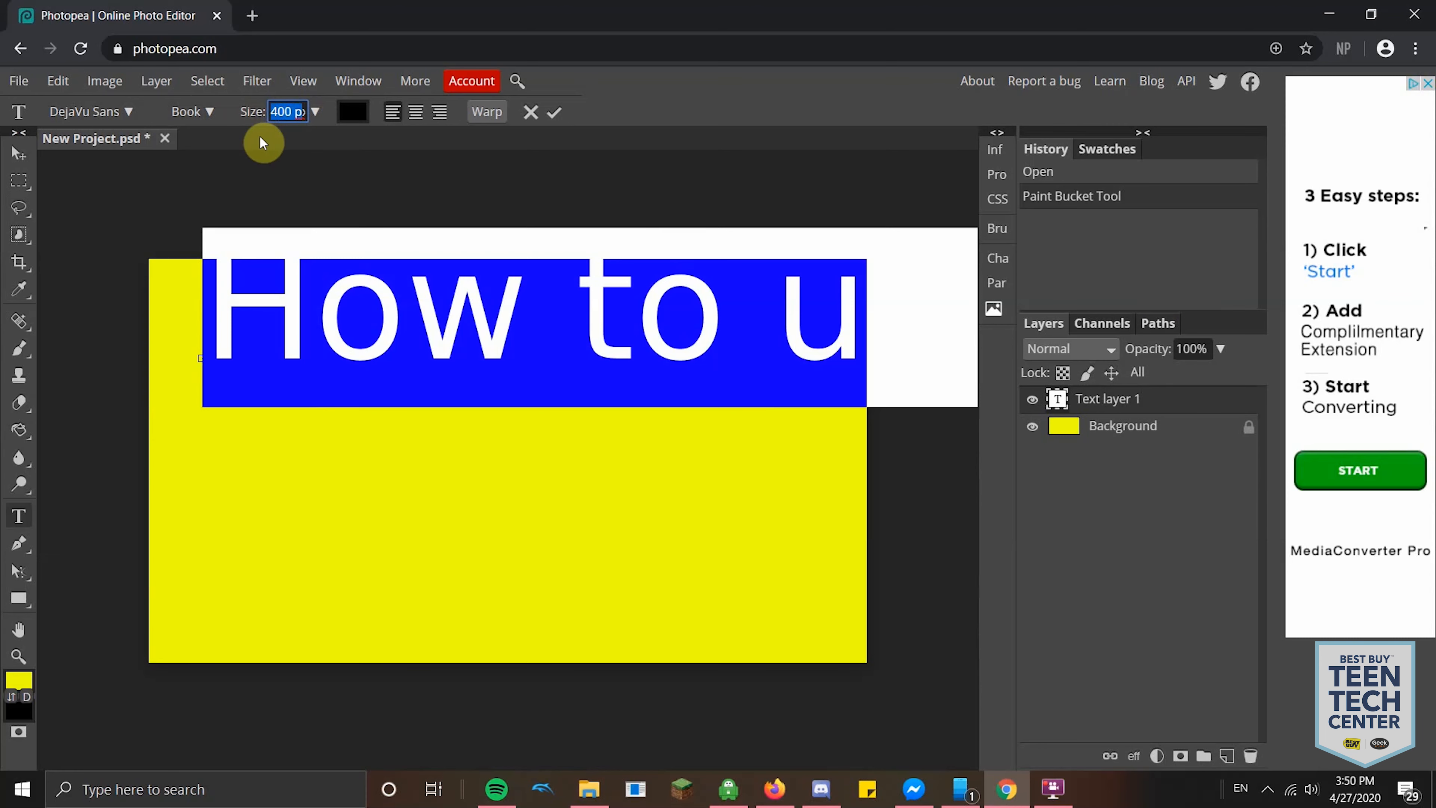
Step: Reduce the text size stepwise and settle on 250 px so it fits
text(300x)
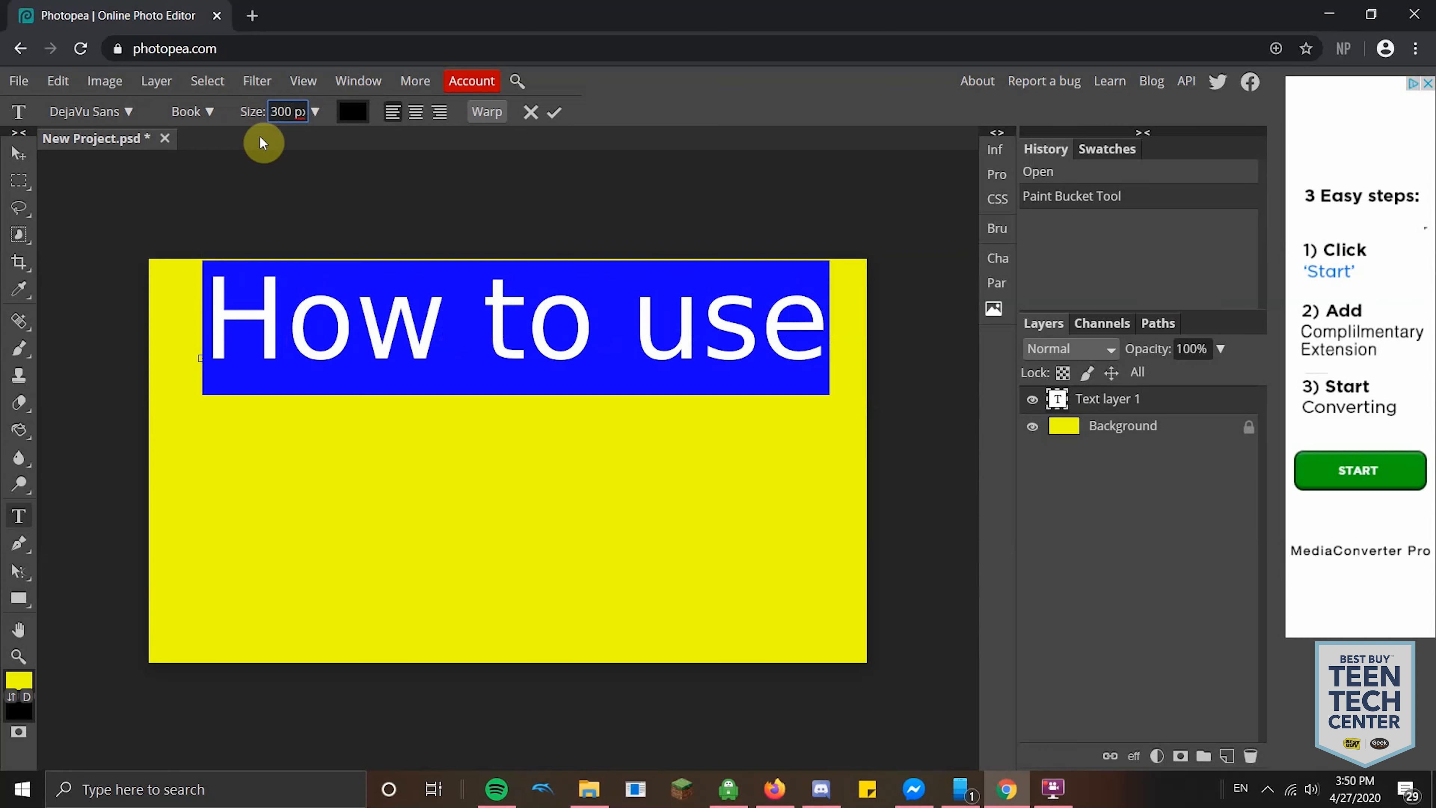
click(287, 111)
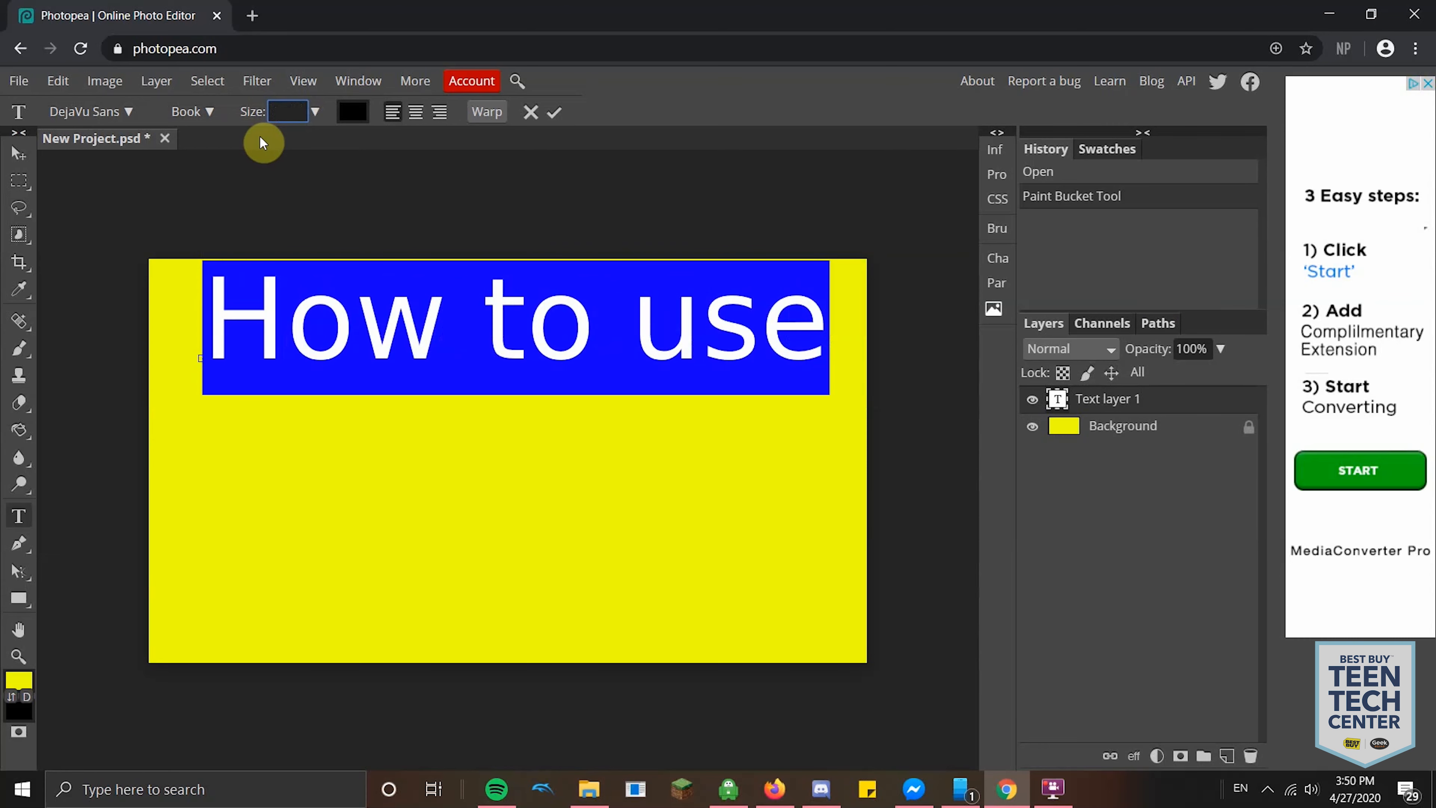
text(200)
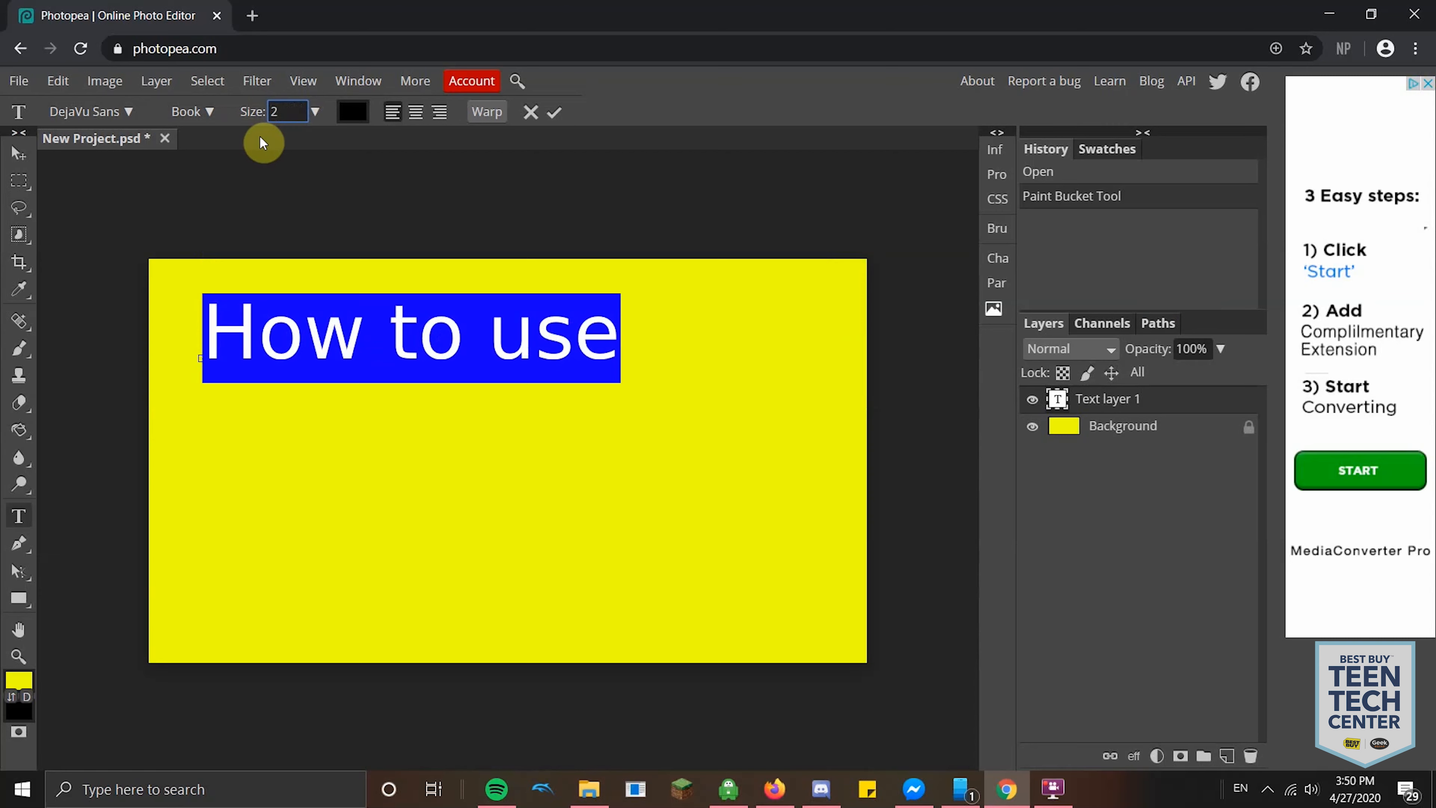
text(250 px)
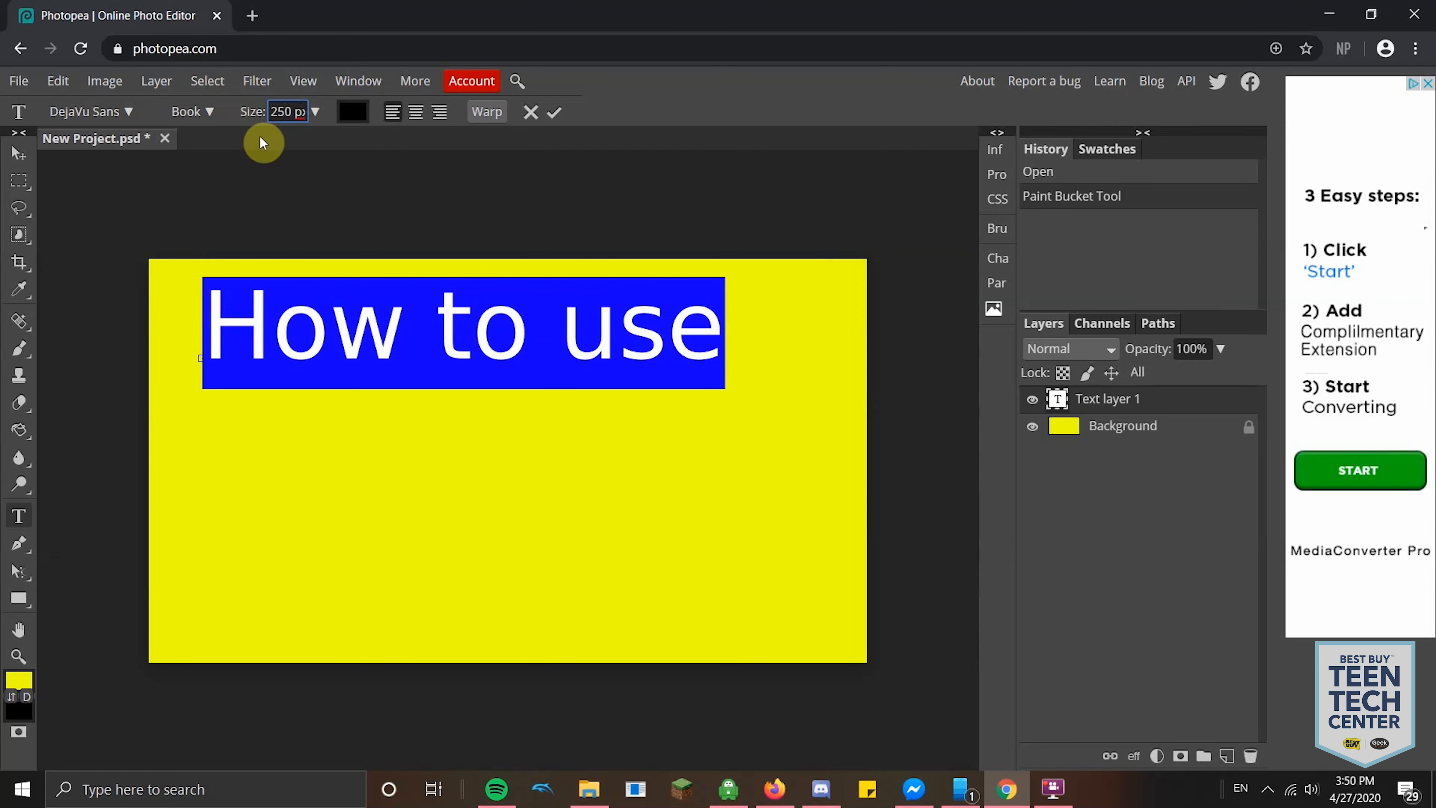
mouse_move(21, 202)
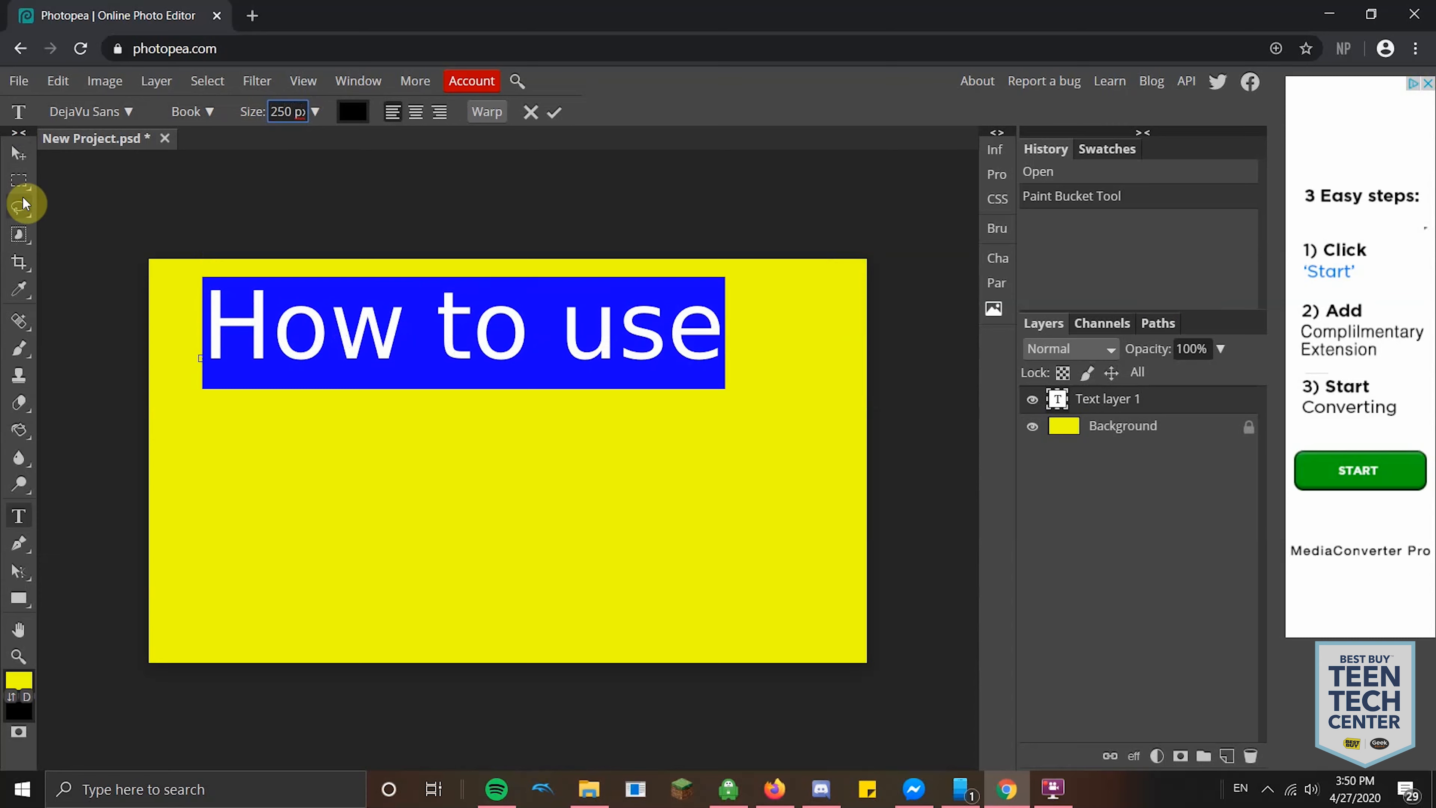
mouse_move(17, 151)
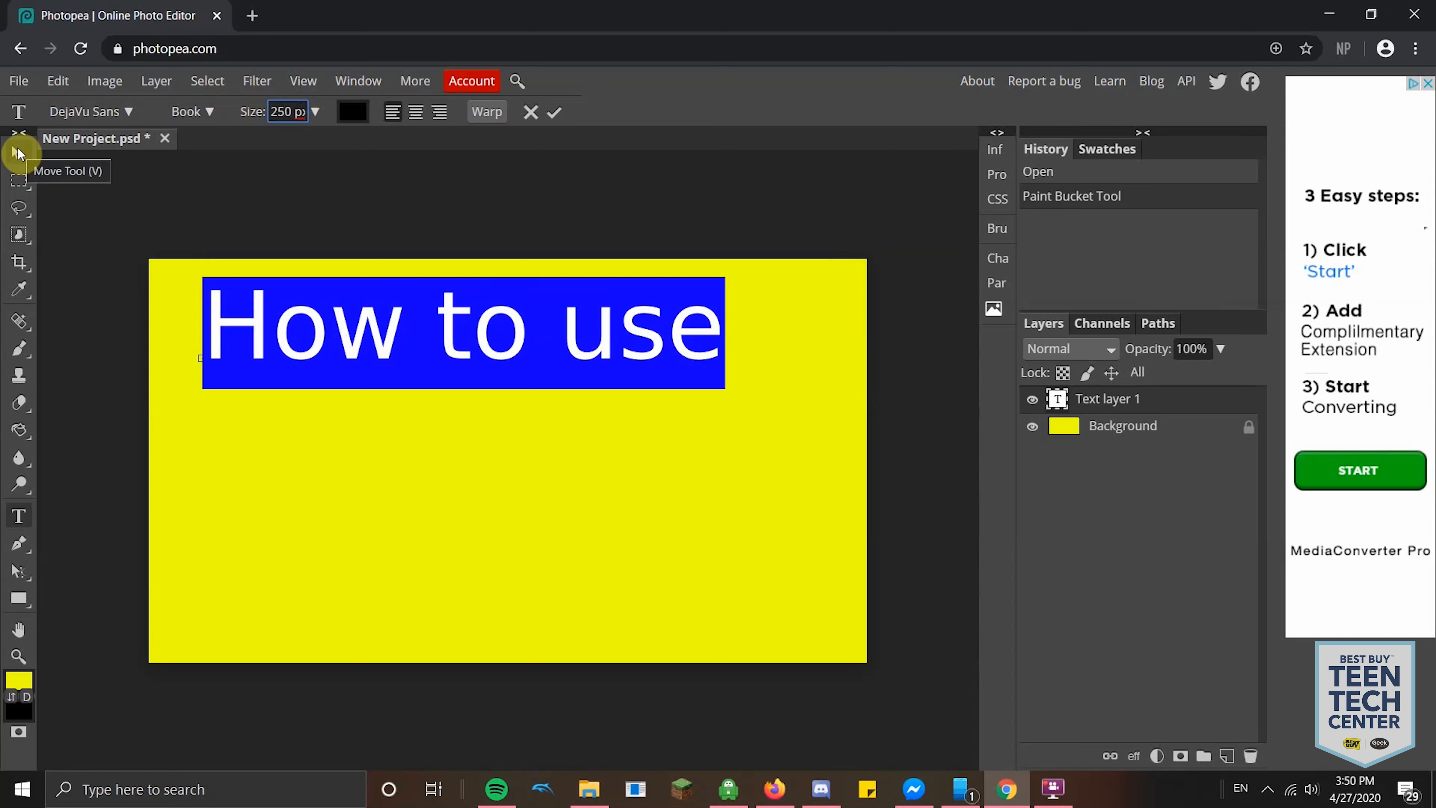
Step: Commit the text and rotate the How to use layer into an upward diagonal tilt
click(15, 152)
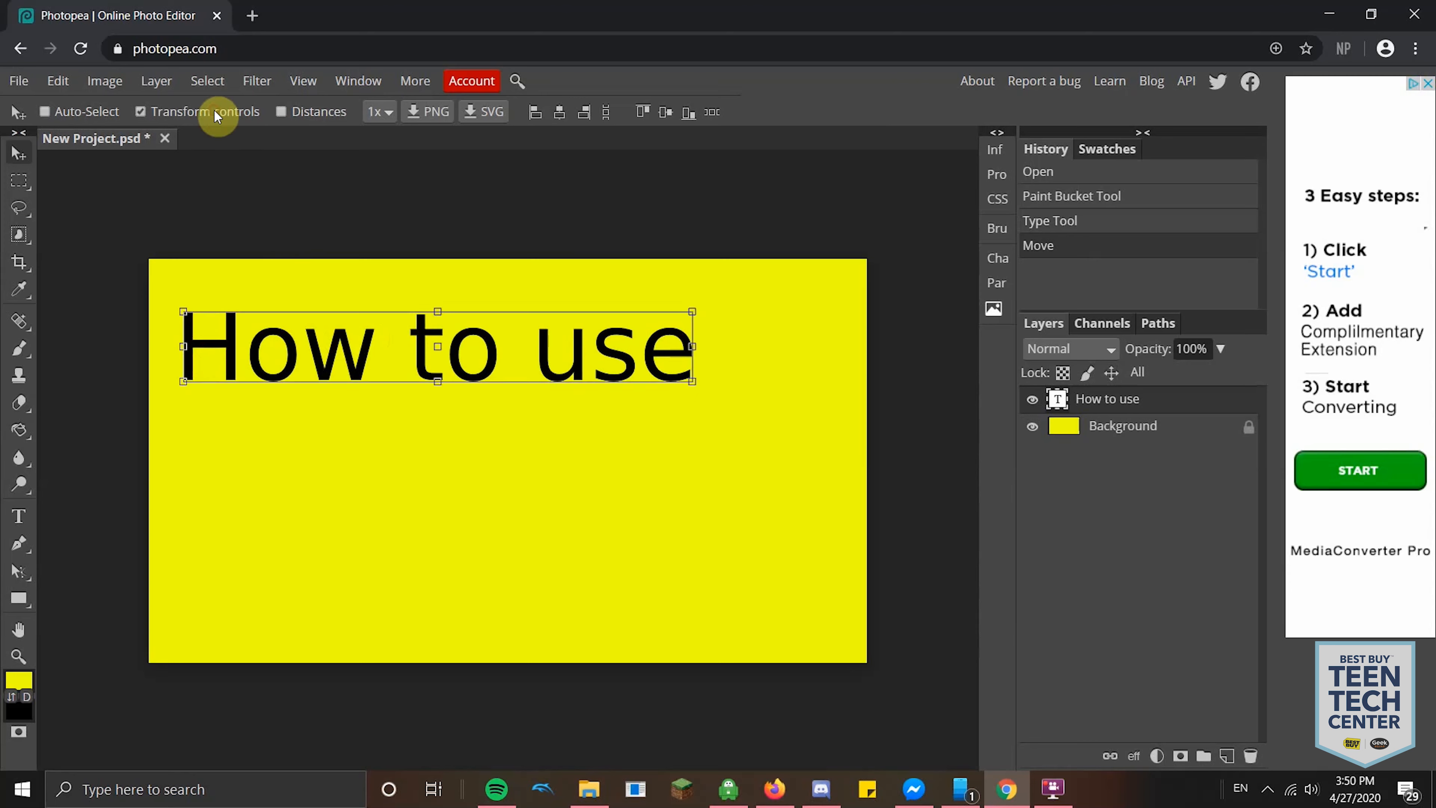
drag(693, 311, 694, 275)
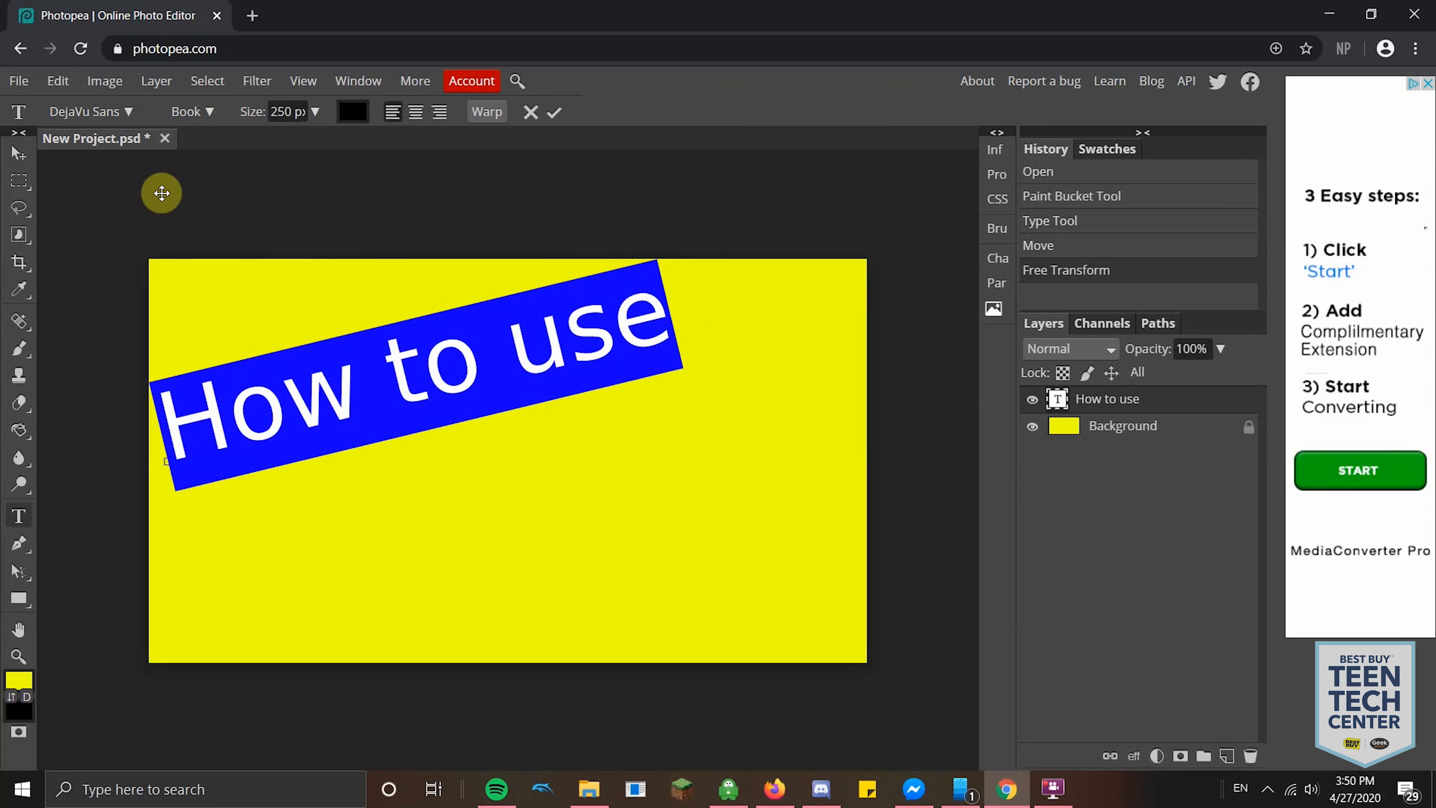
Step: Scroll the font list and apply Alfa Slab One to the How to use text
click(129, 112)
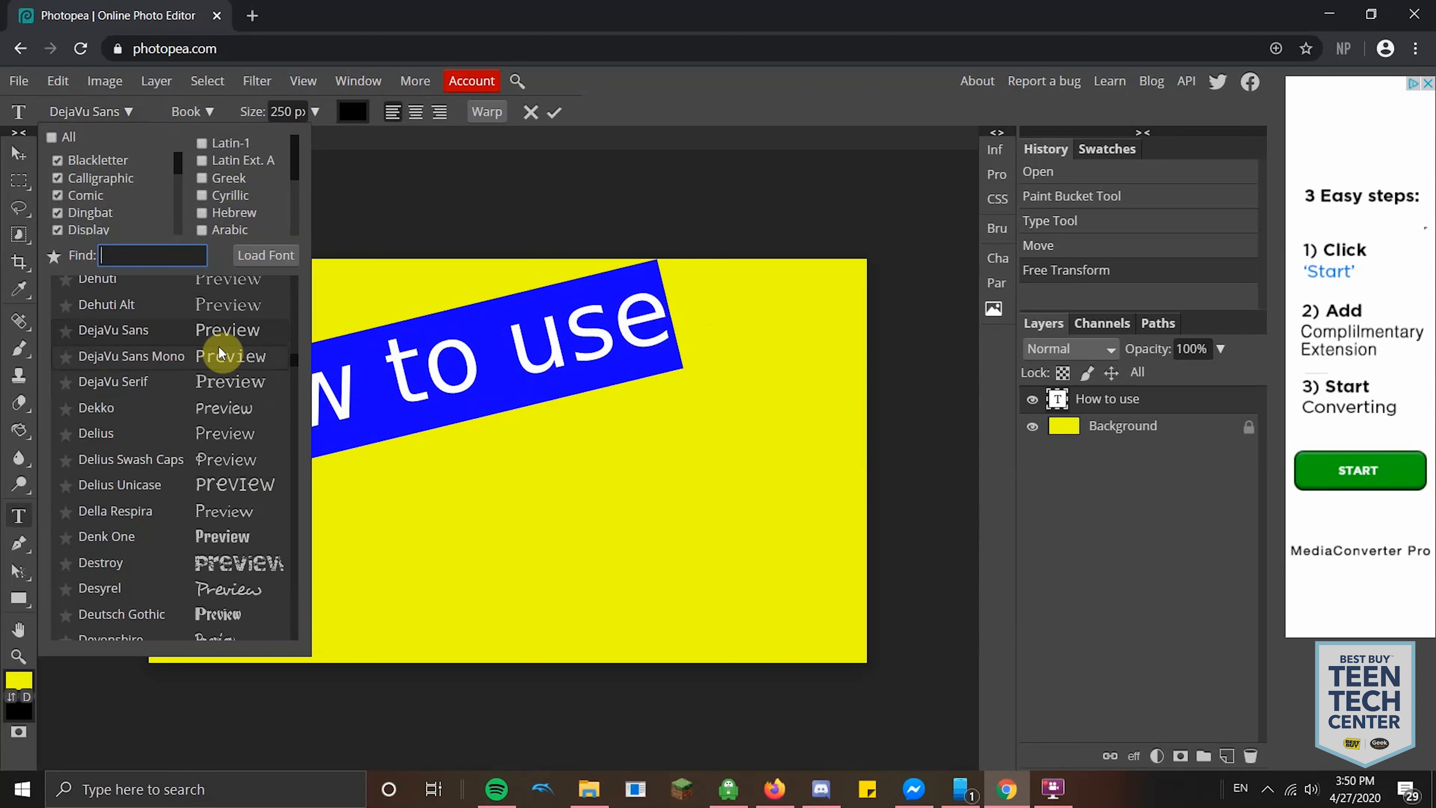
scroll(down, 3)
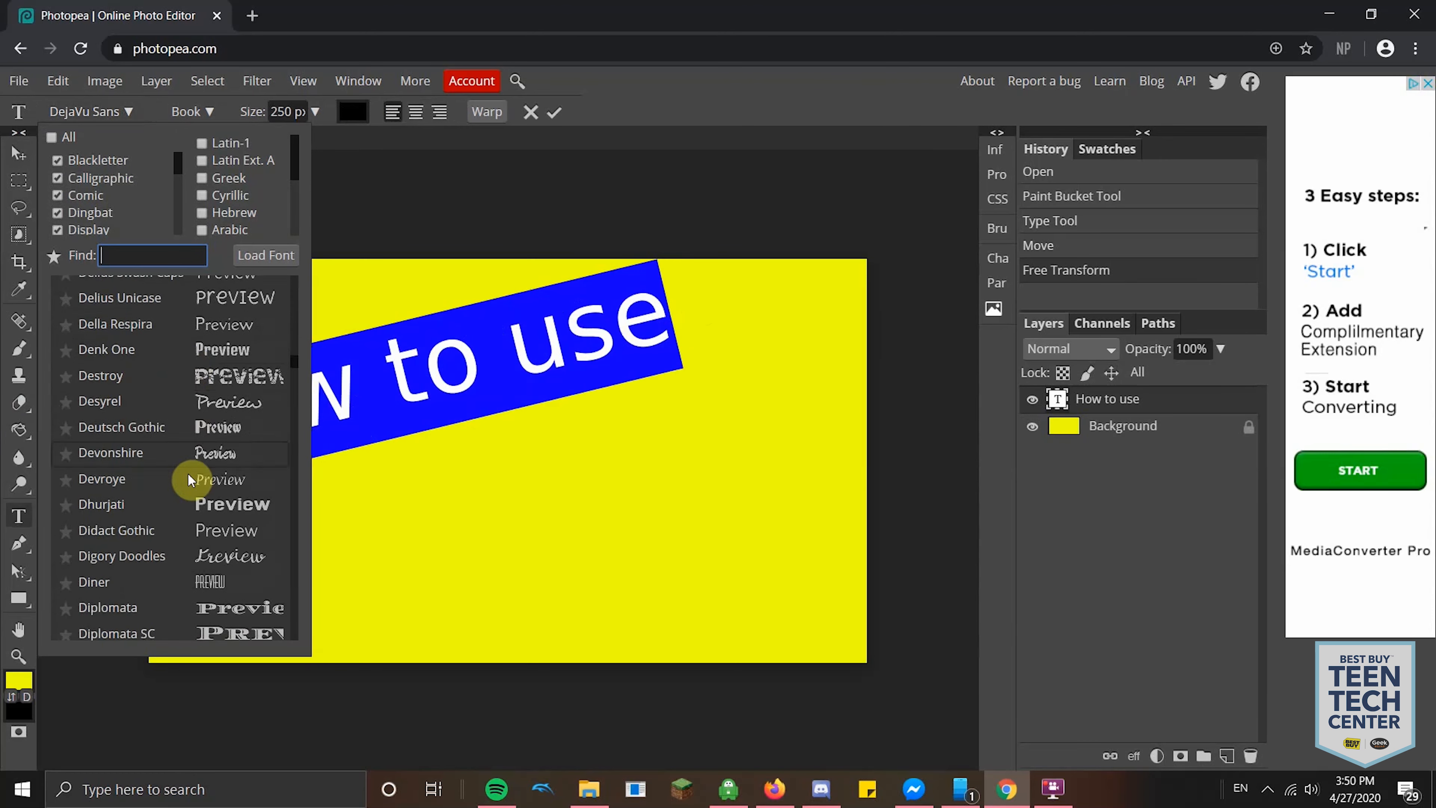
scroll(down, 3)
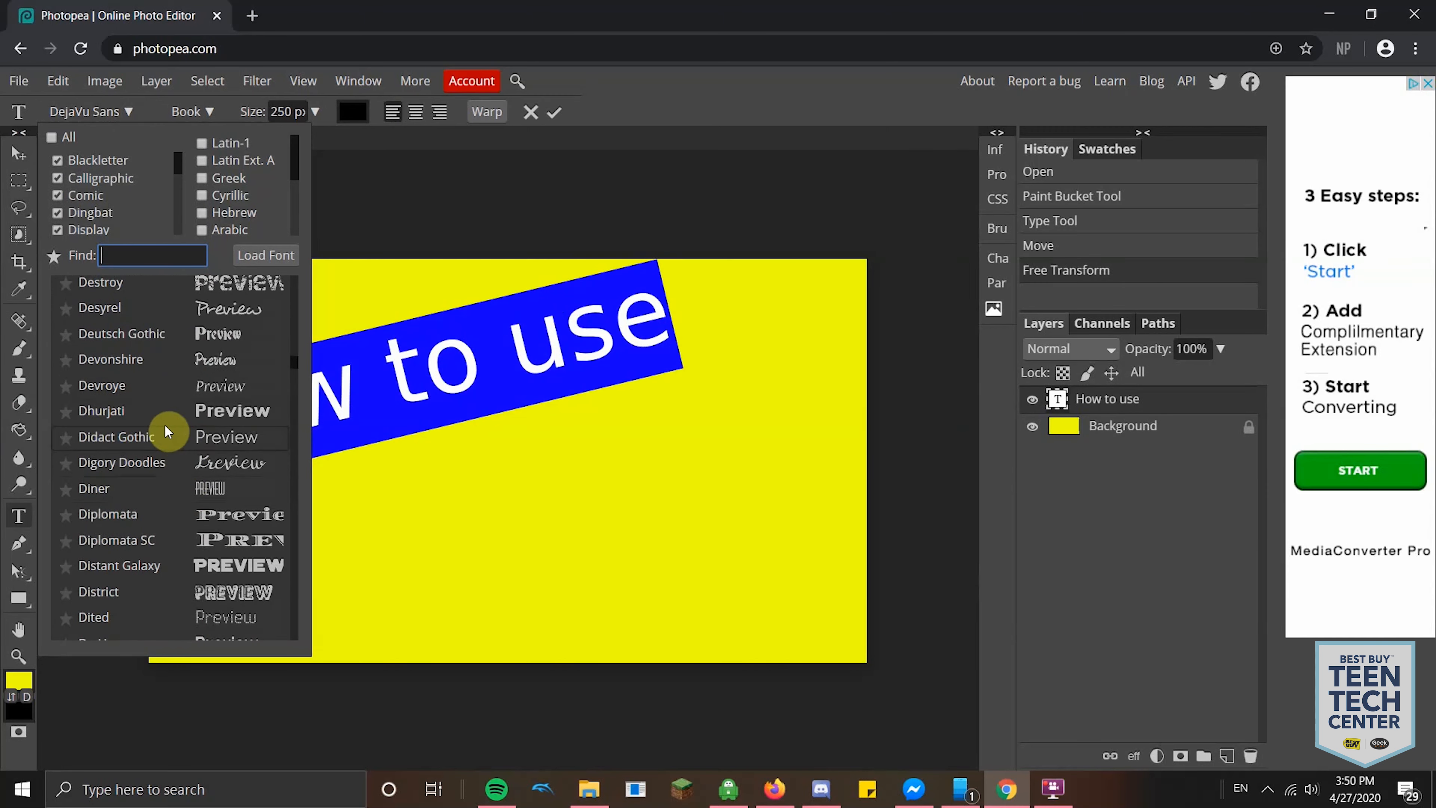
scroll(down, 3)
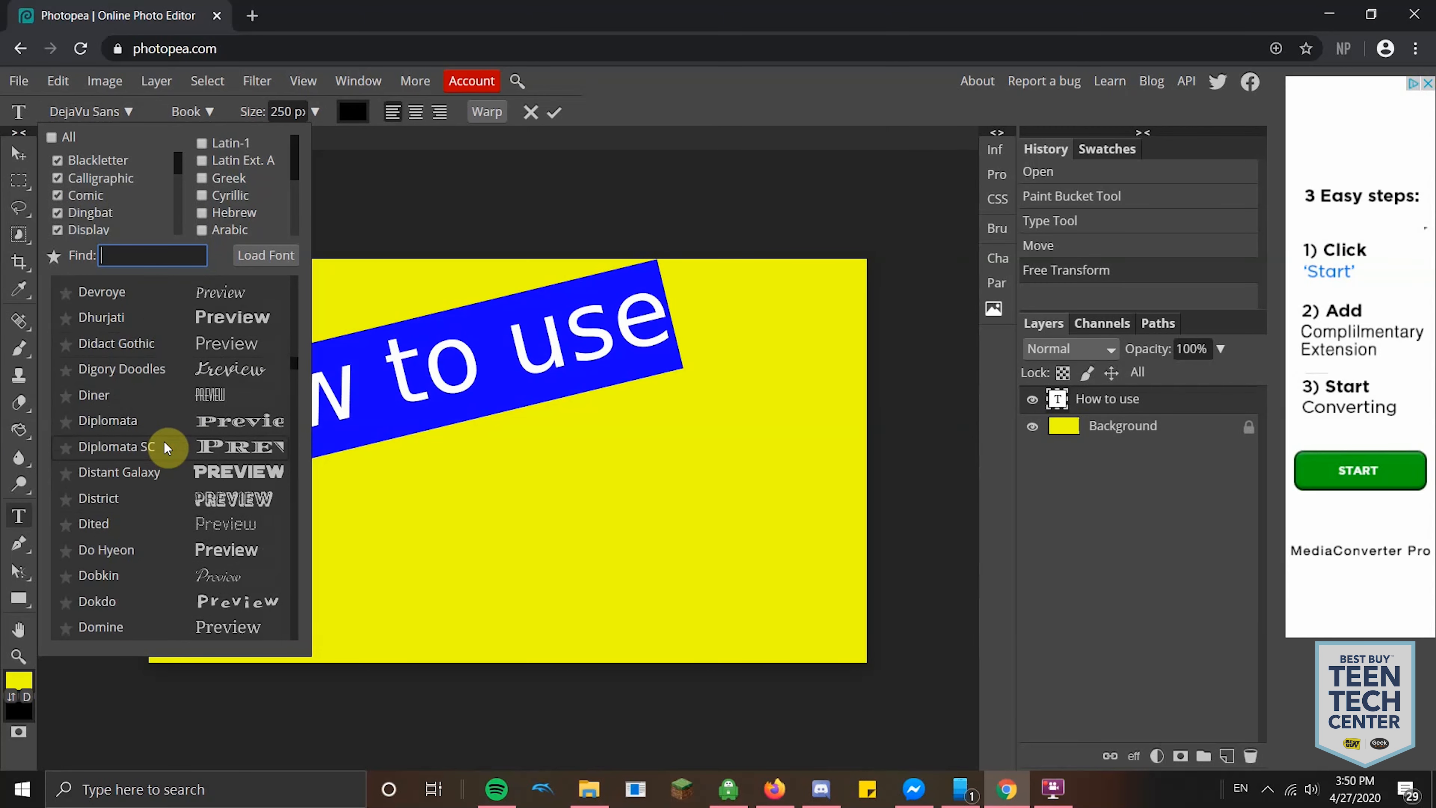
scroll(down, 3)
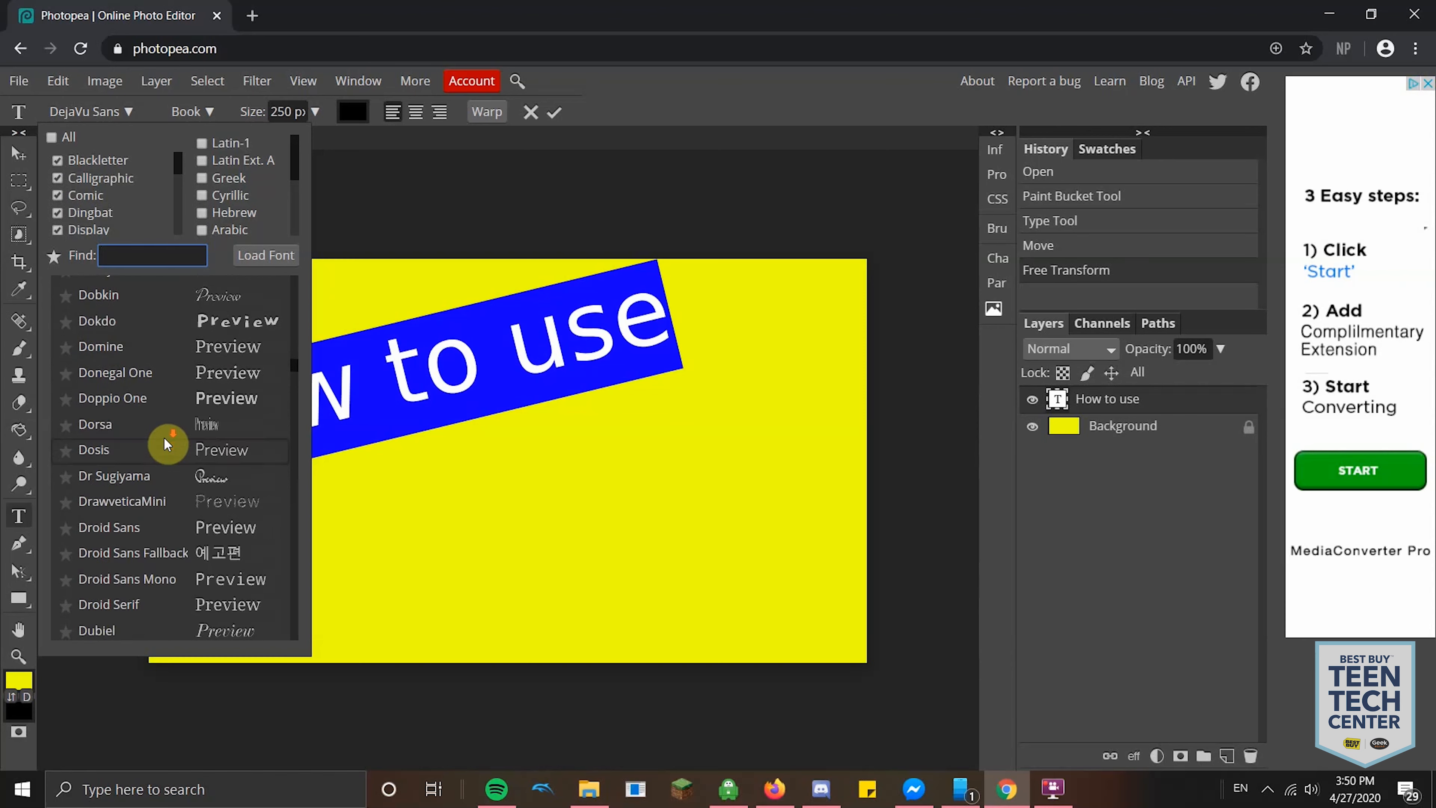
scroll(down, 3)
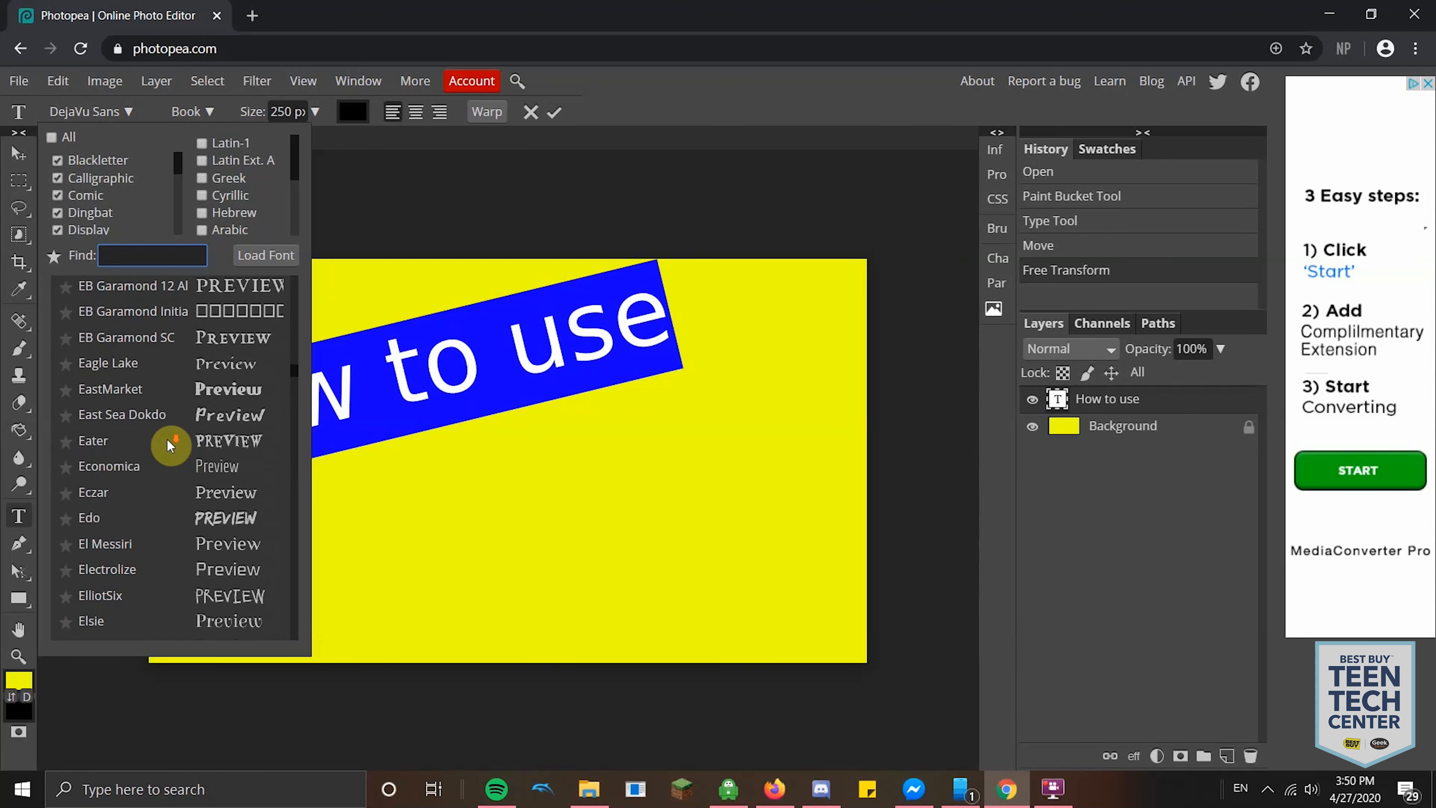
scroll(down, 3)
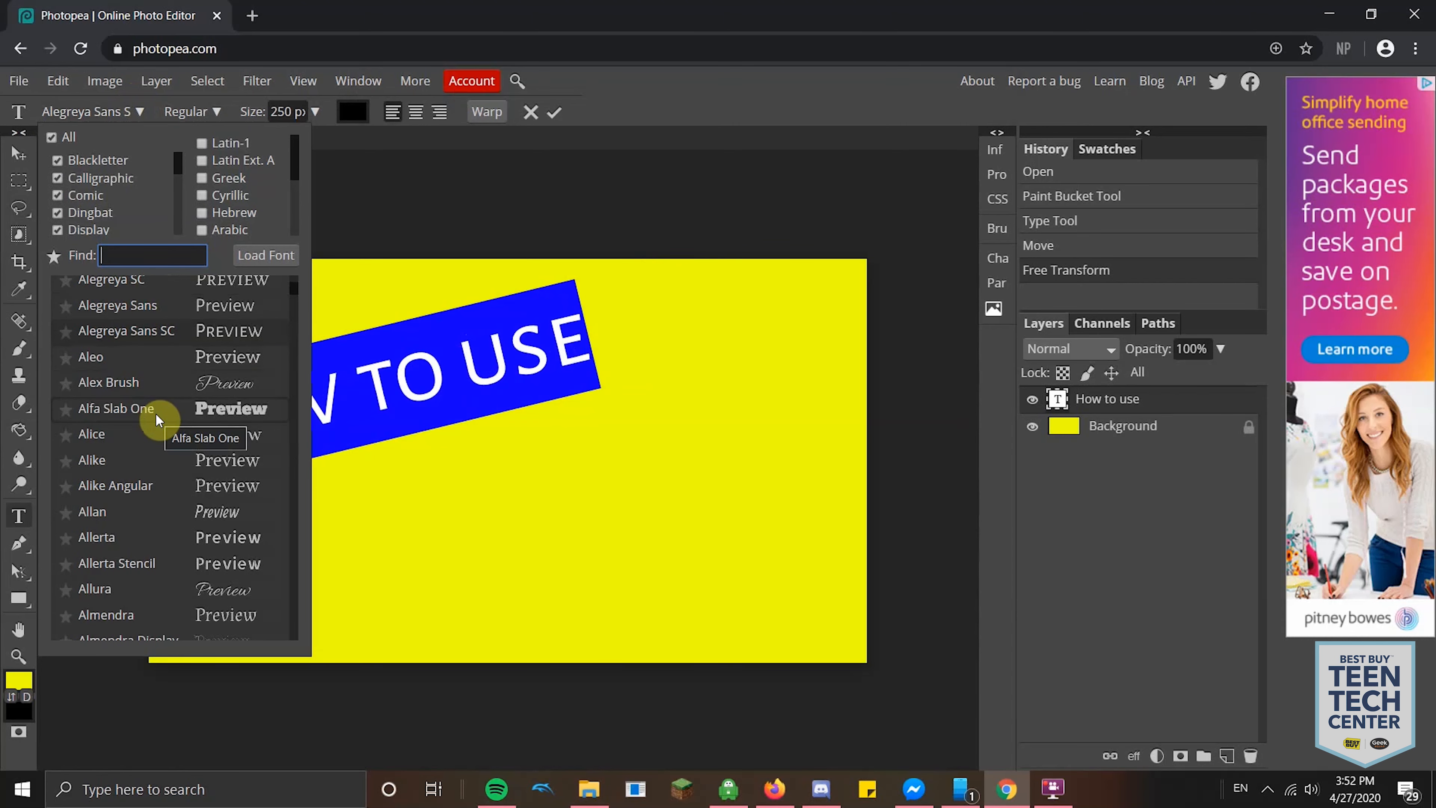
click(115, 409)
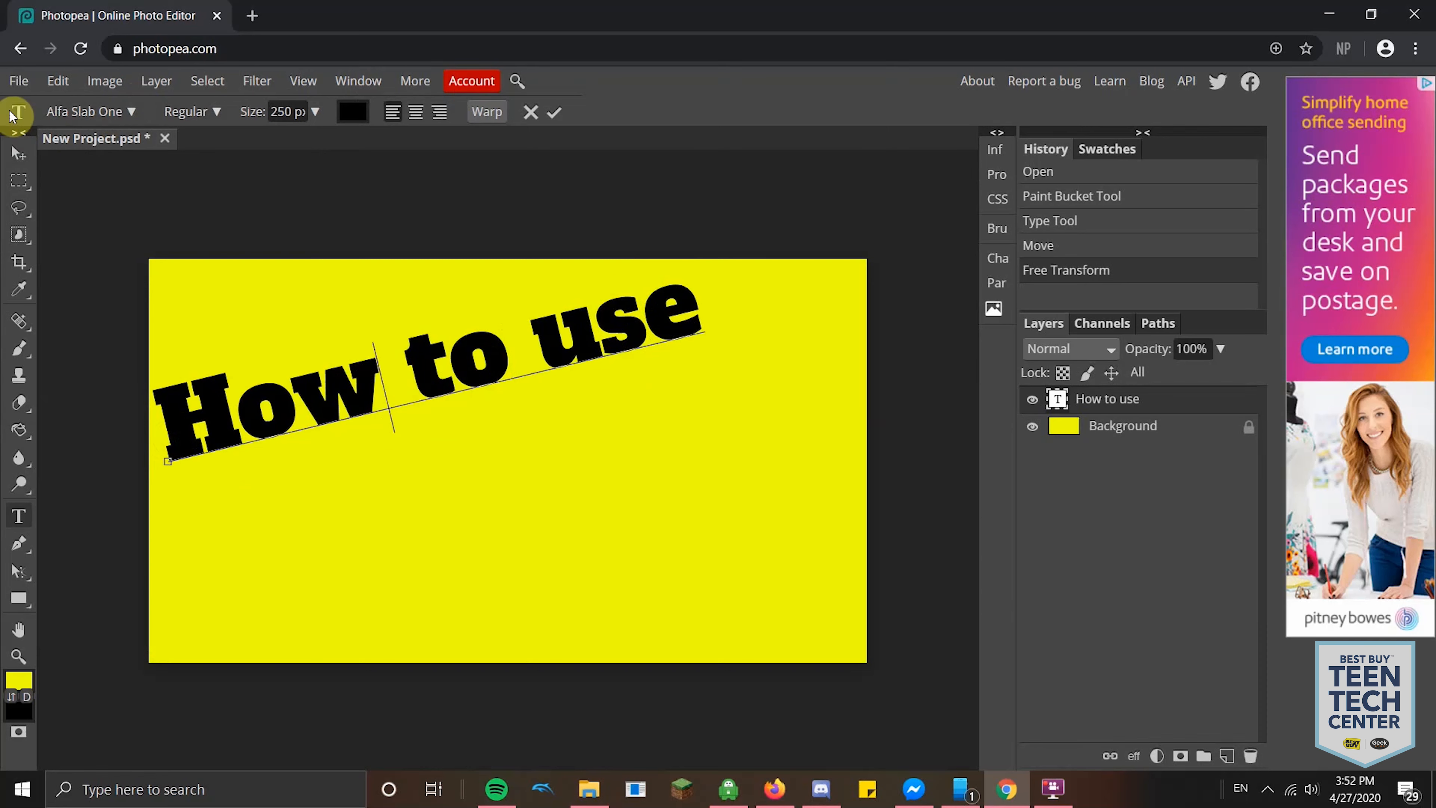
Step: Commit the Alfa Slab One font edit by switching to the Move tool
click(18, 154)
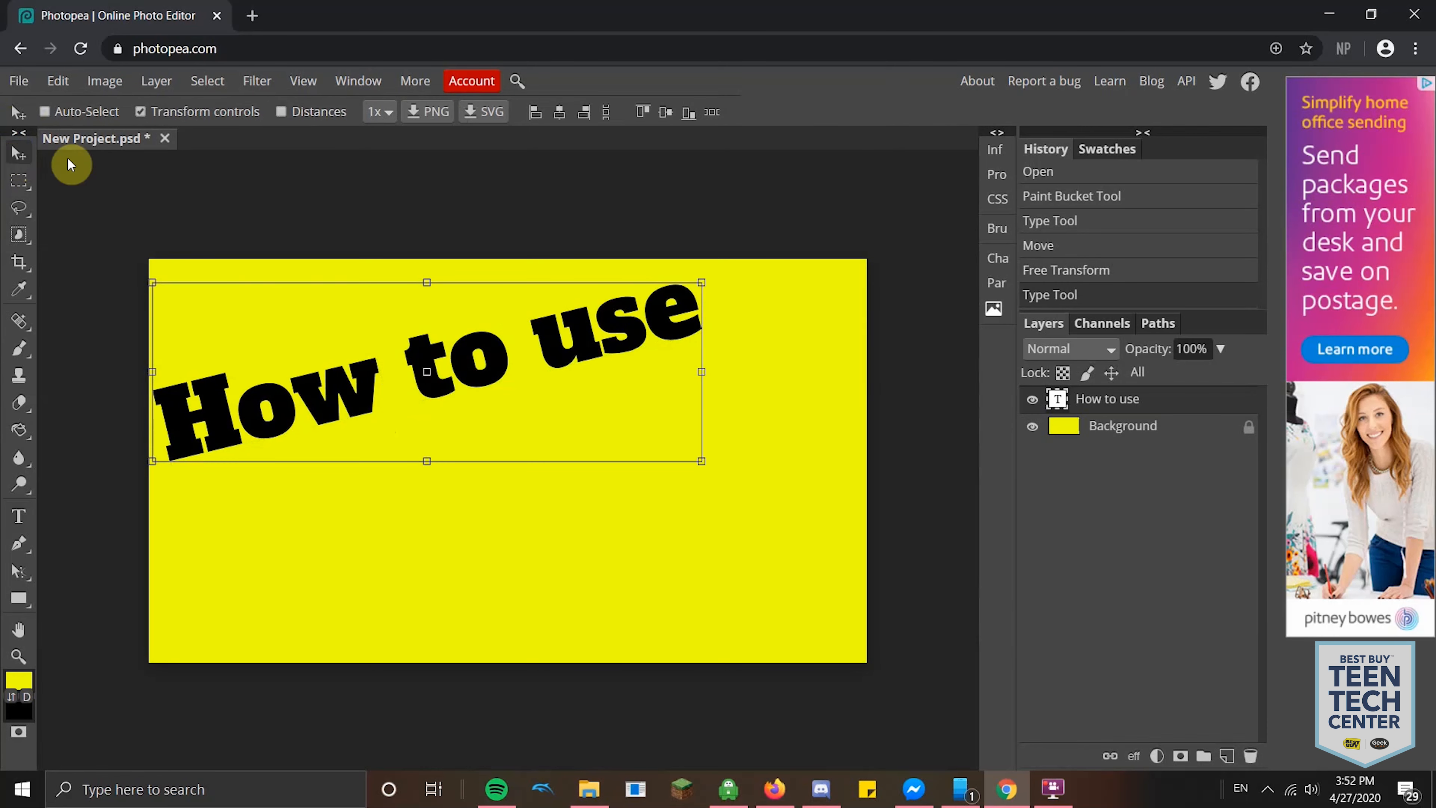
mouse_move(701, 294)
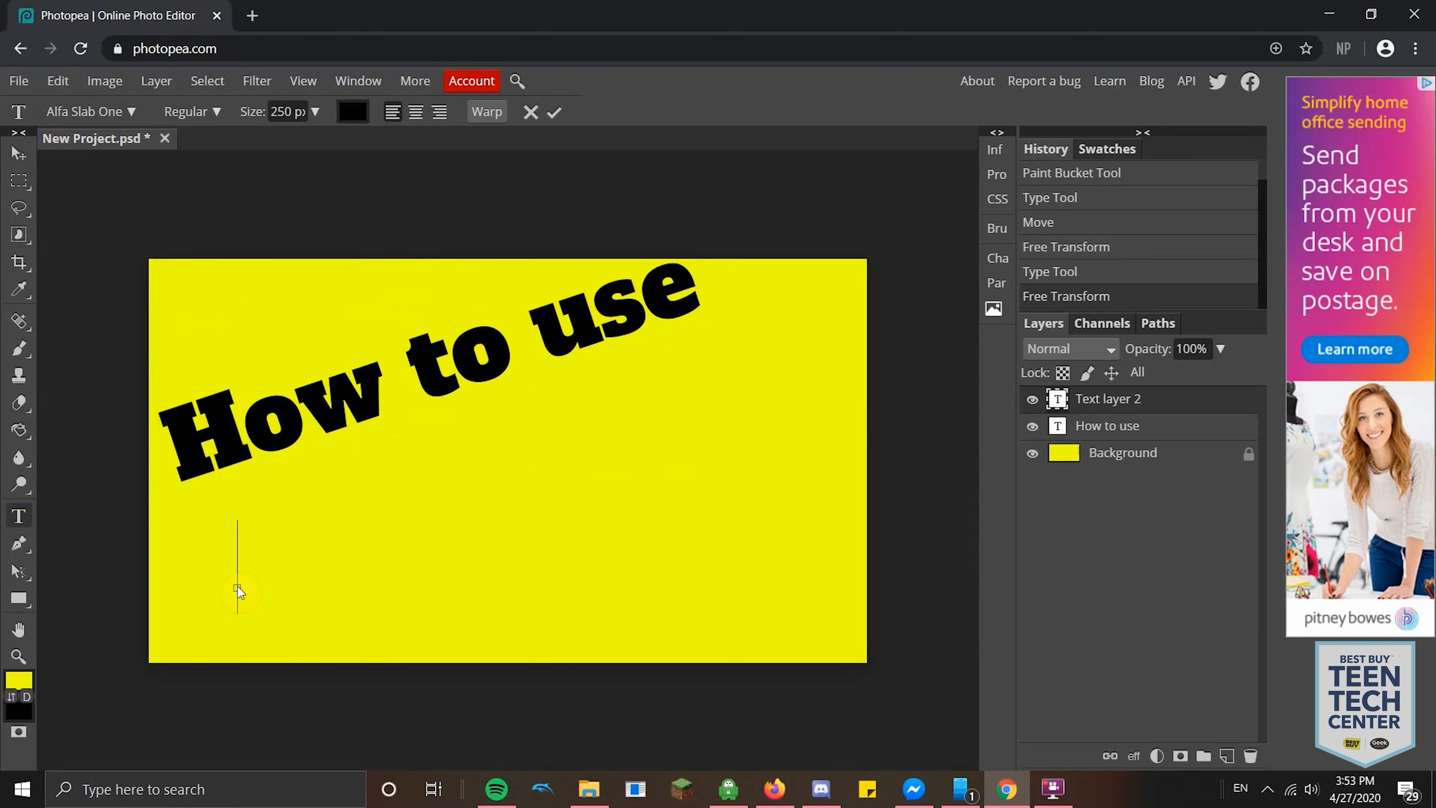
Step: Type 'Photopea' as a second text layer, size it to 275 px and commit it
text(P)
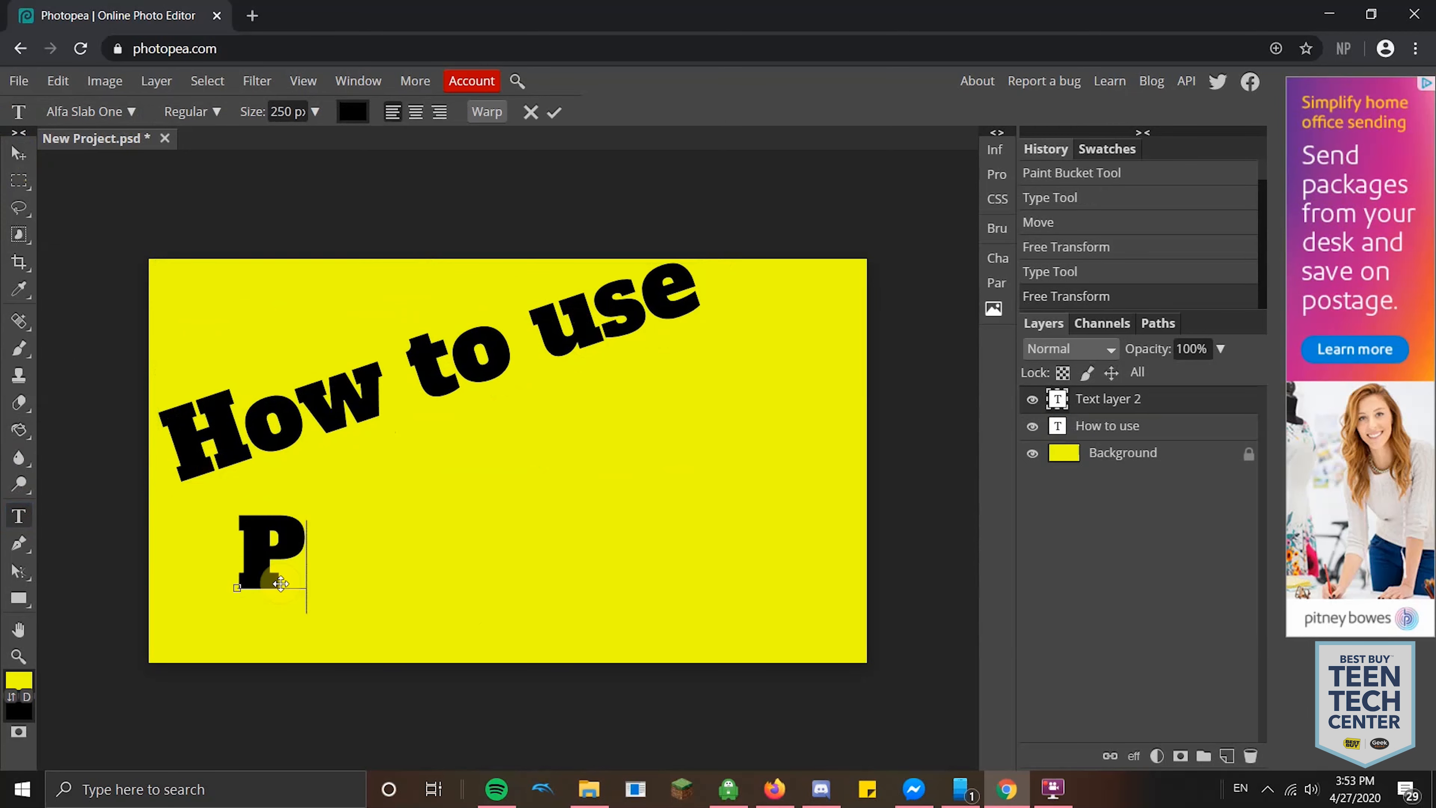
text(hotopea)
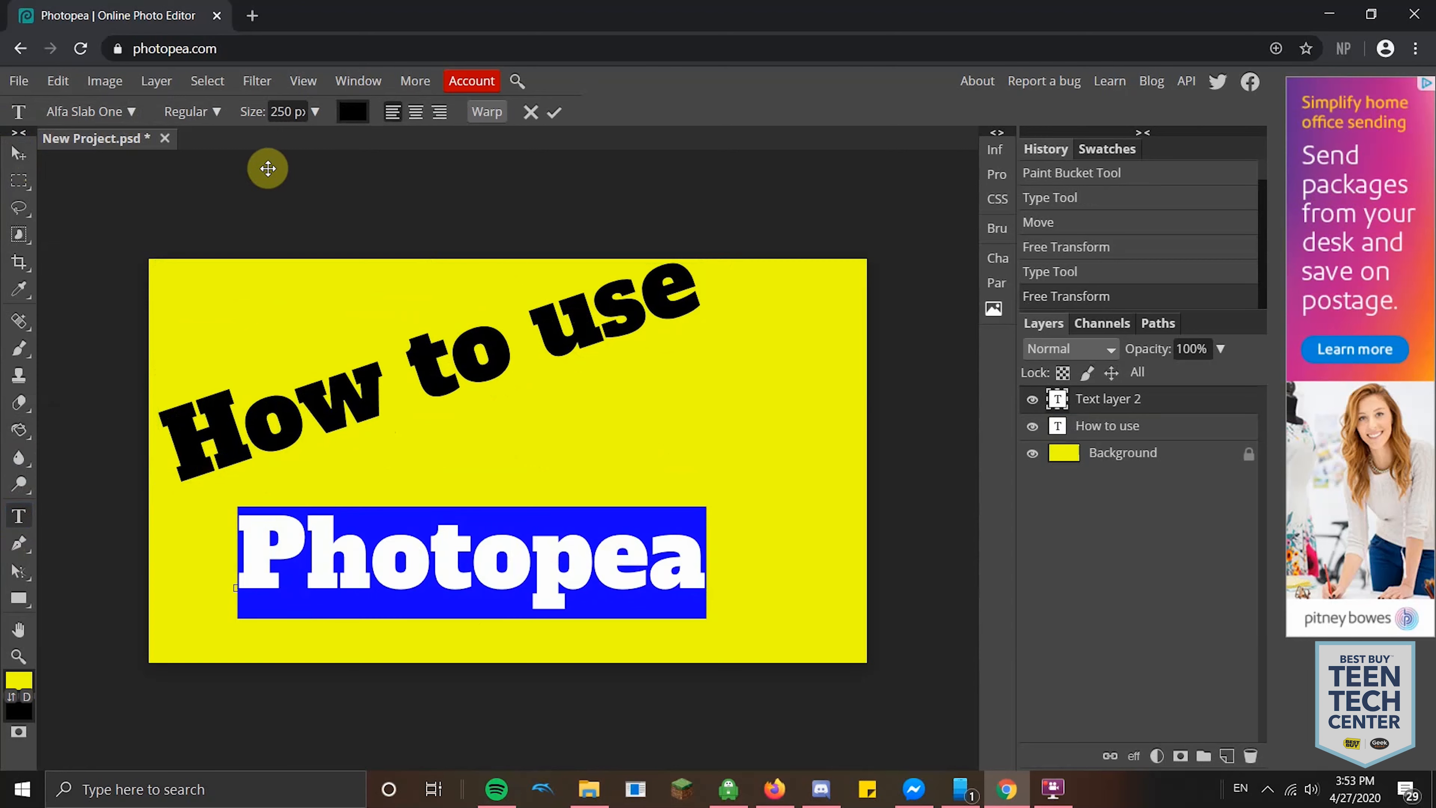
click(287, 112)
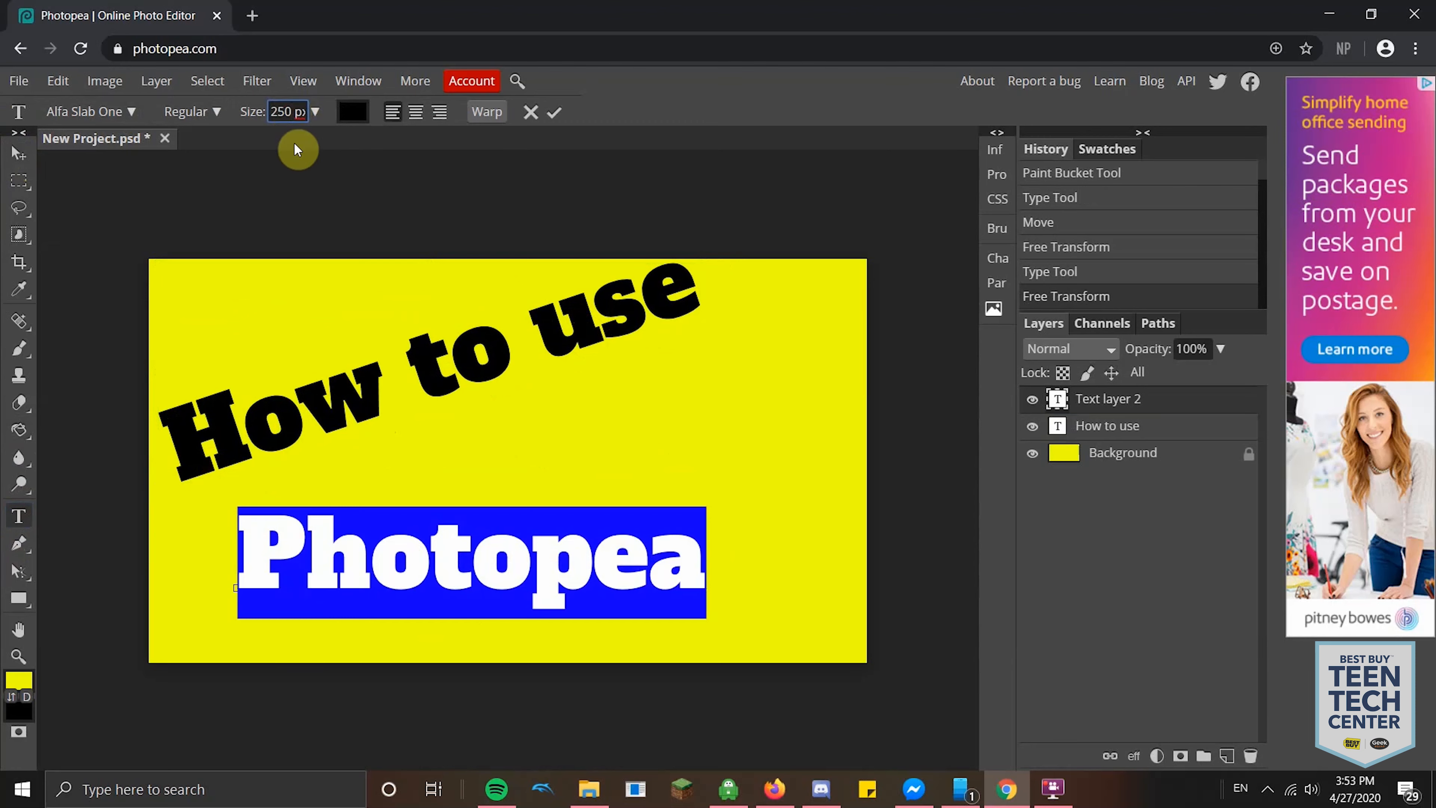
text(26)
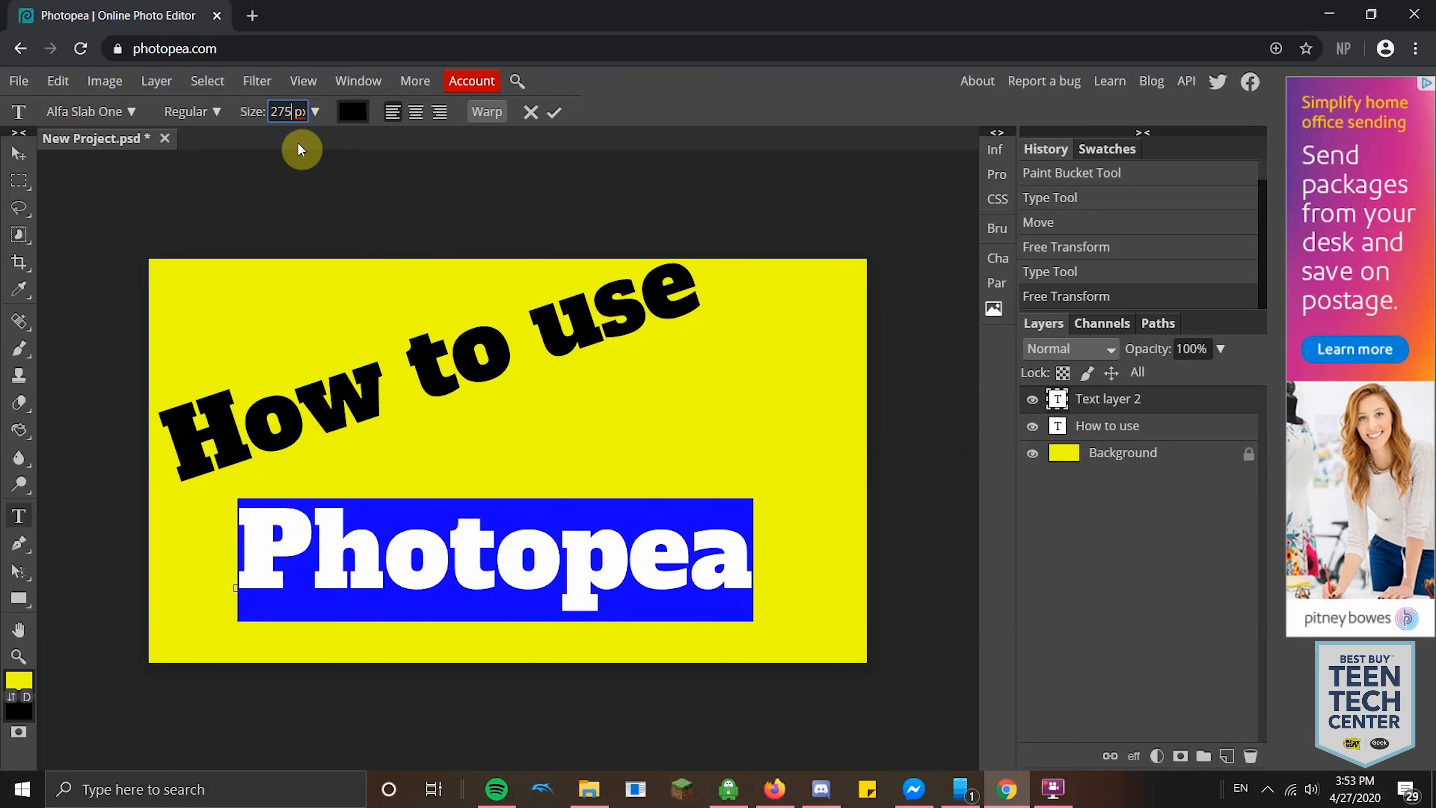
mouse_move(17, 154)
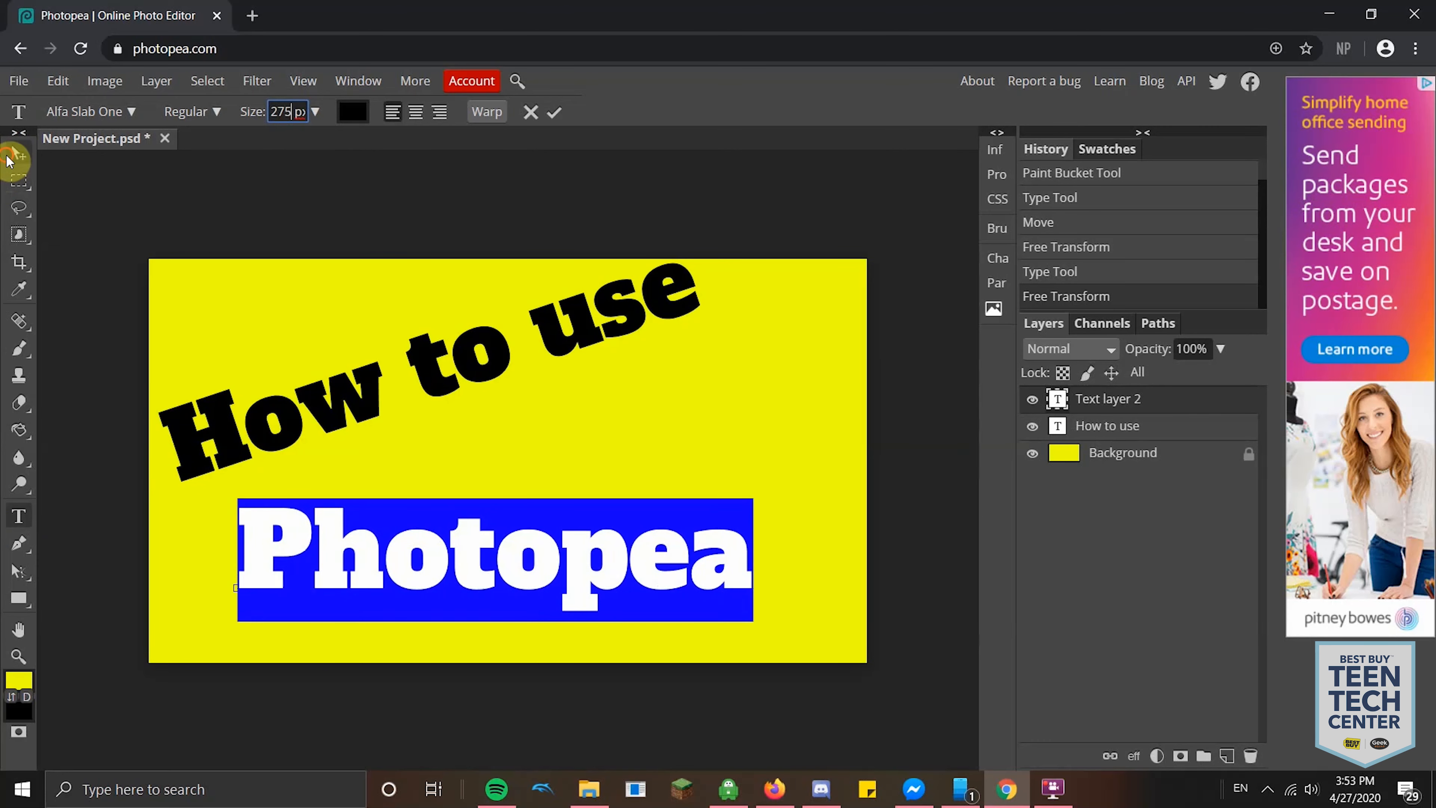
click(15, 156)
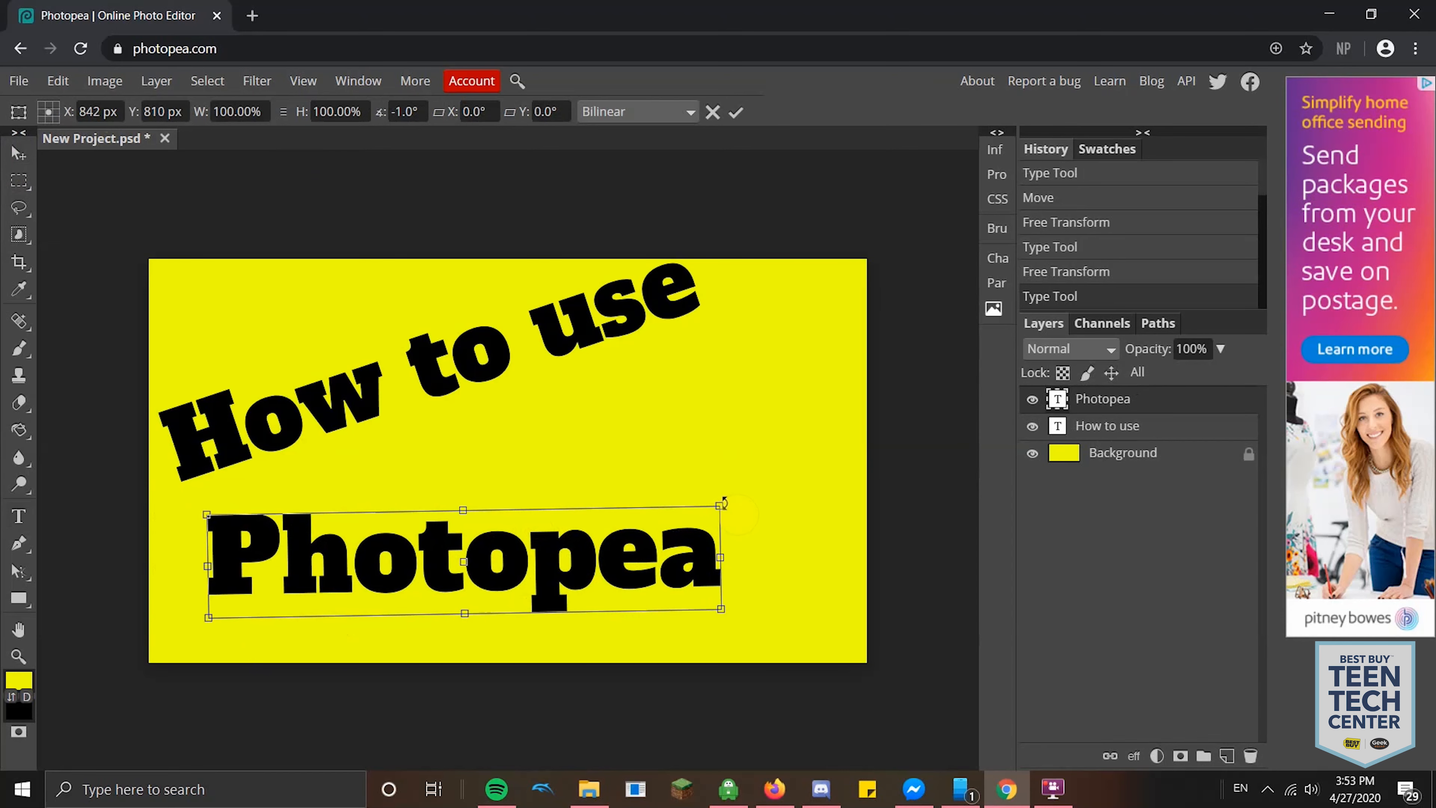
Step: Rotate the Photopea layer about -16° and move it toward the lower left
drag(721, 509, 653, 470)
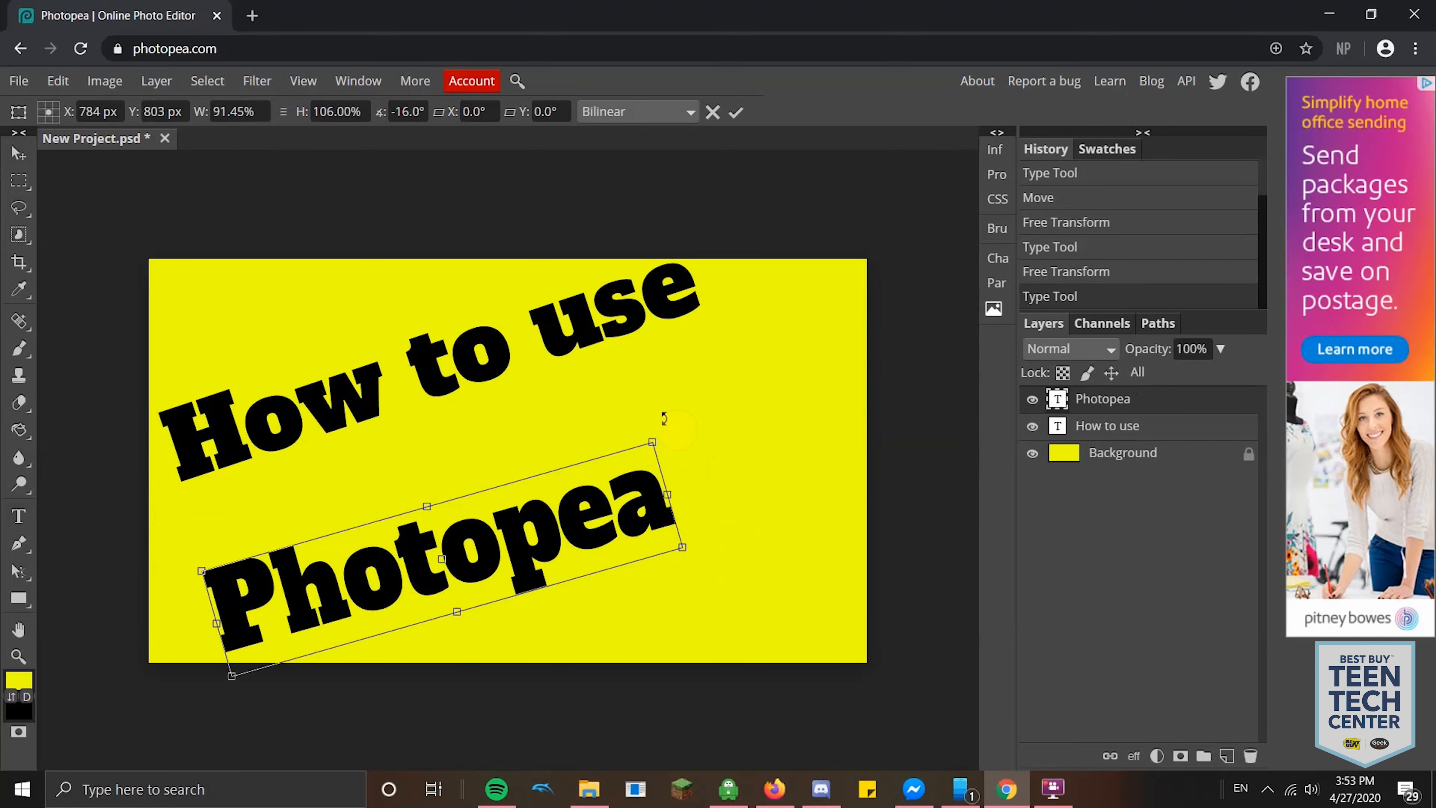
drag(660, 421, 567, 494)
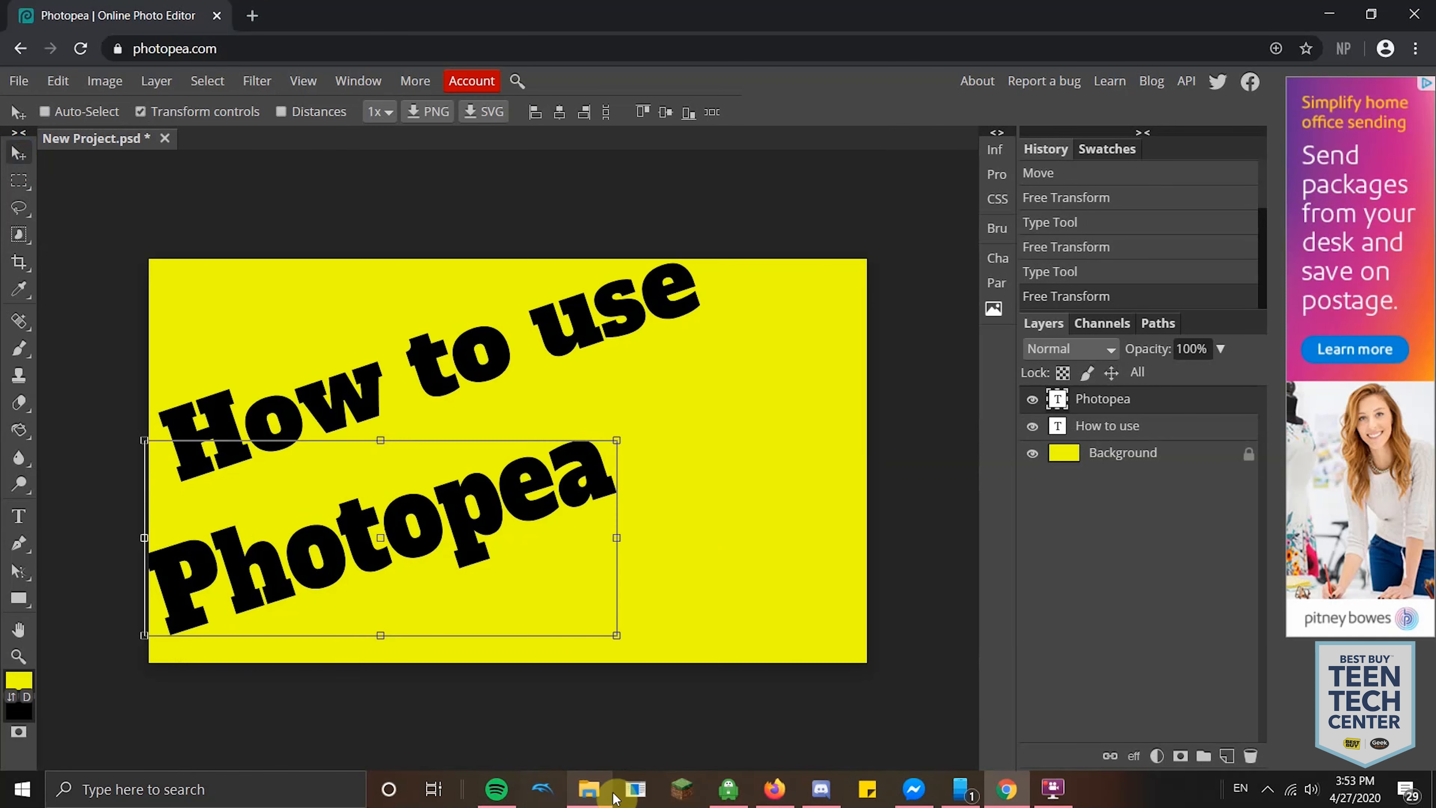
Step: In File Explorer open G: > ADOBE > PHOTOPEA VID containing thumb256
click(591, 793)
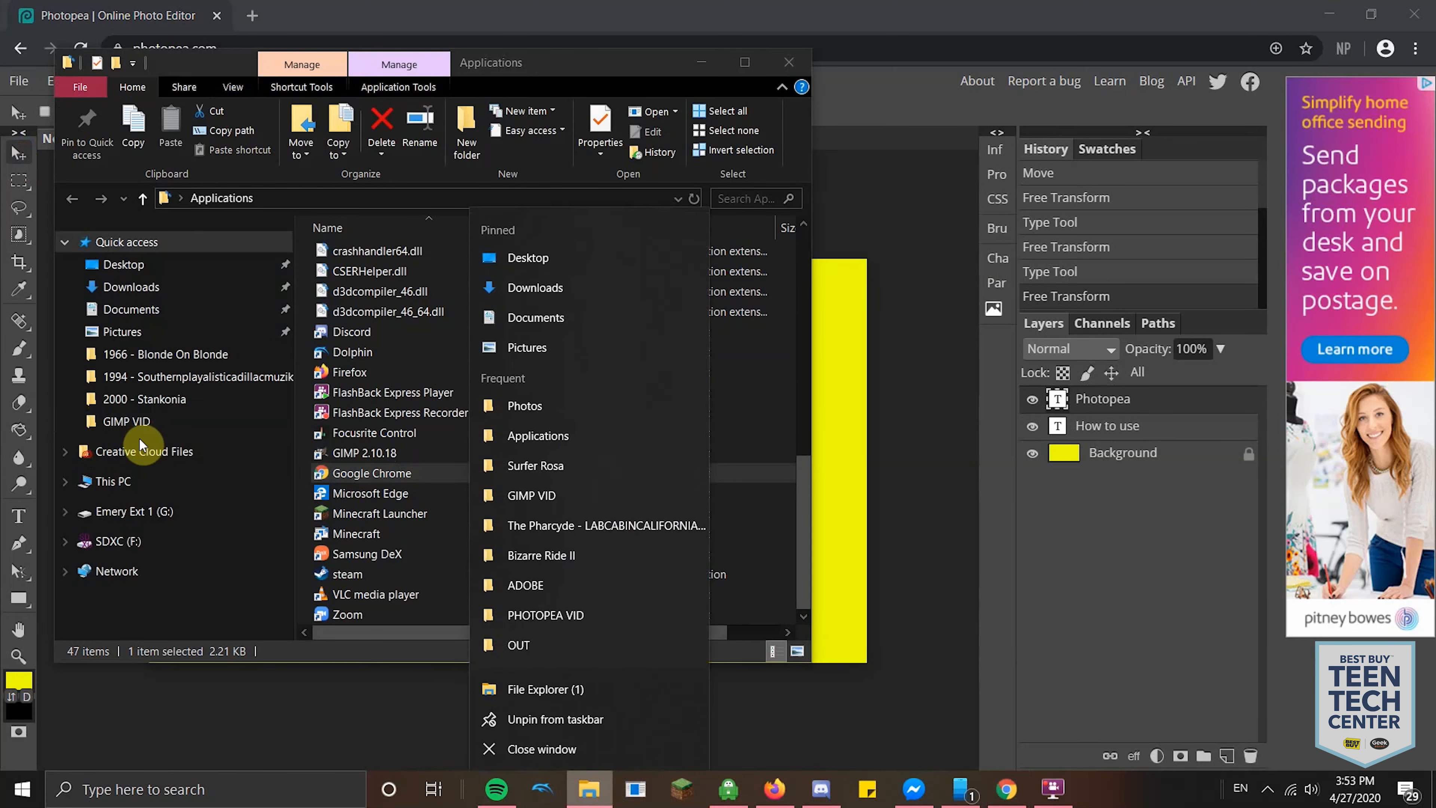
mouse_move(214, 443)
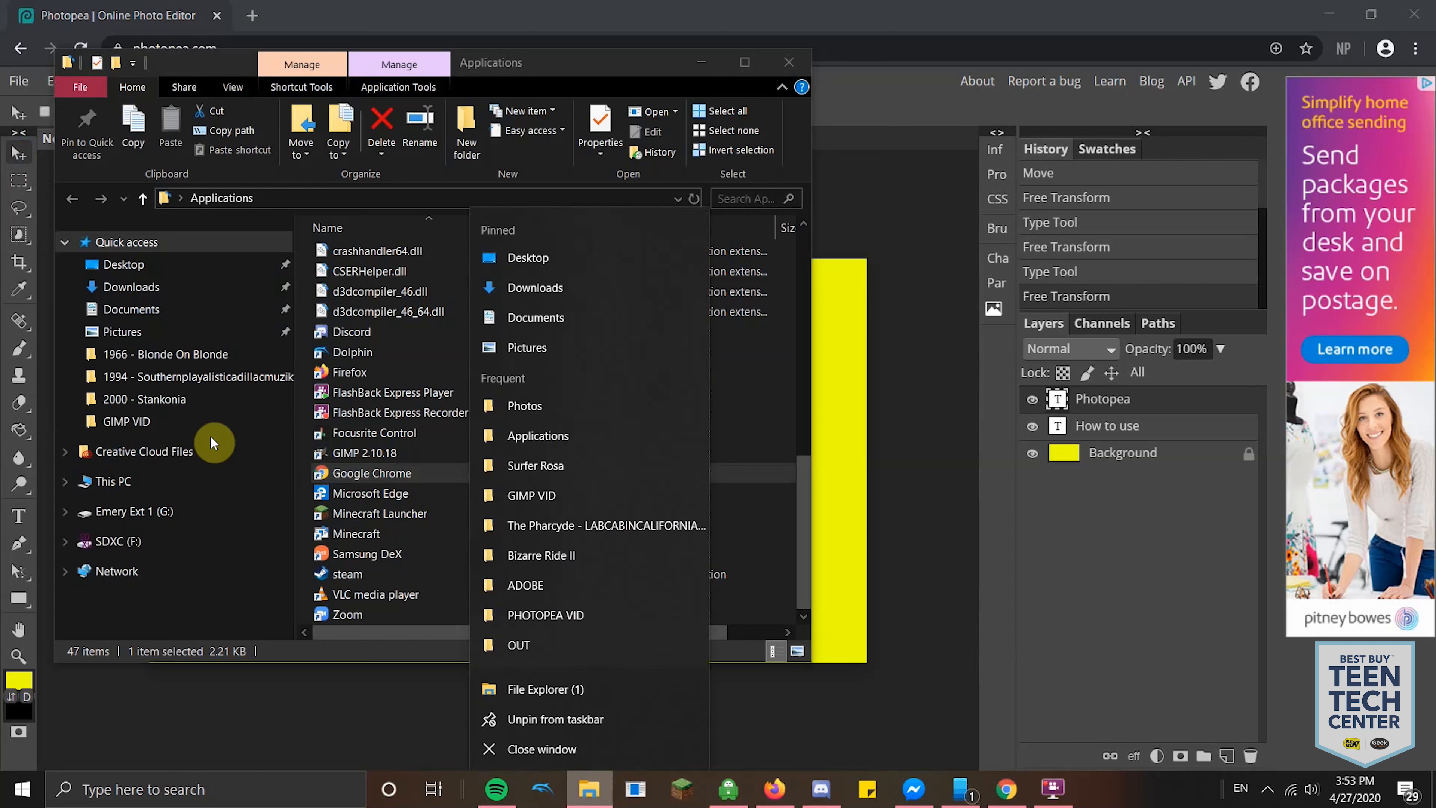
mouse_move(199, 451)
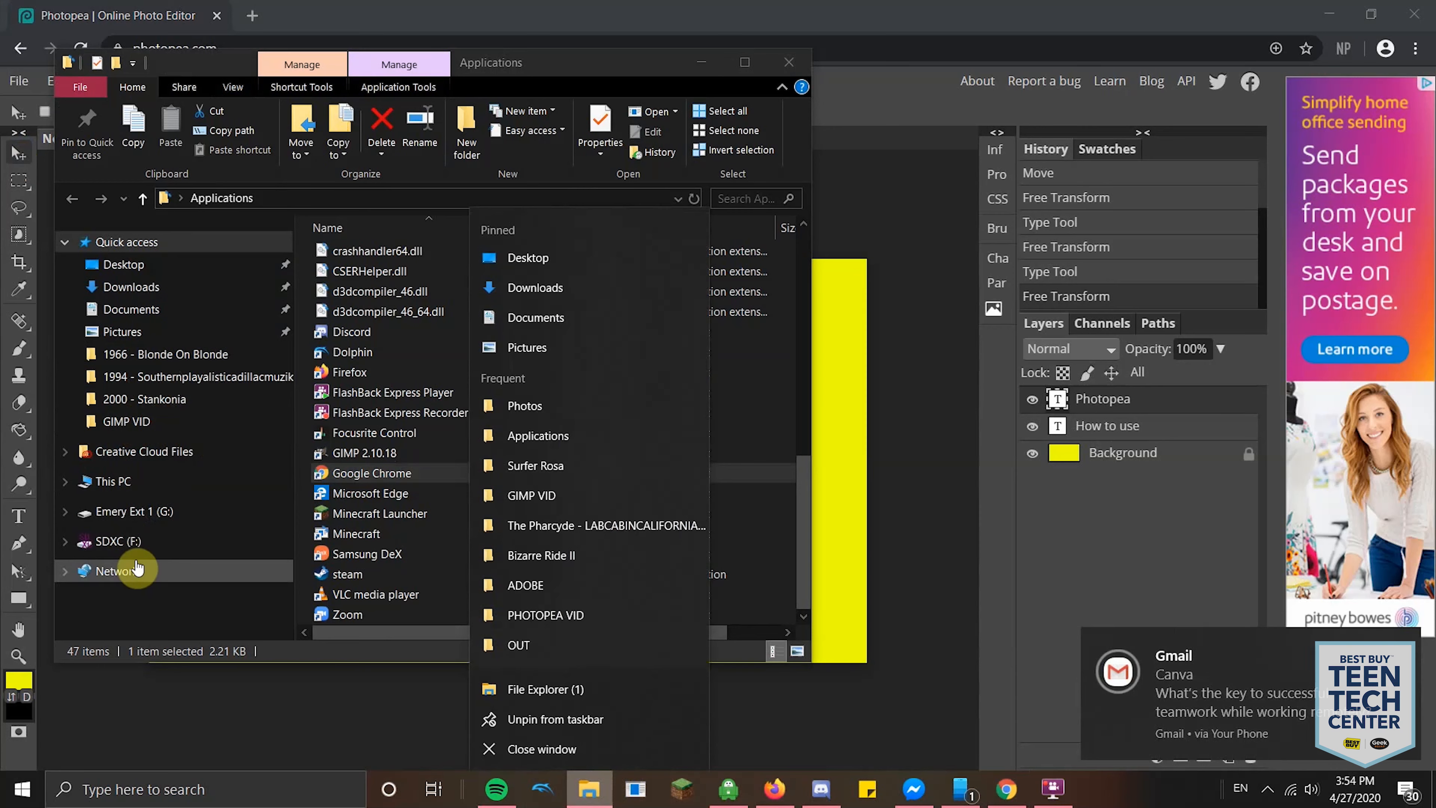
click(134, 512)
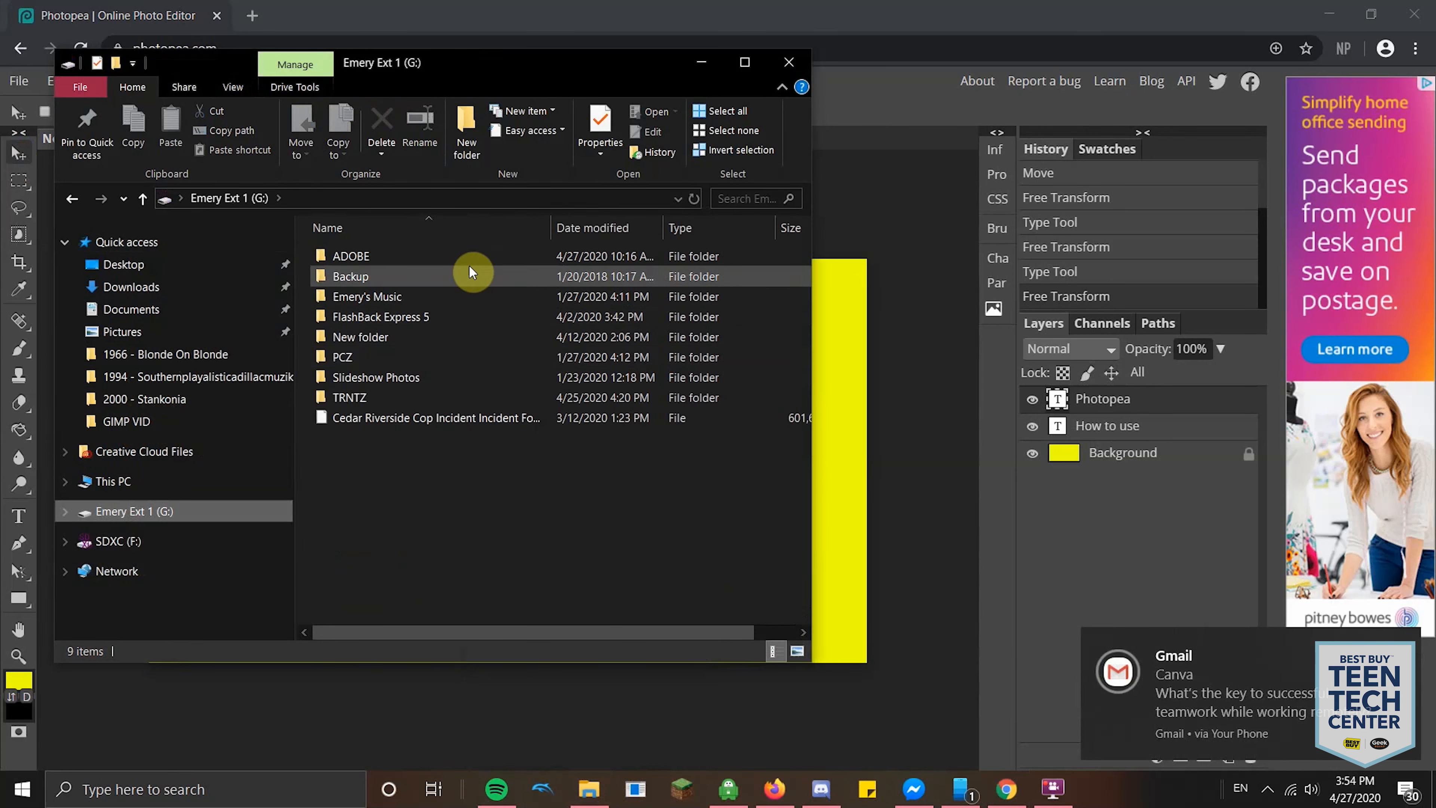
double_click(350, 256)
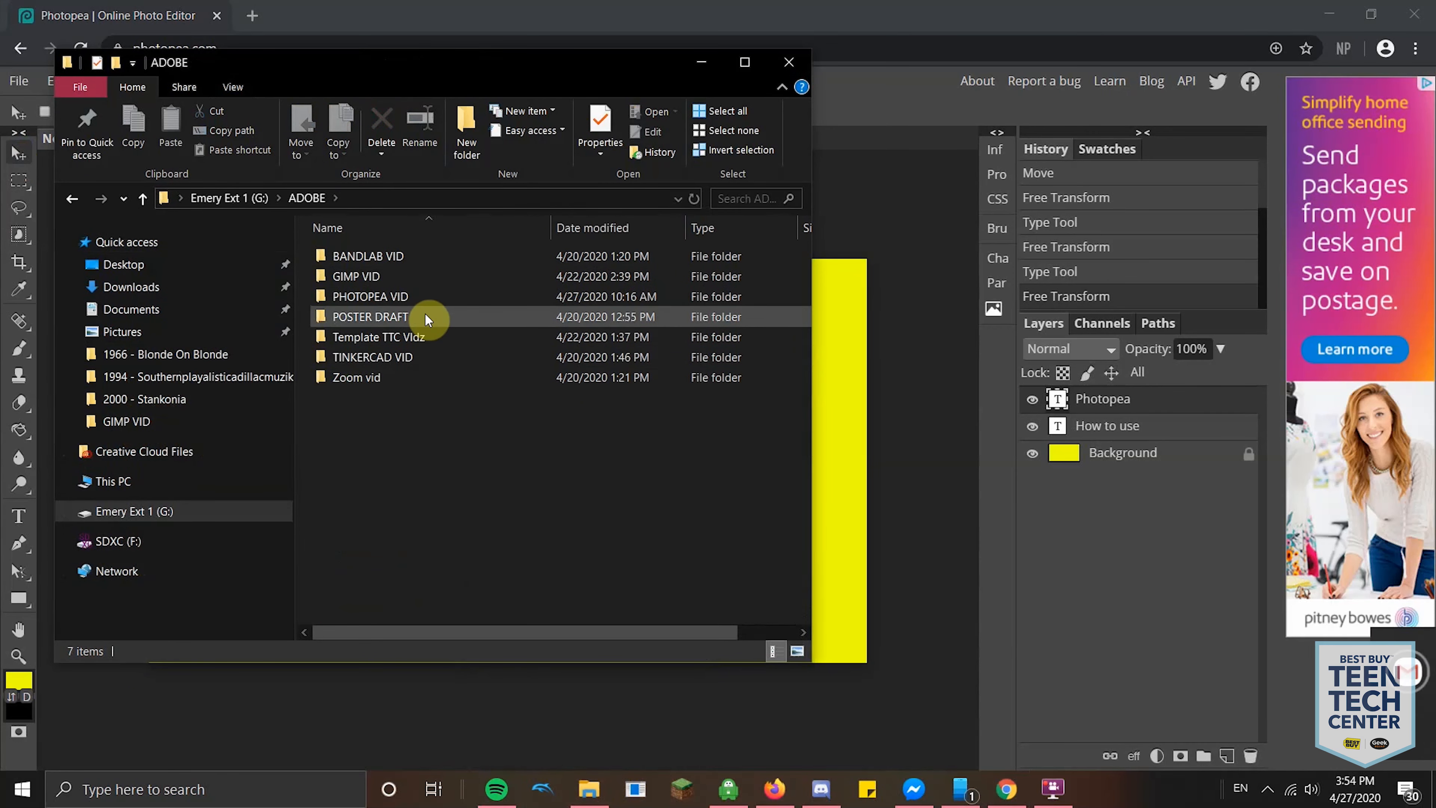
double_click(369, 296)
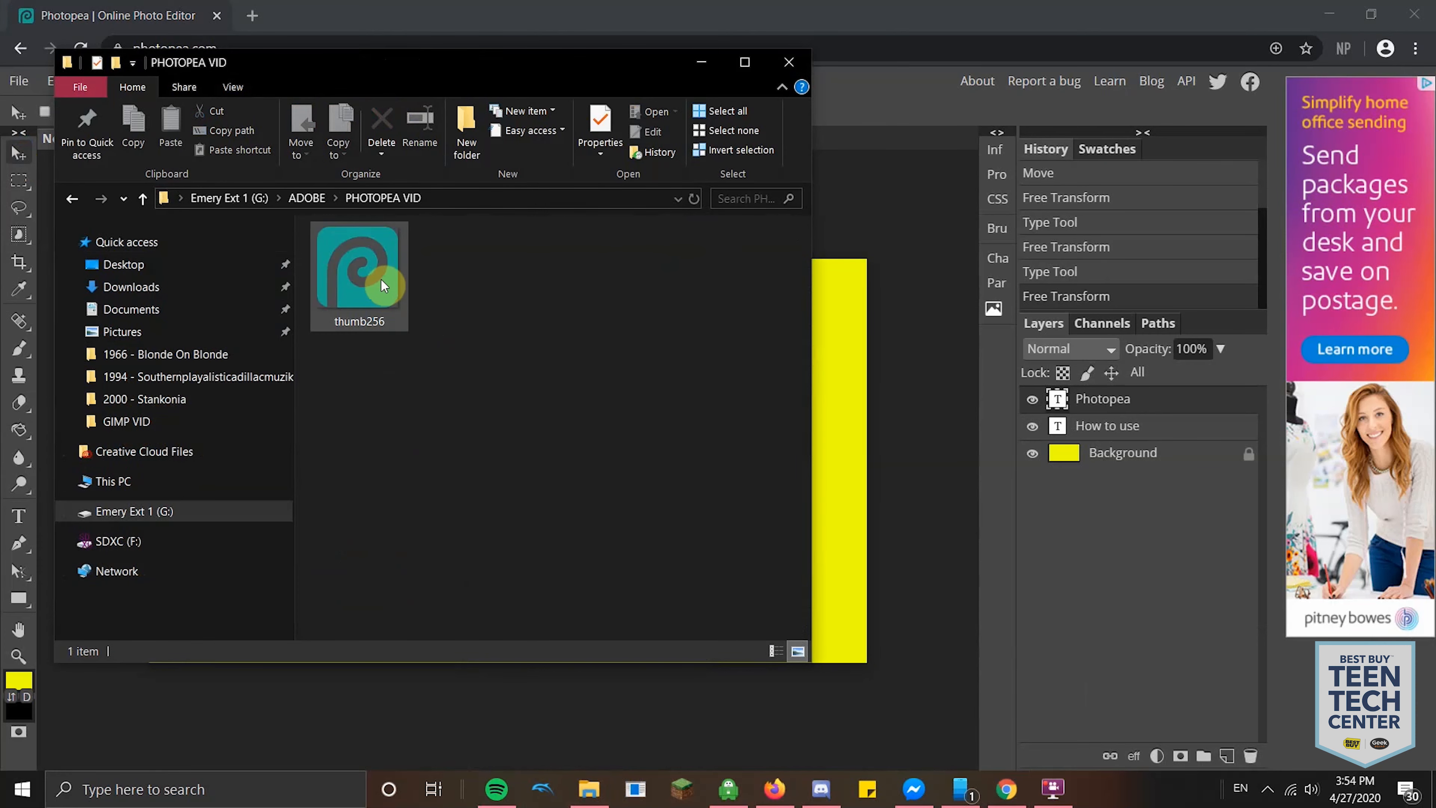
Step: Drop the thumb256 Photopea logo onto the canvas and move it toward the lower right
drag(359, 275, 197, 307)
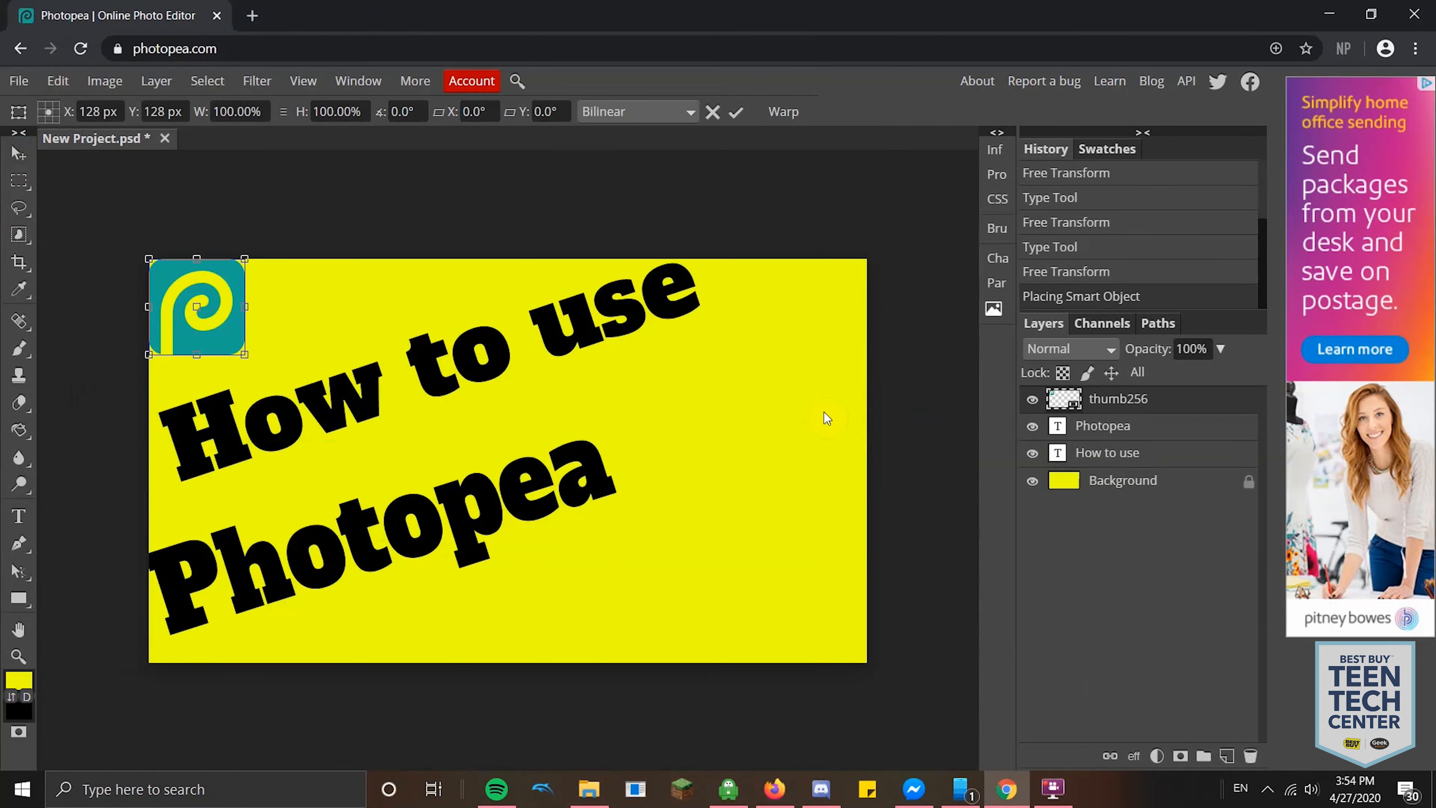
drag(197, 306, 786, 566)
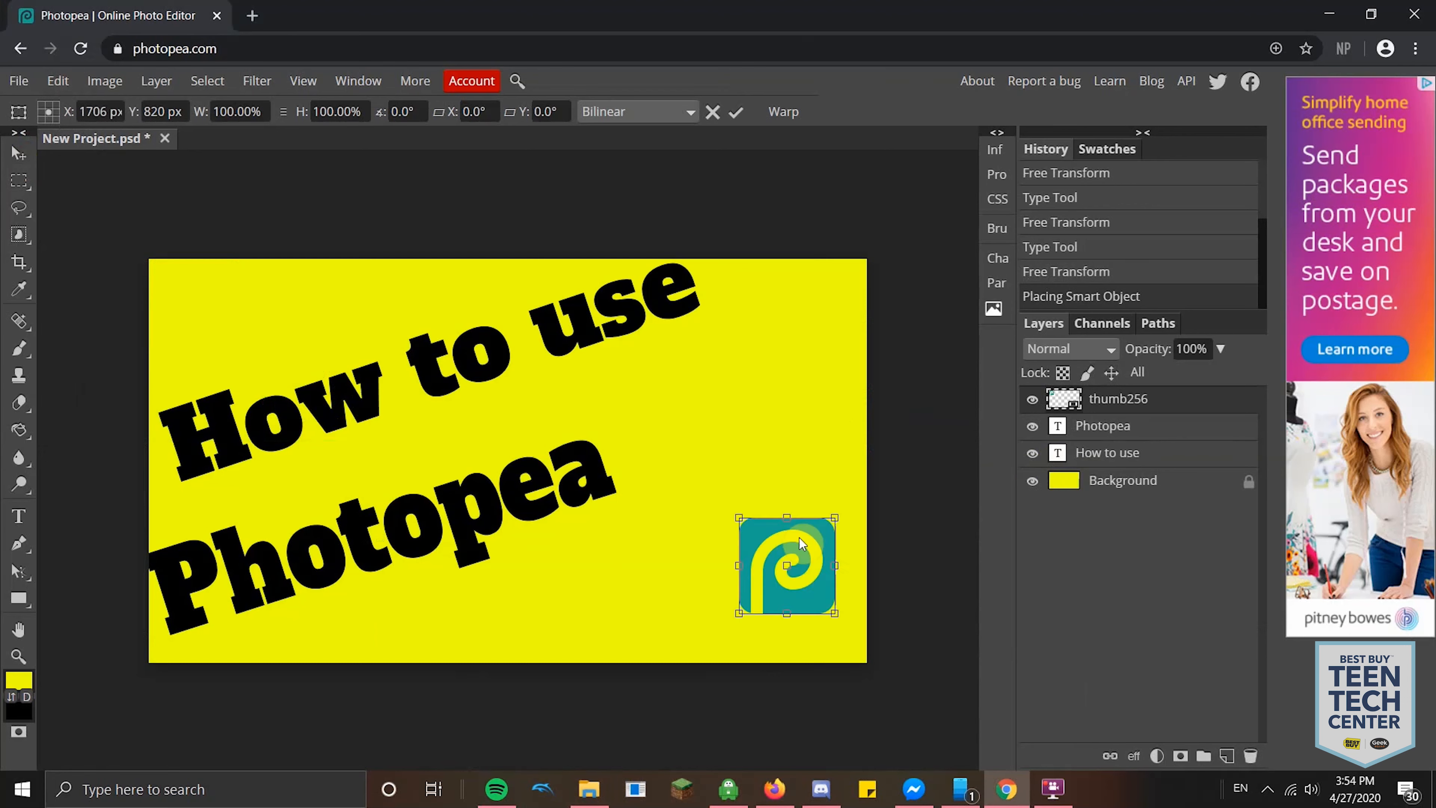
drag(787, 563, 719, 538)
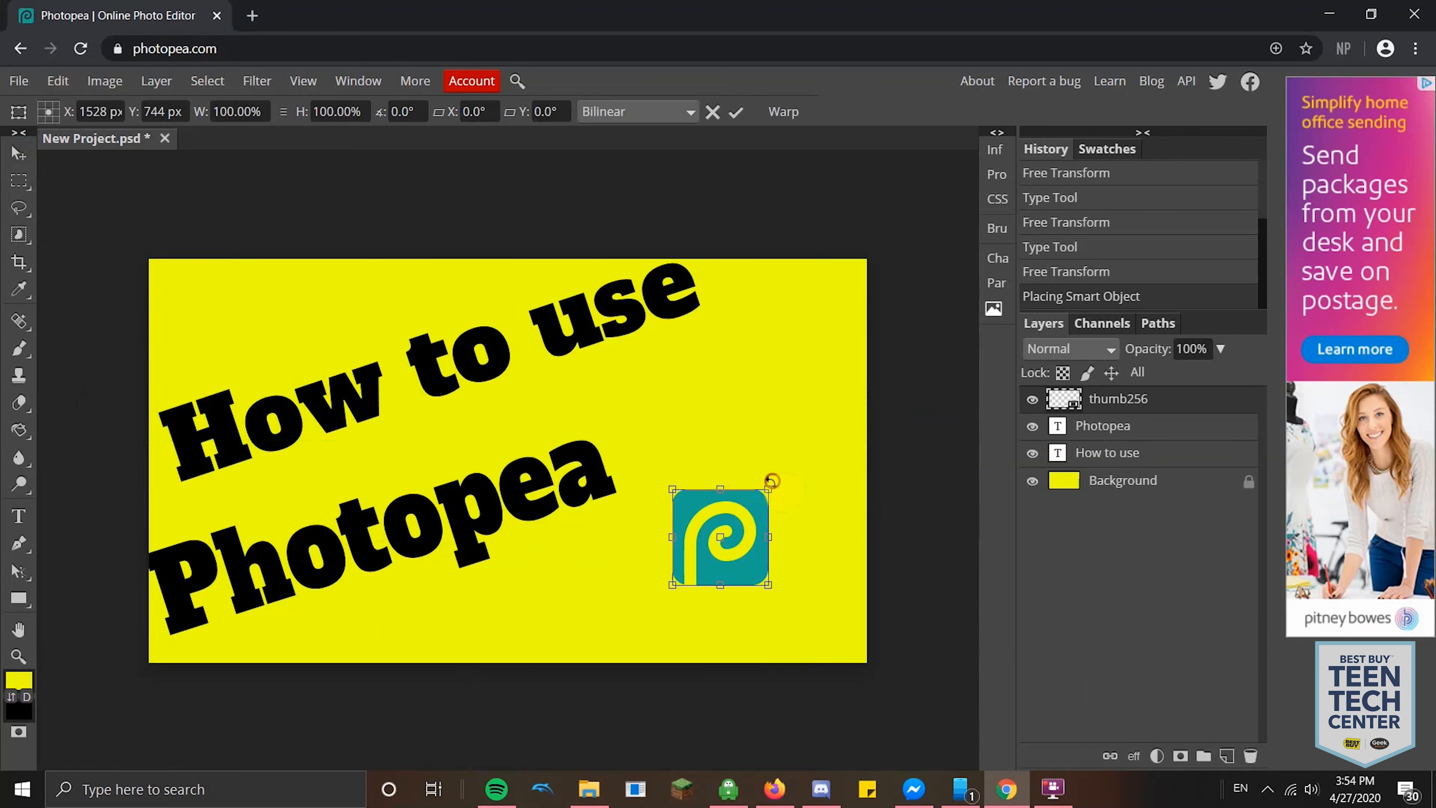
Step: Scale the logo to about 200%, rotate it roughly 21.7° and nudge it toward the corner
drag(772, 480, 866, 392)
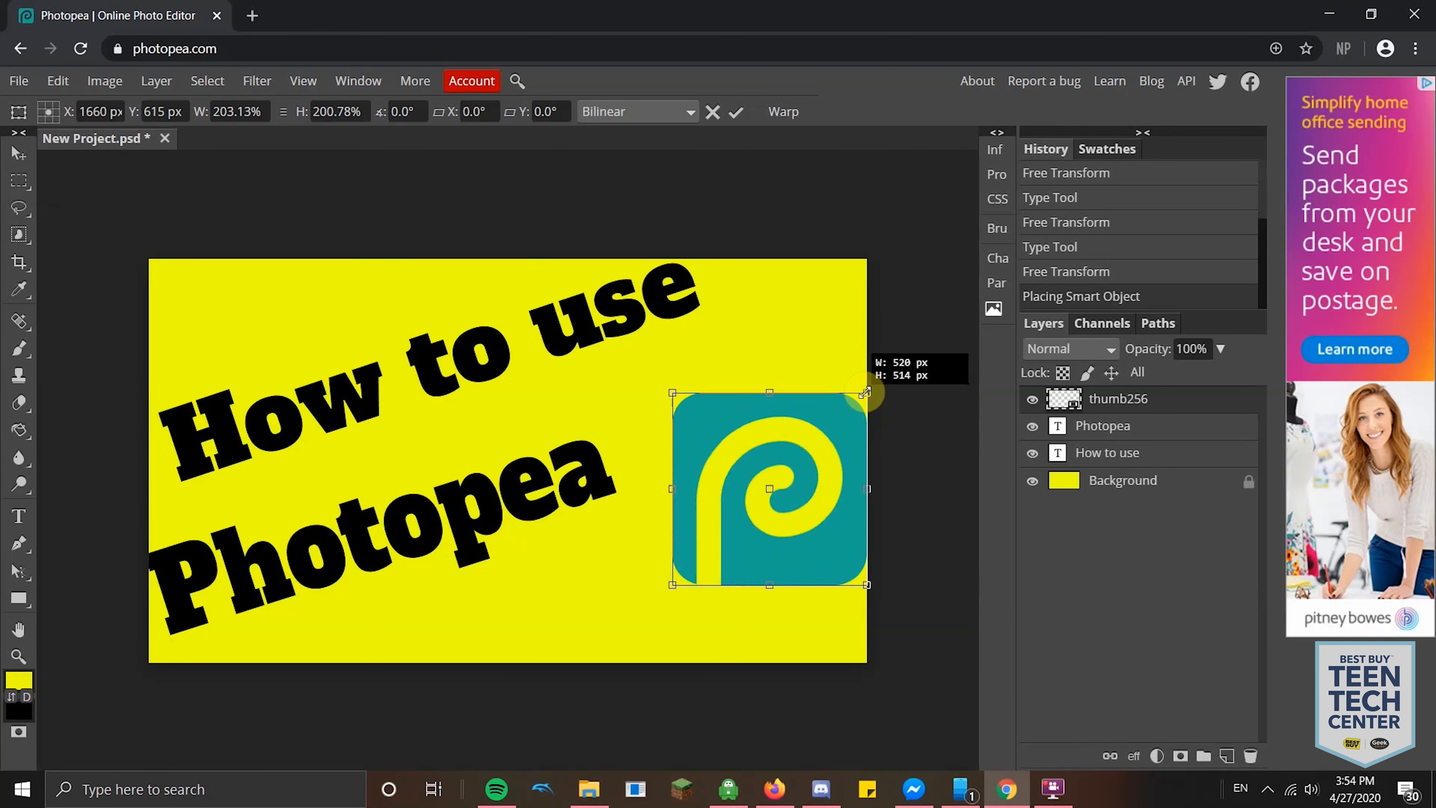
drag(767, 489, 751, 538)
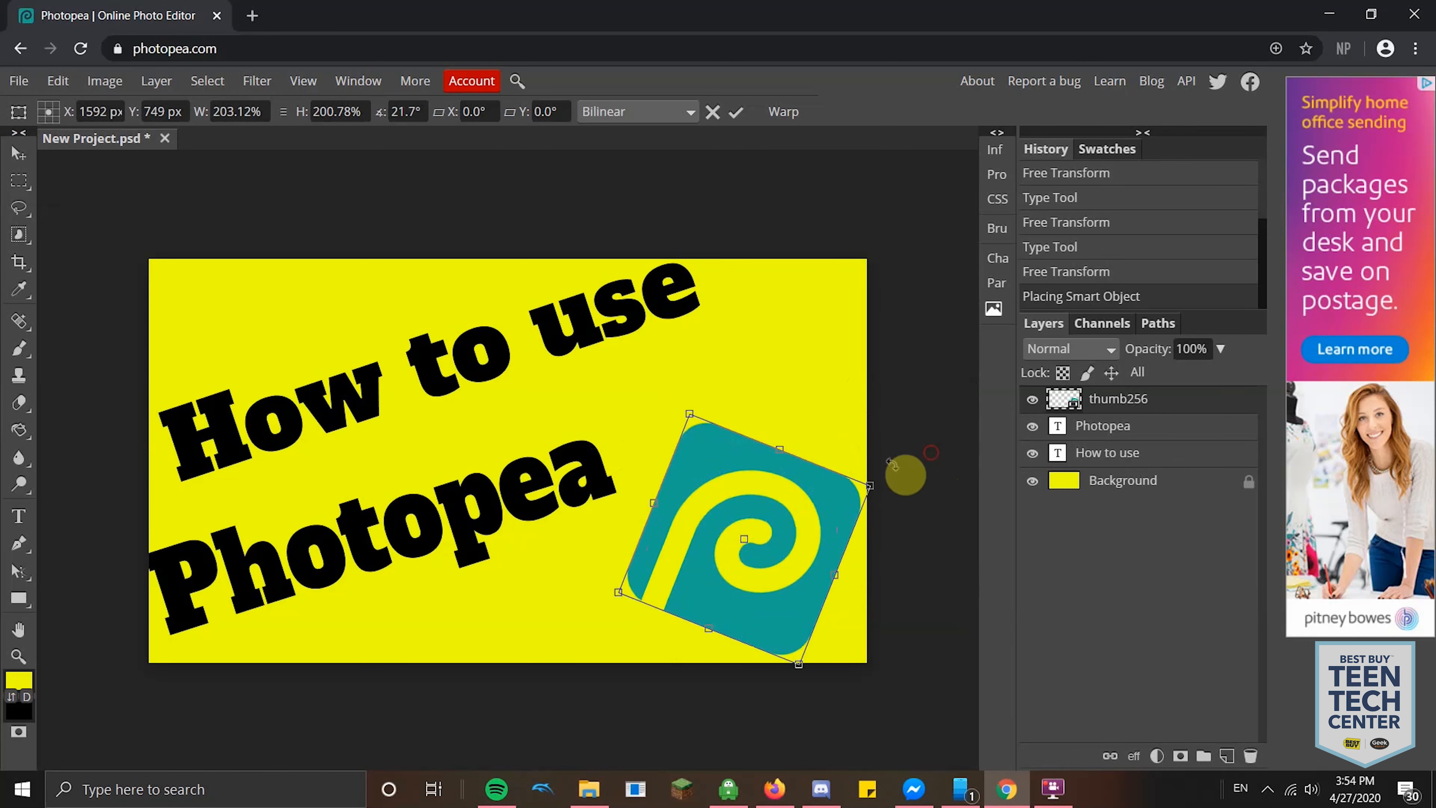
drag(902, 474, 813, 494)
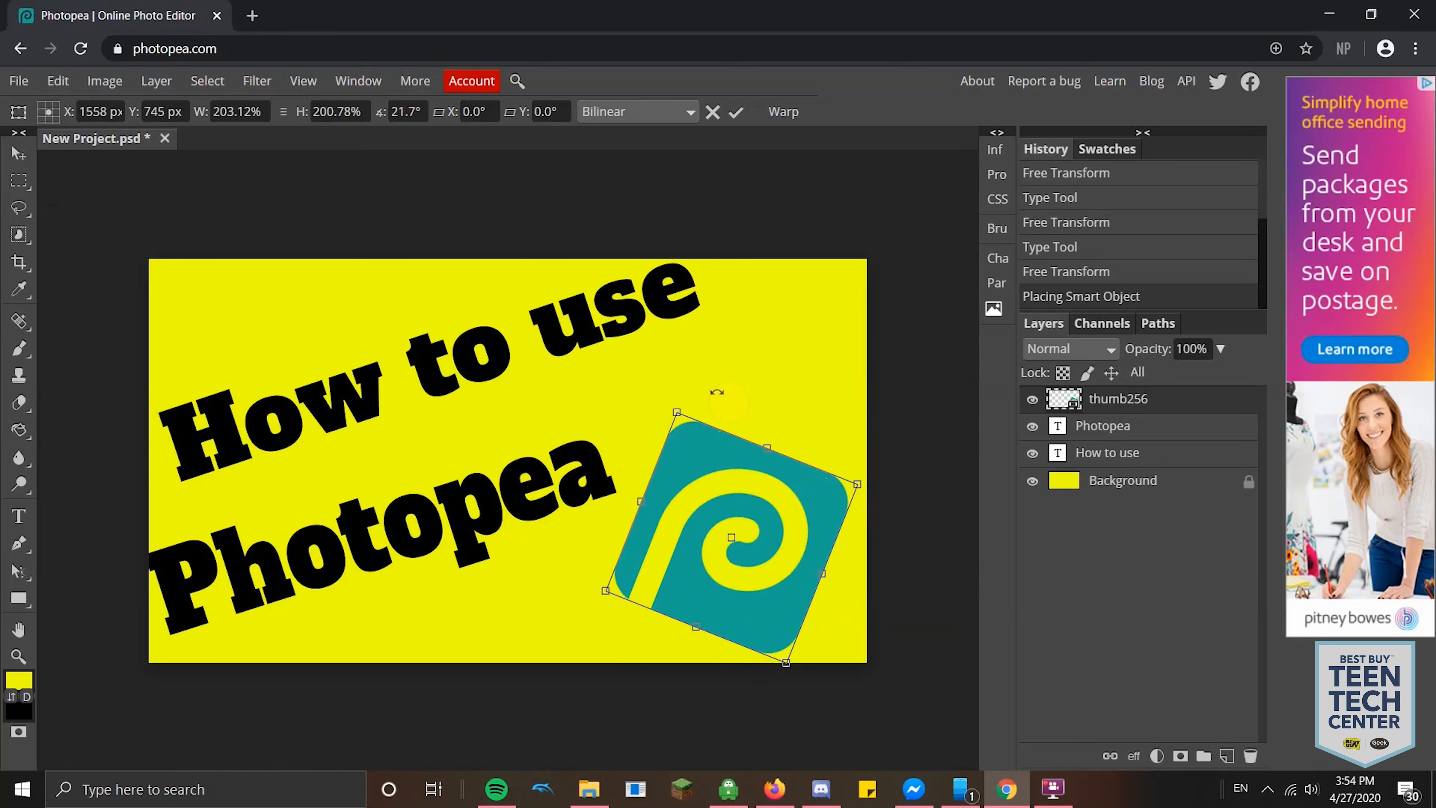
drag(678, 413, 672, 415)
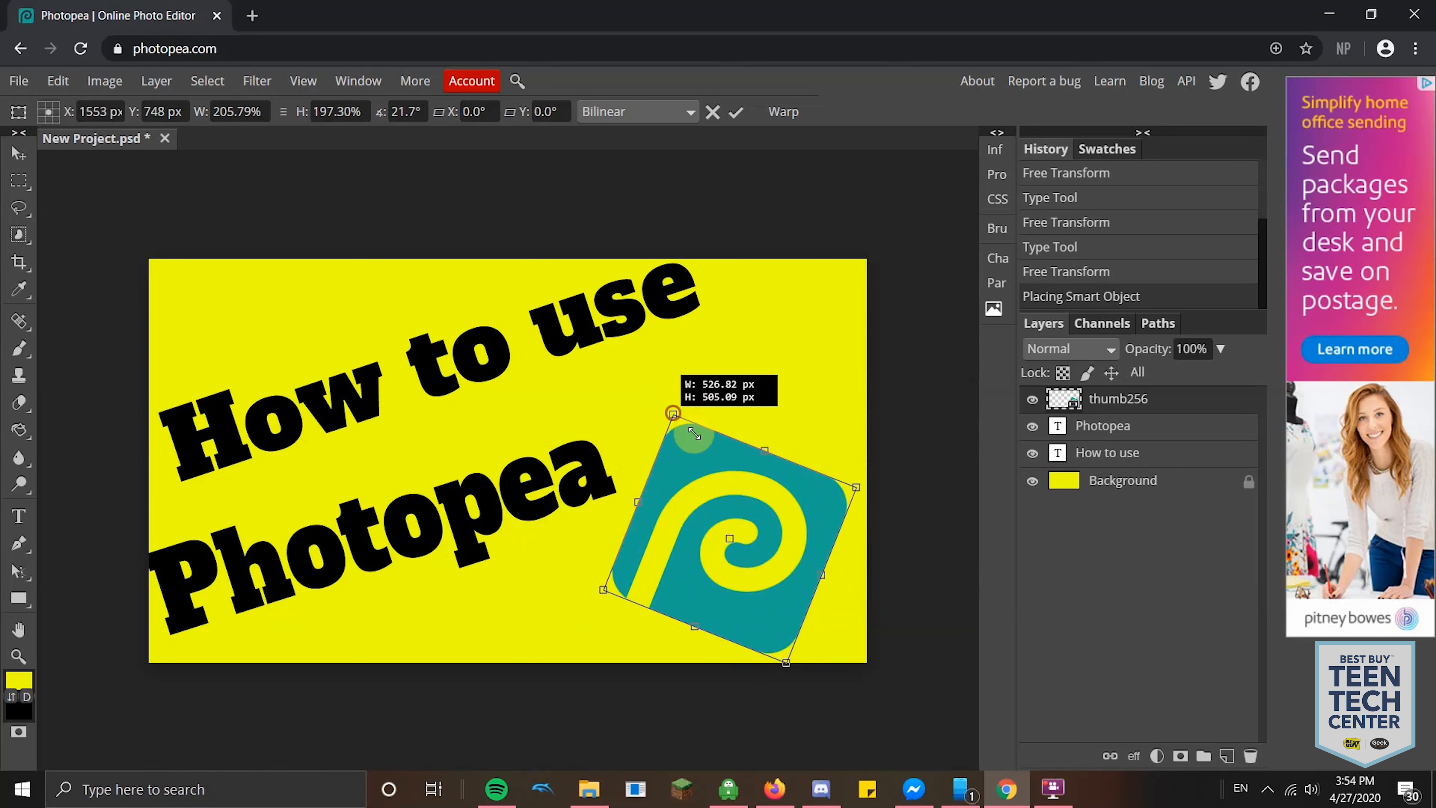
drag(673, 414, 733, 467)
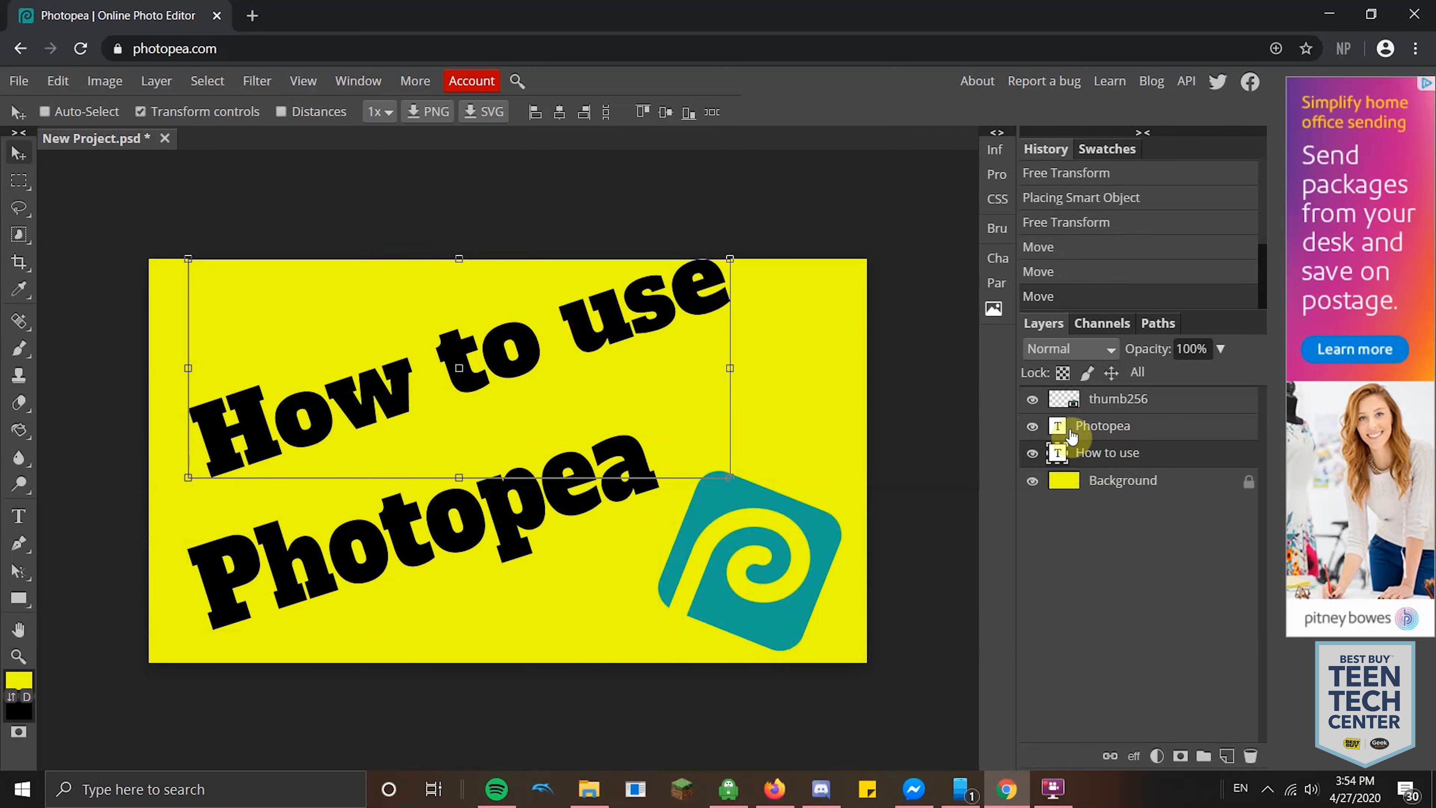
Step: Select the title text, then drag the logo into the bottom-right corner, bleeding off the edge
click(1102, 427)
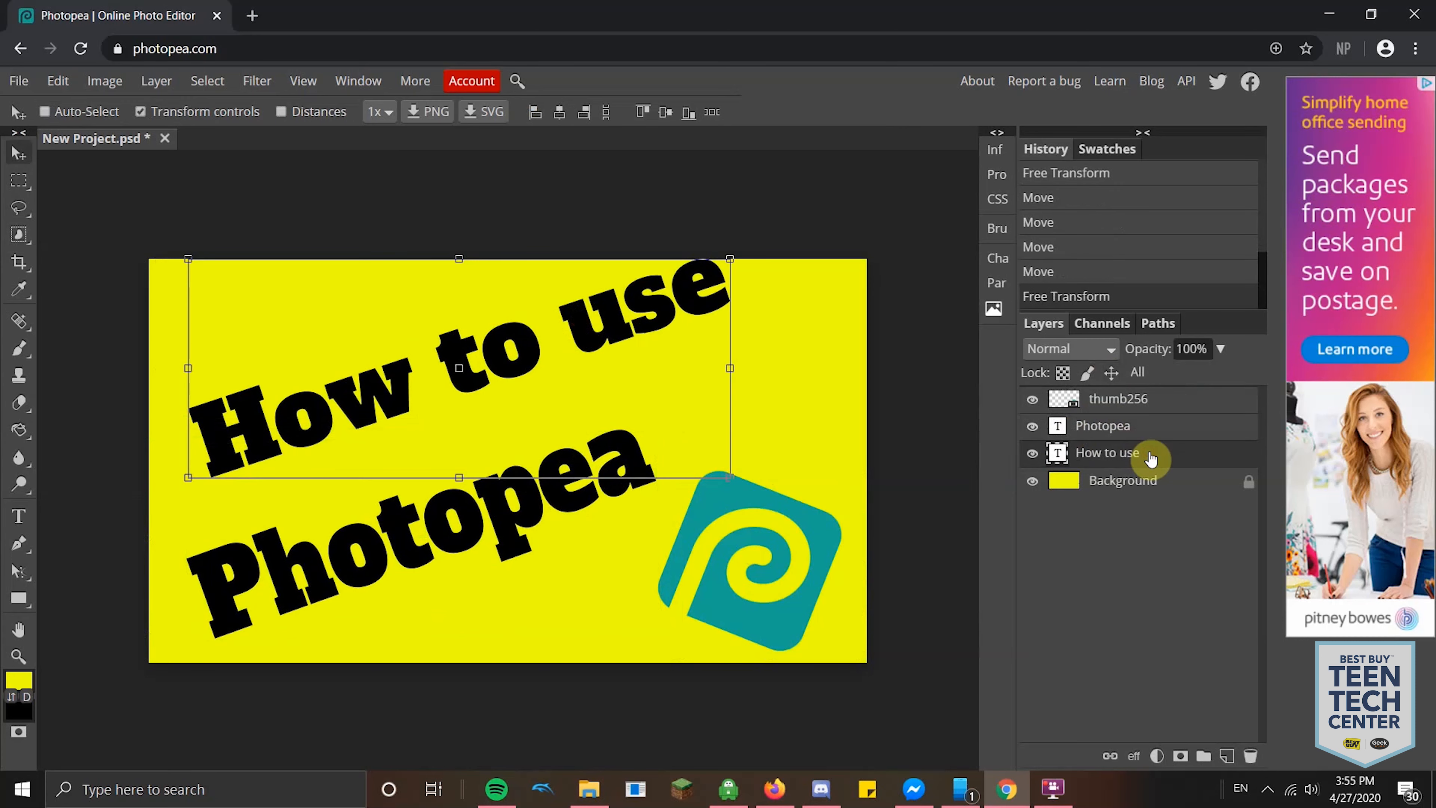
mouse_move(609, 330)
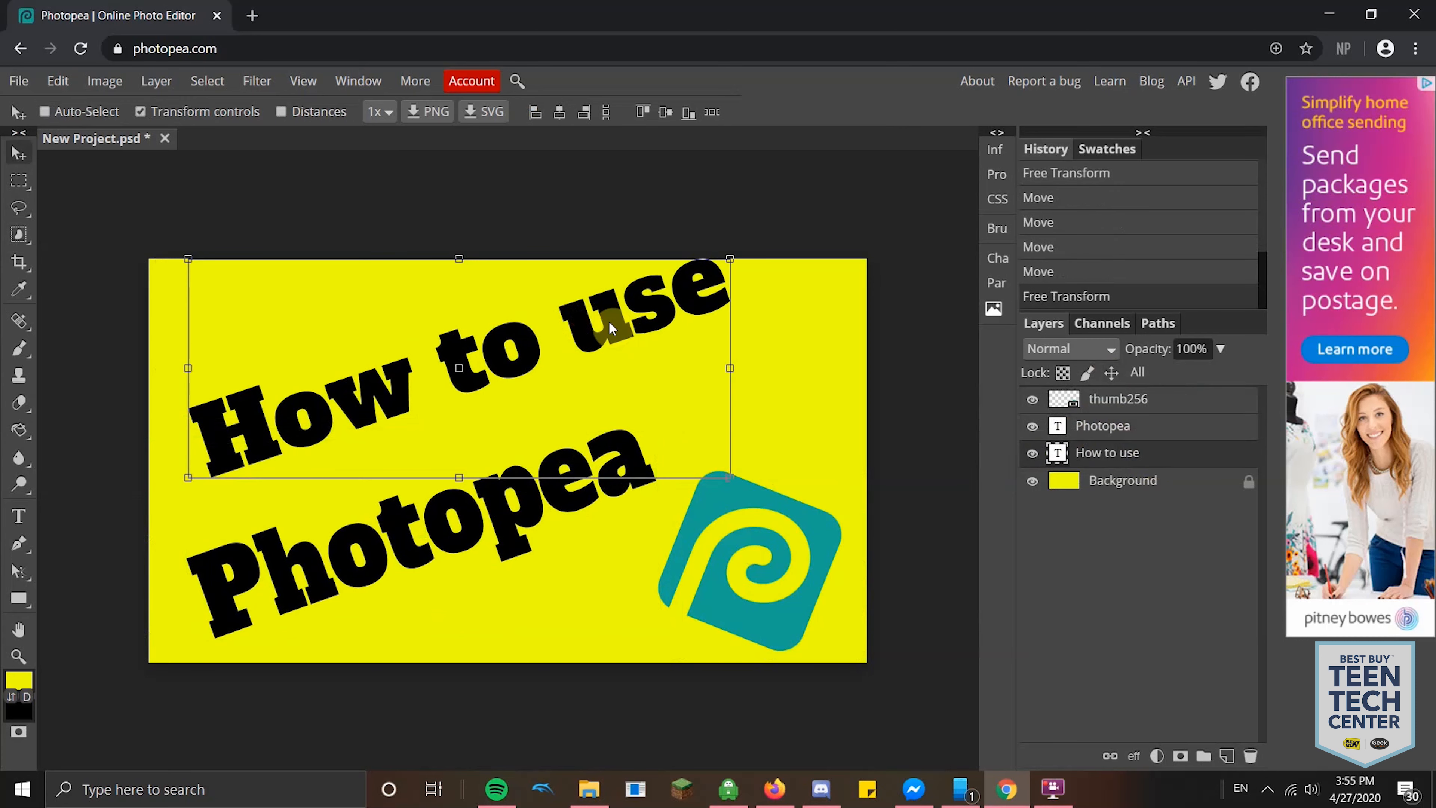
mouse_move(1145, 426)
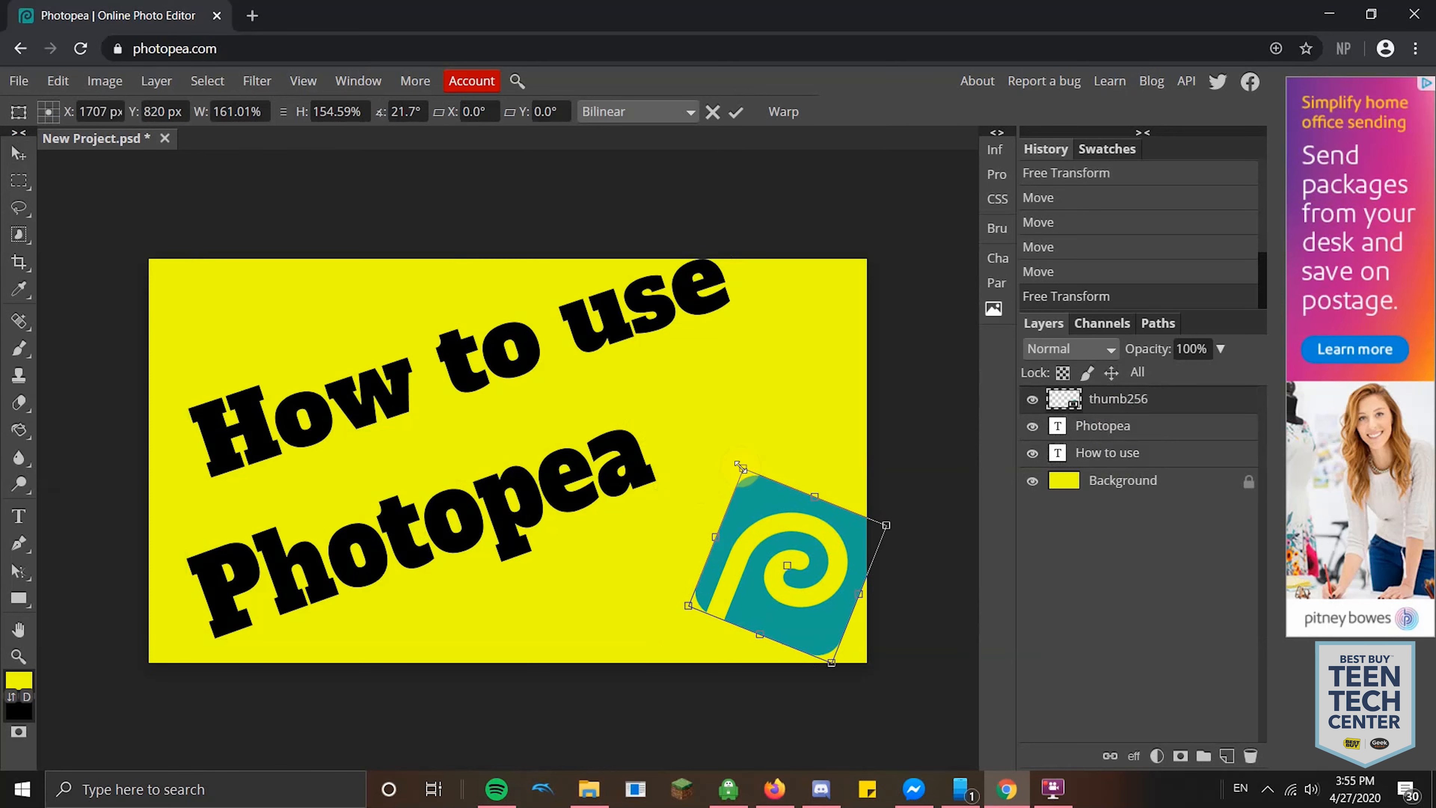
drag(740, 467, 723, 410)
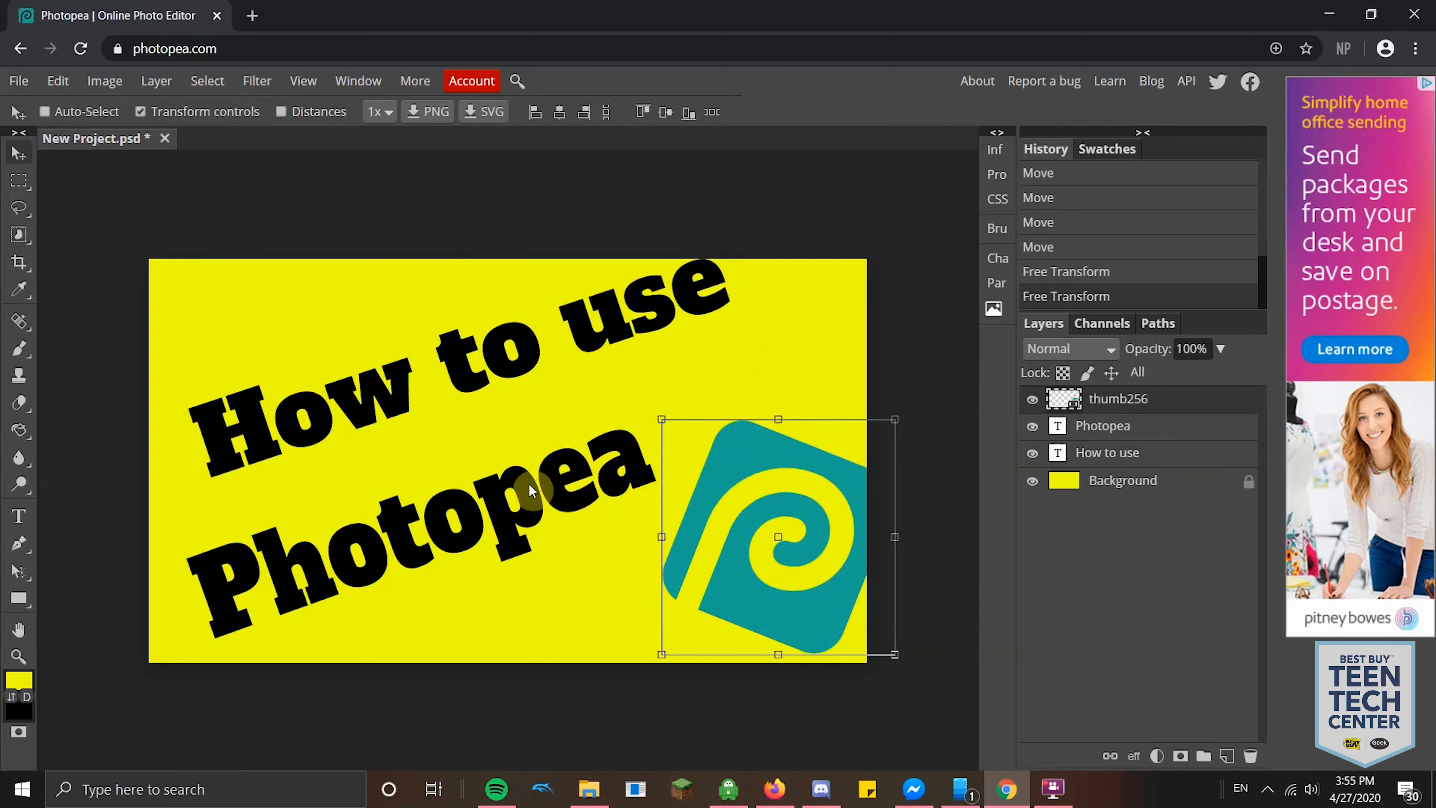
mouse_move(19, 296)
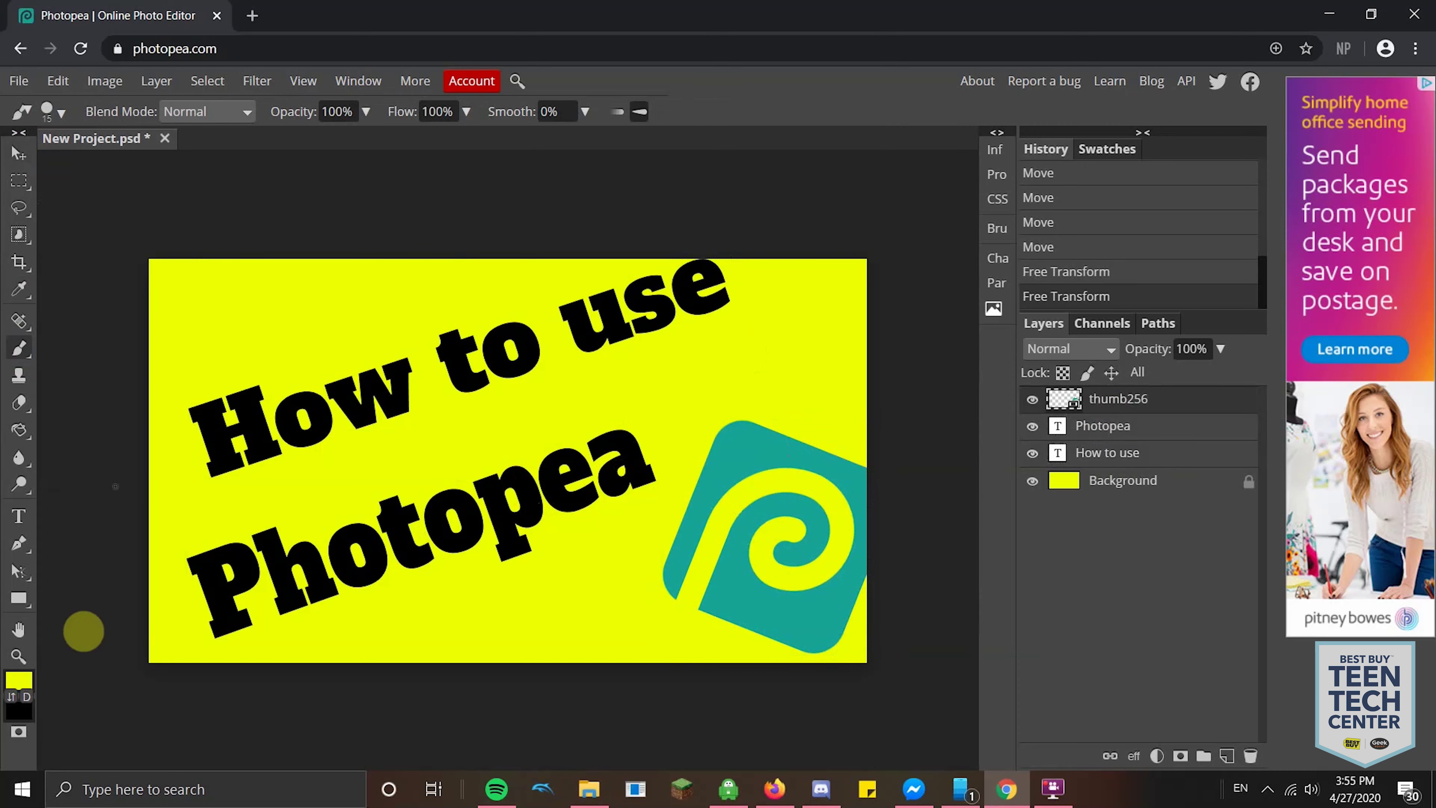
Step: Set the brush foreground colour to pure red in the colour picker
click(11, 684)
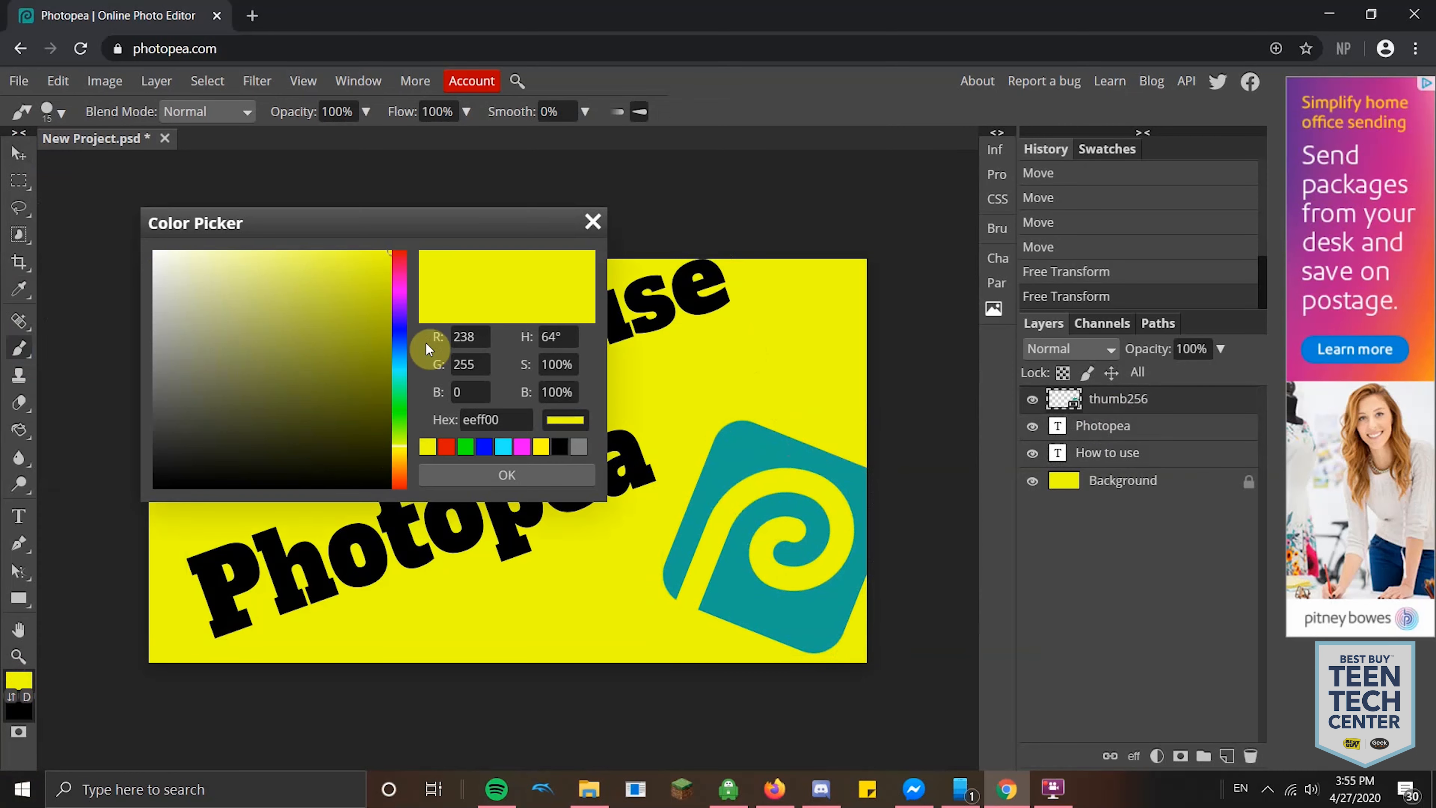
click(449, 446)
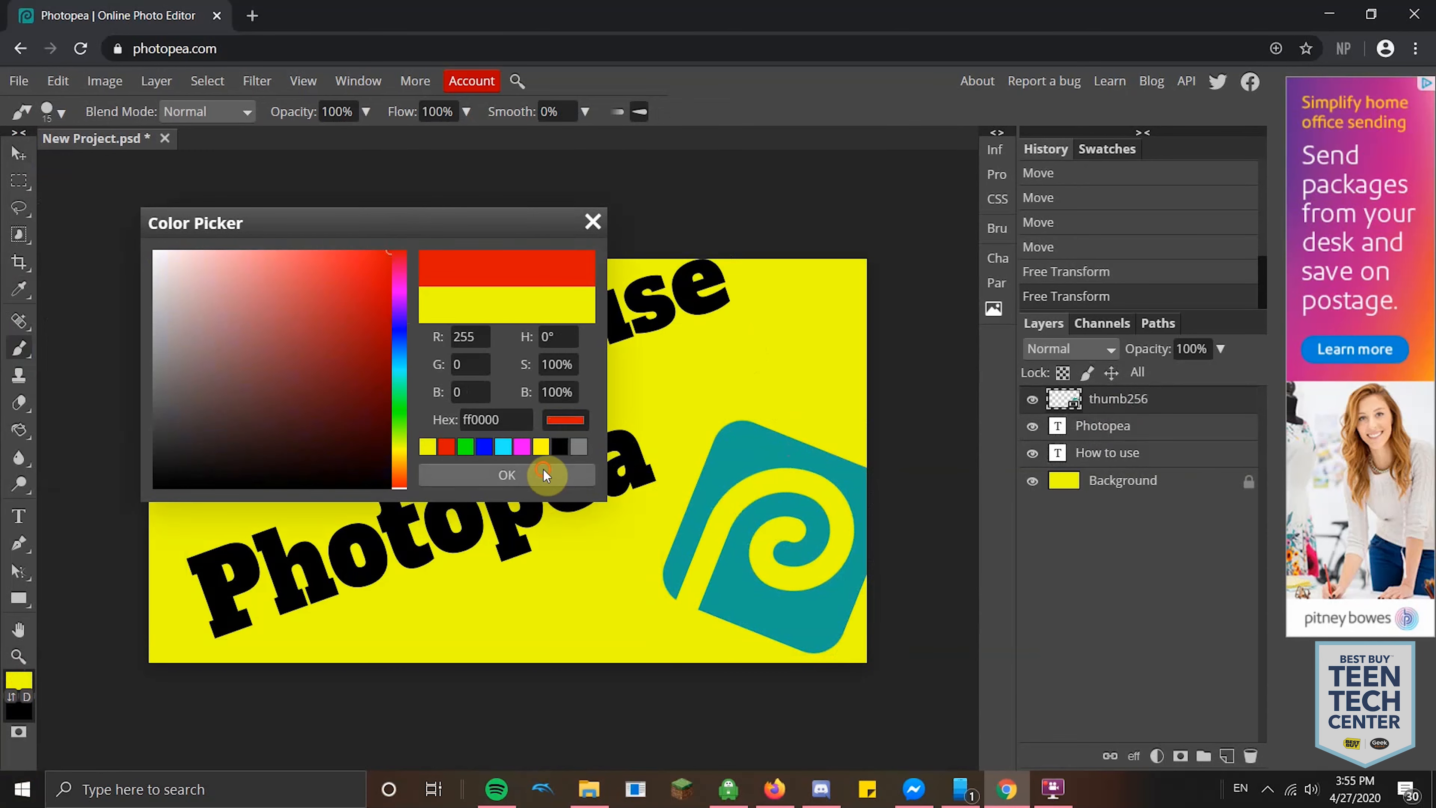
click(507, 475)
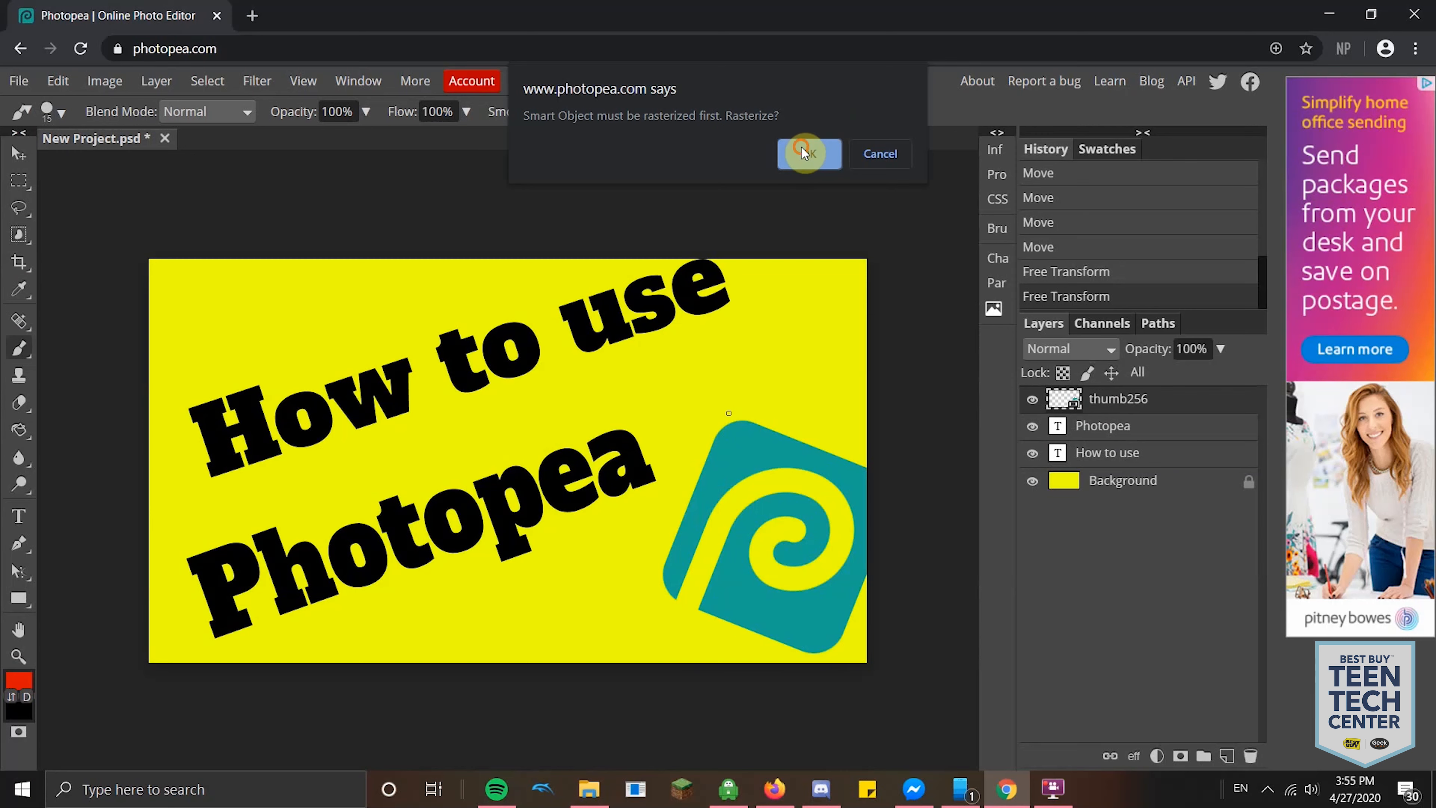
Step: Rasterize the logo layer to pixels and move it back to the top of the stack
click(805, 154)
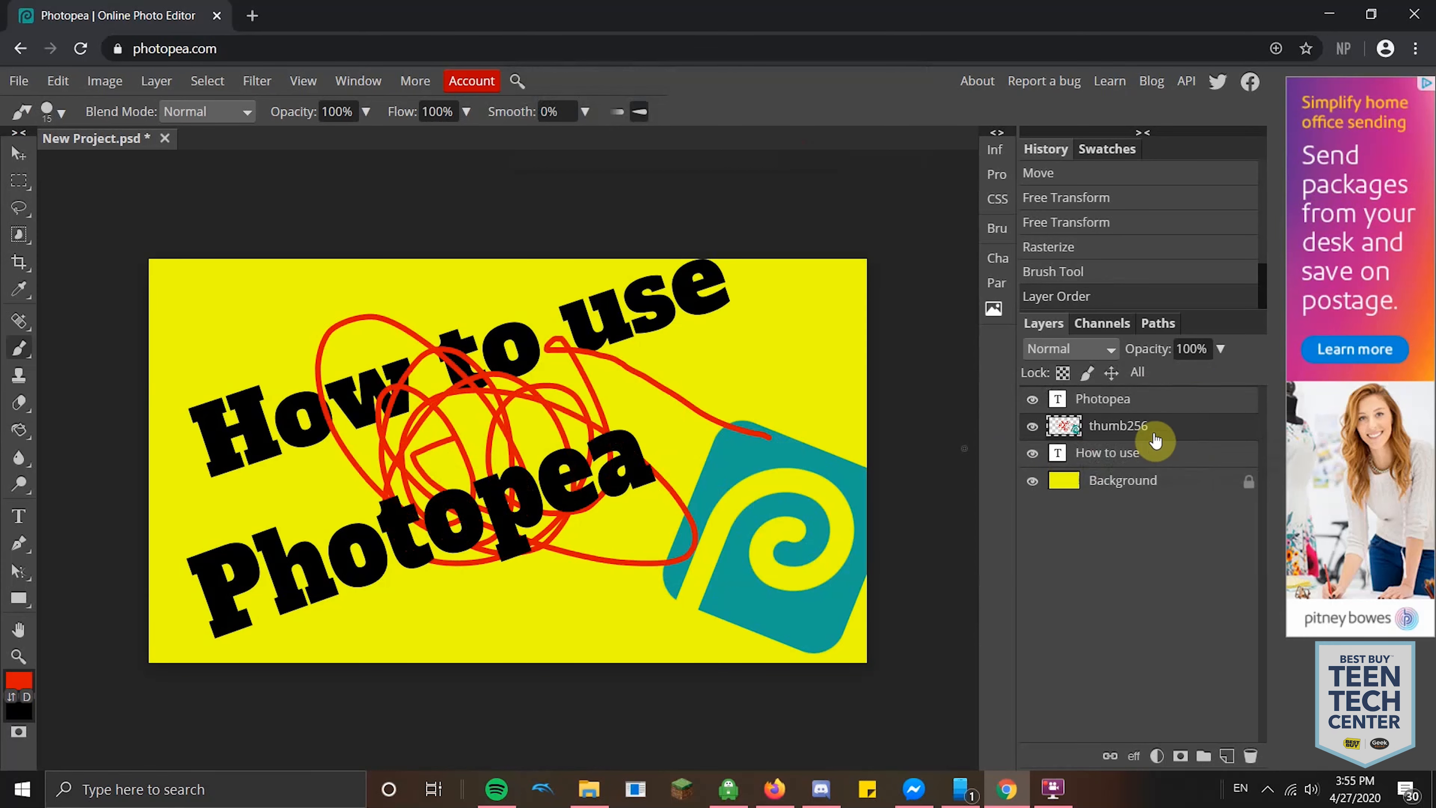
drag(1119, 425, 1118, 466)
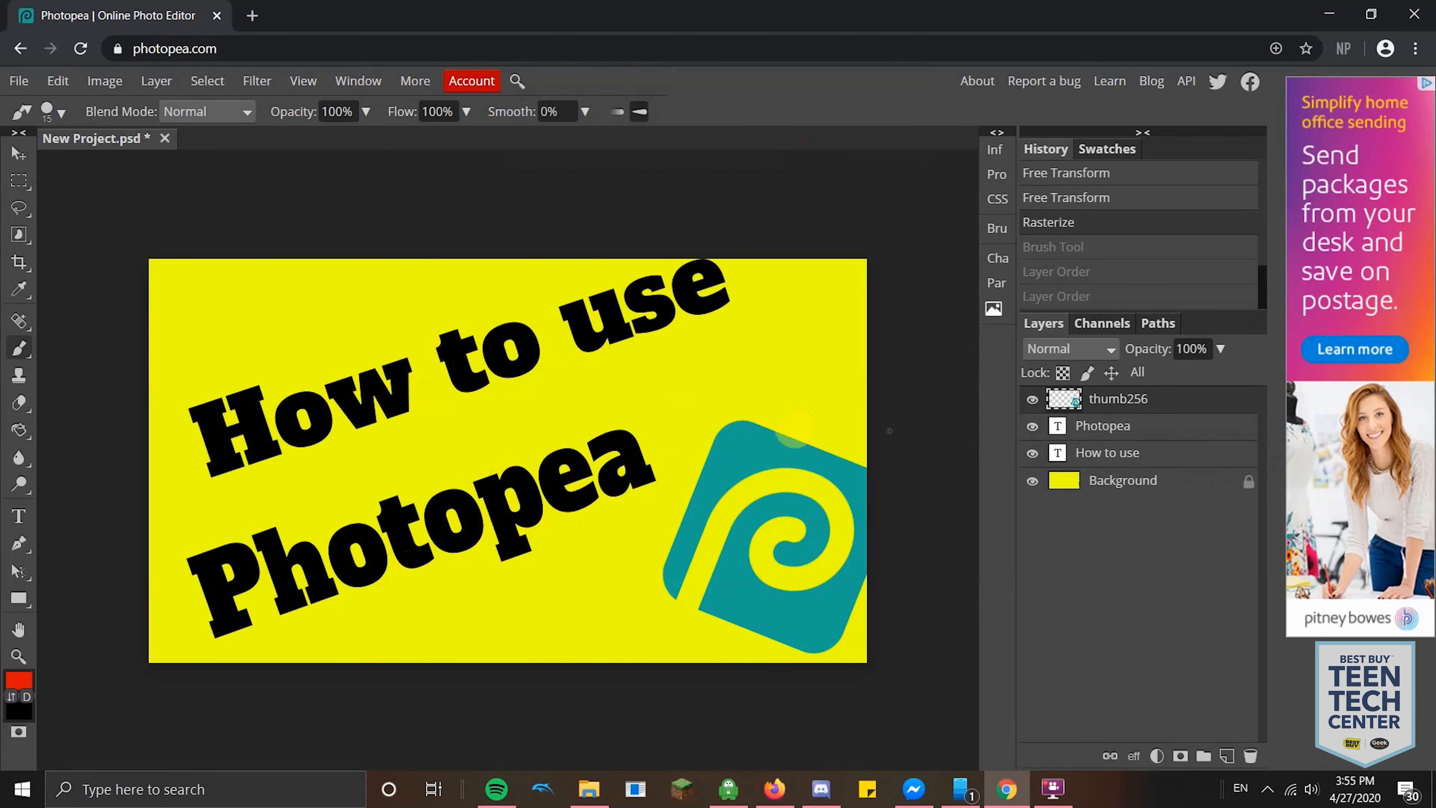
Step: Add a new empty layer, draw a red star on it and fill it solid red
click(157, 81)
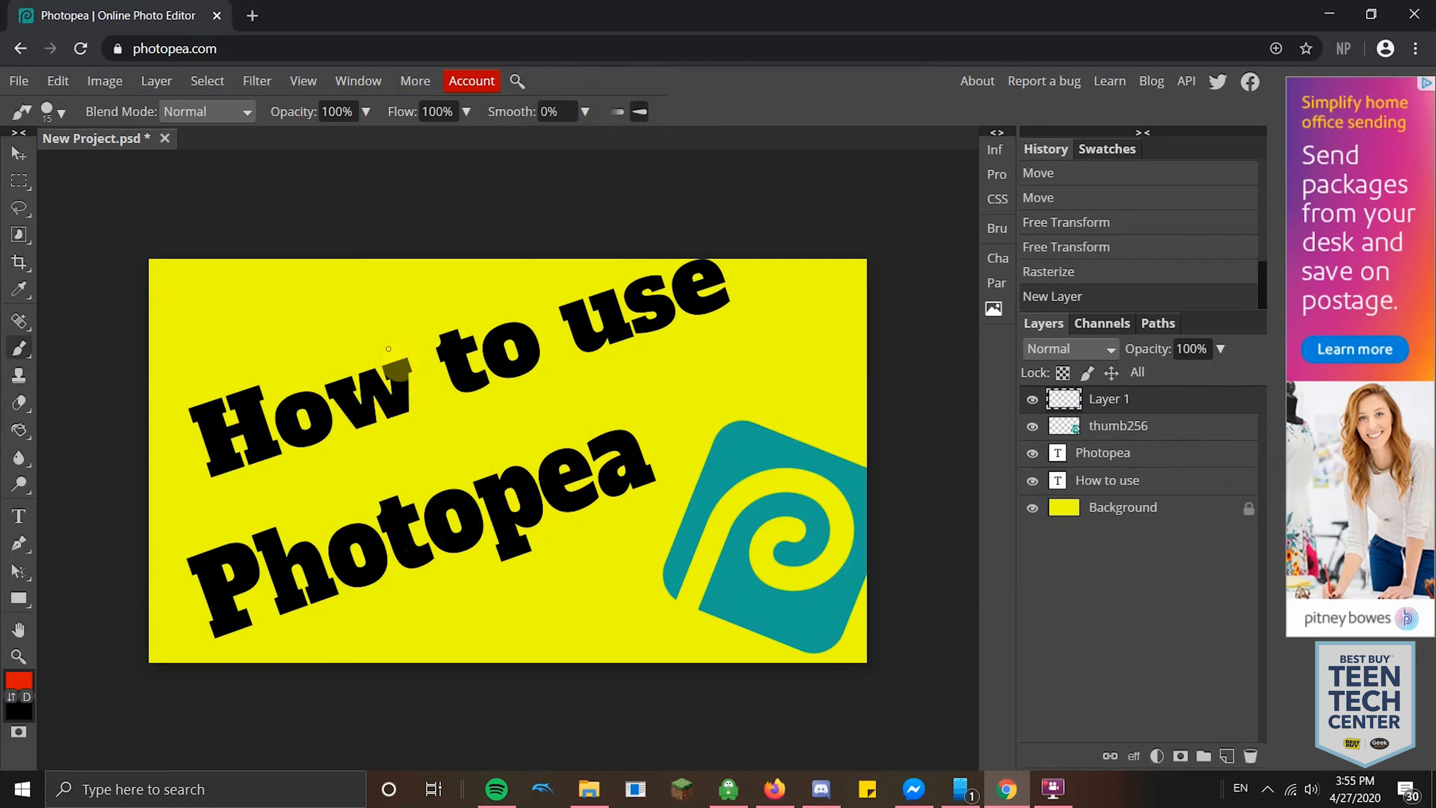
drag(362, 371, 509, 490)
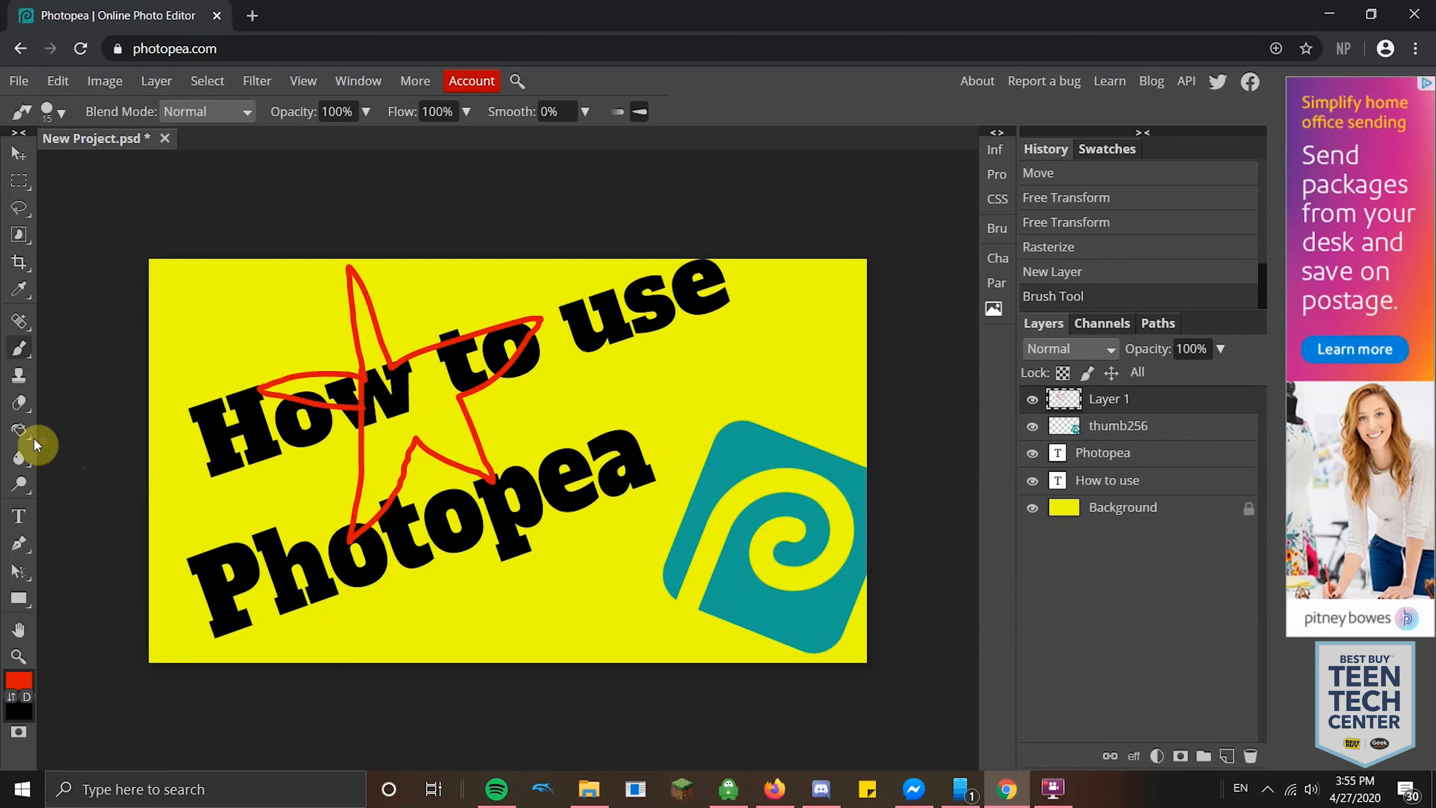
click(400, 407)
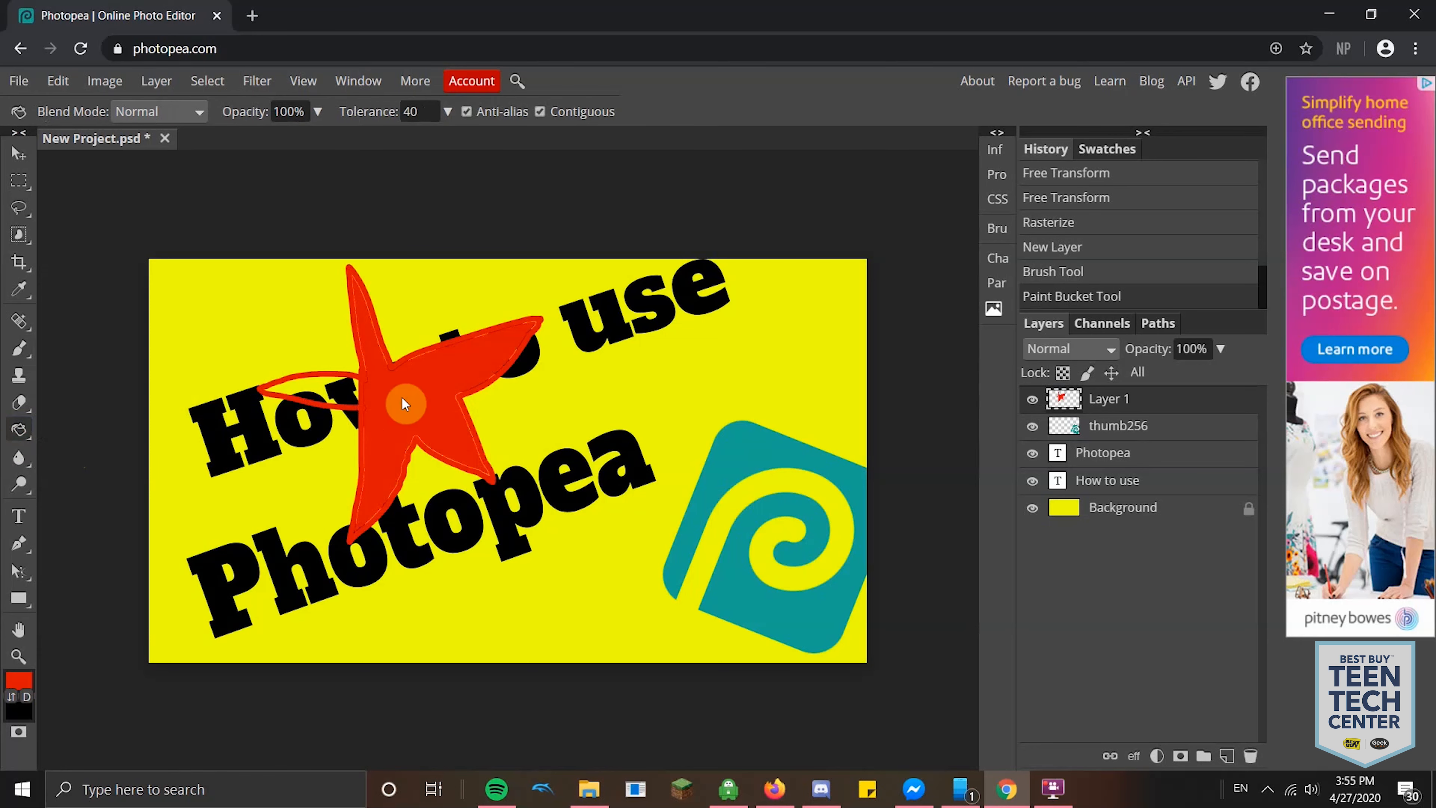
click(403, 406)
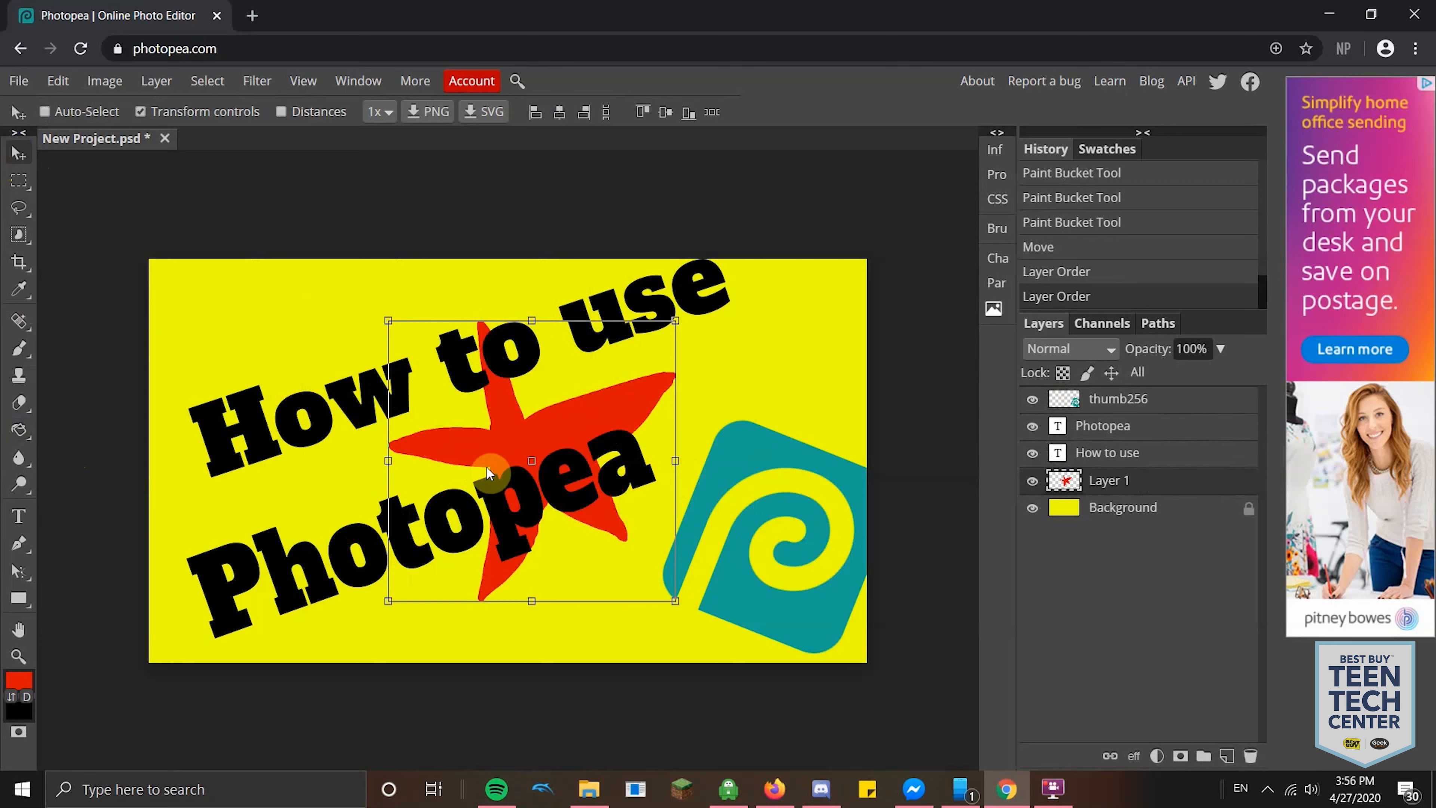
Step: Move the red star toward the logo, then delete the star's Layer 1
drag(490, 466, 608, 499)
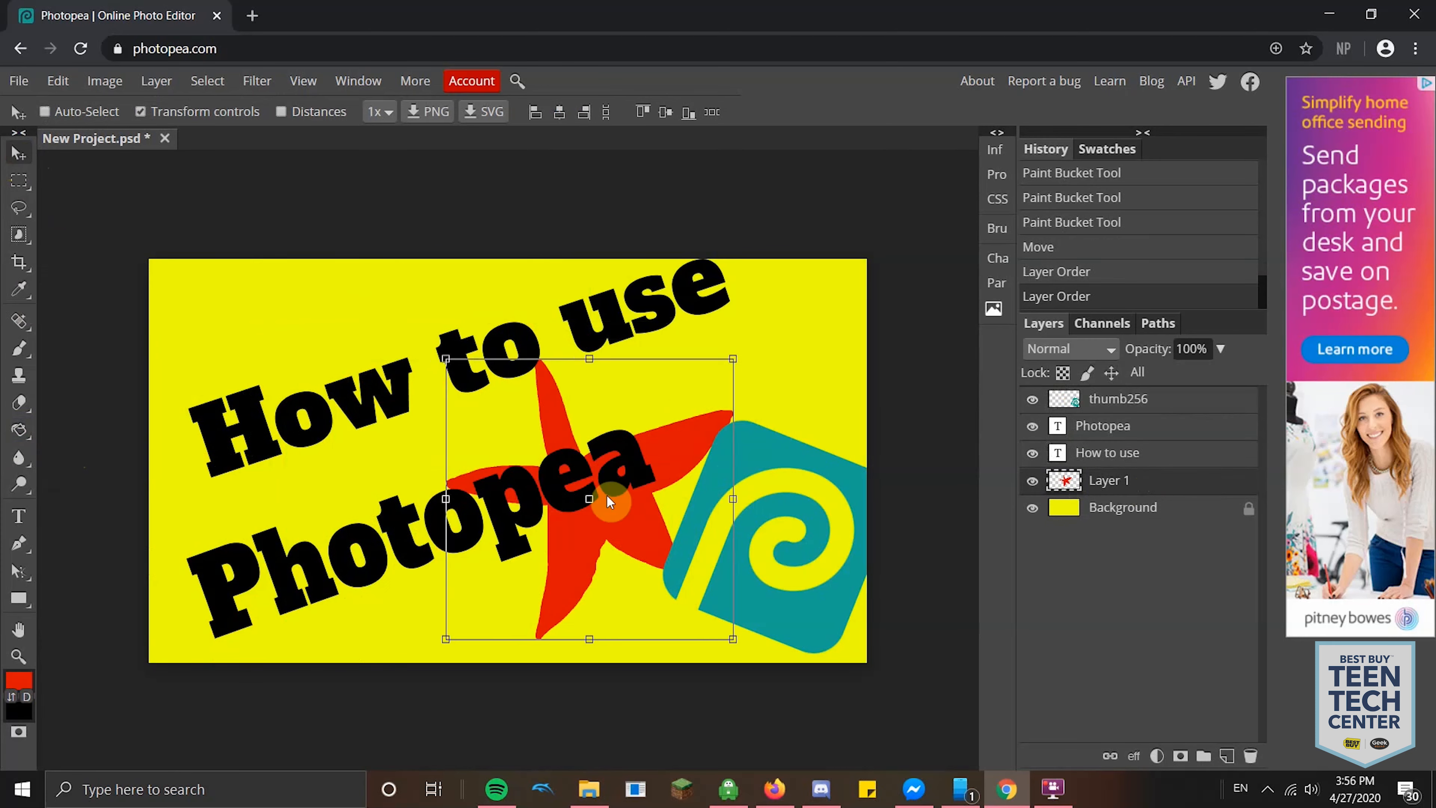
right_click(1123, 481)
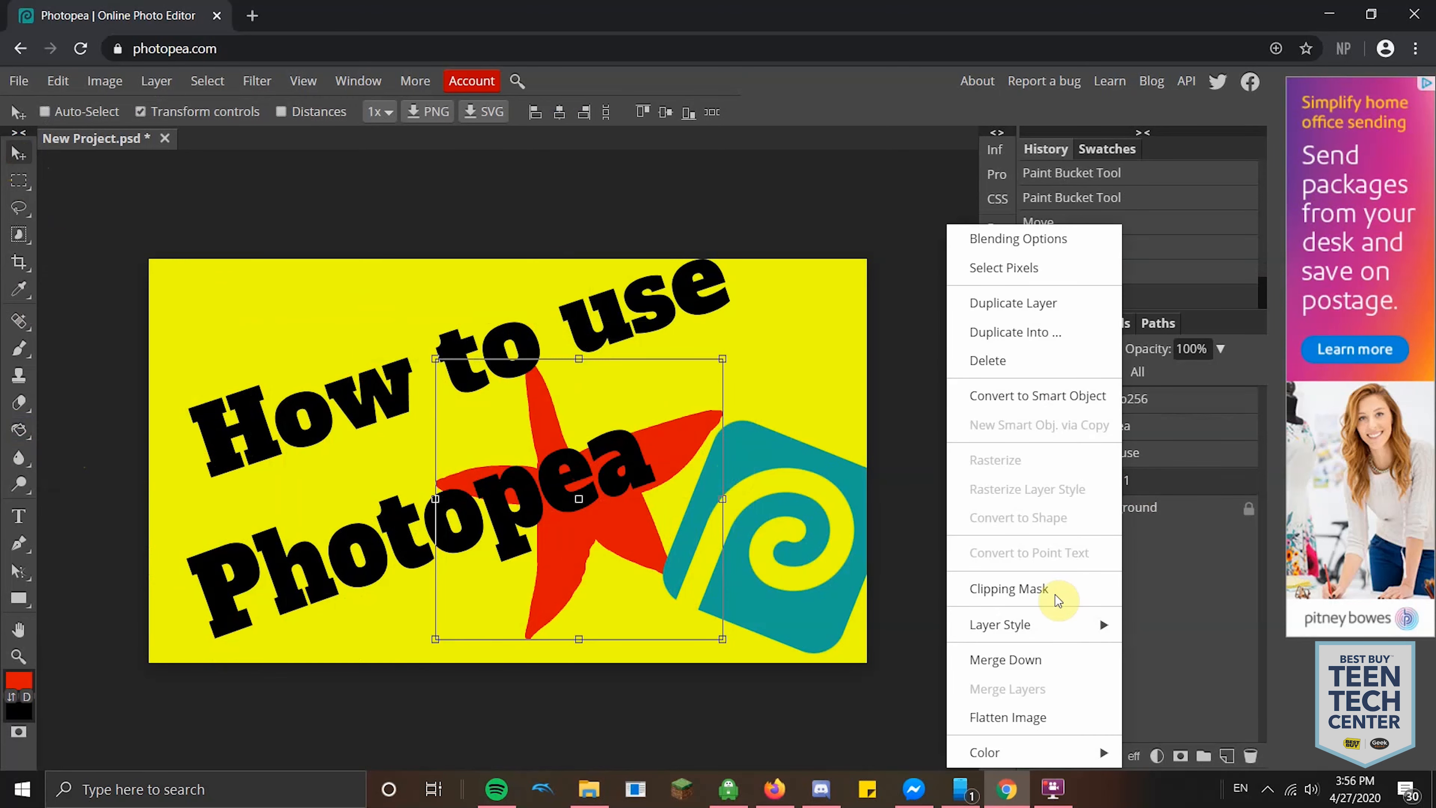
mouse_move(1014, 357)
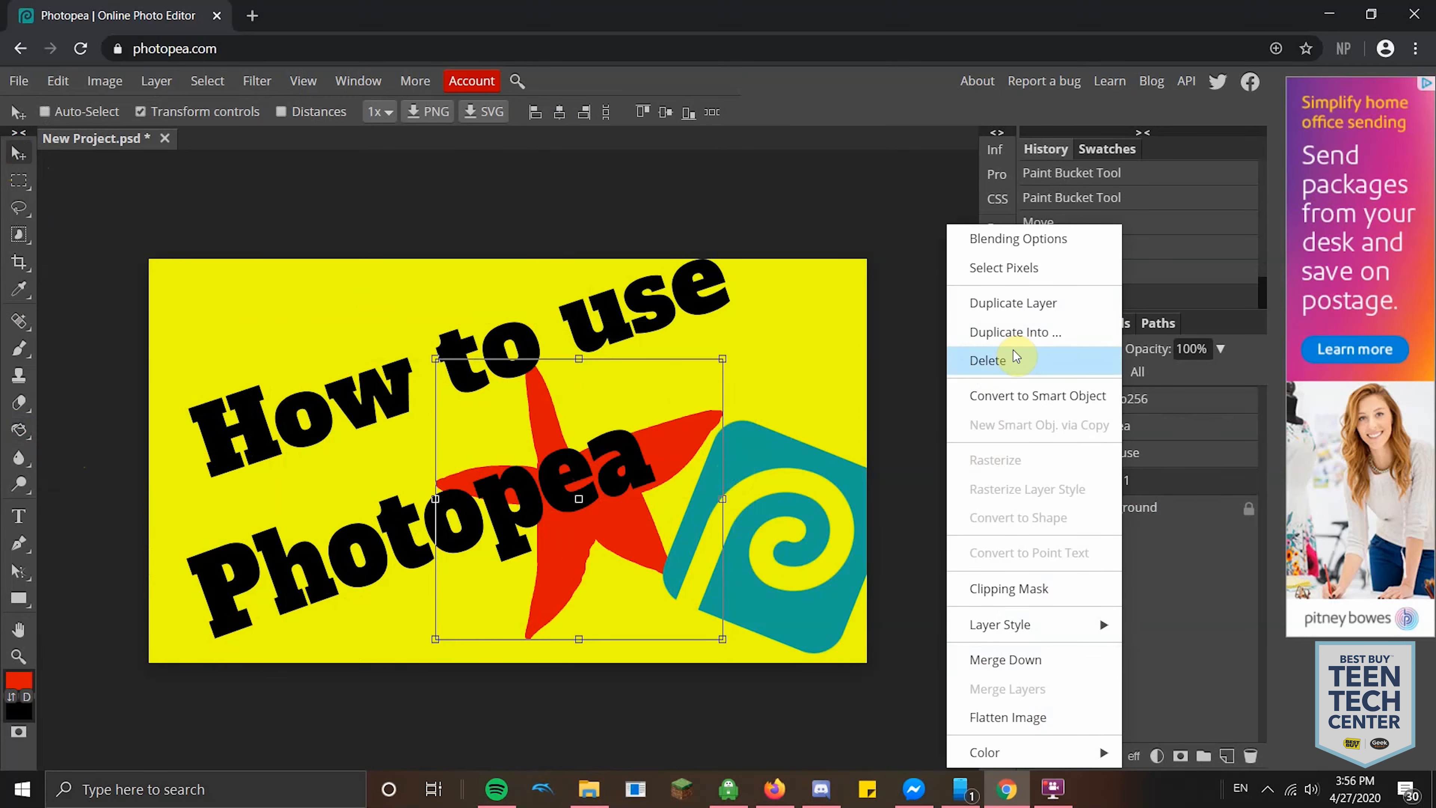
click(988, 359)
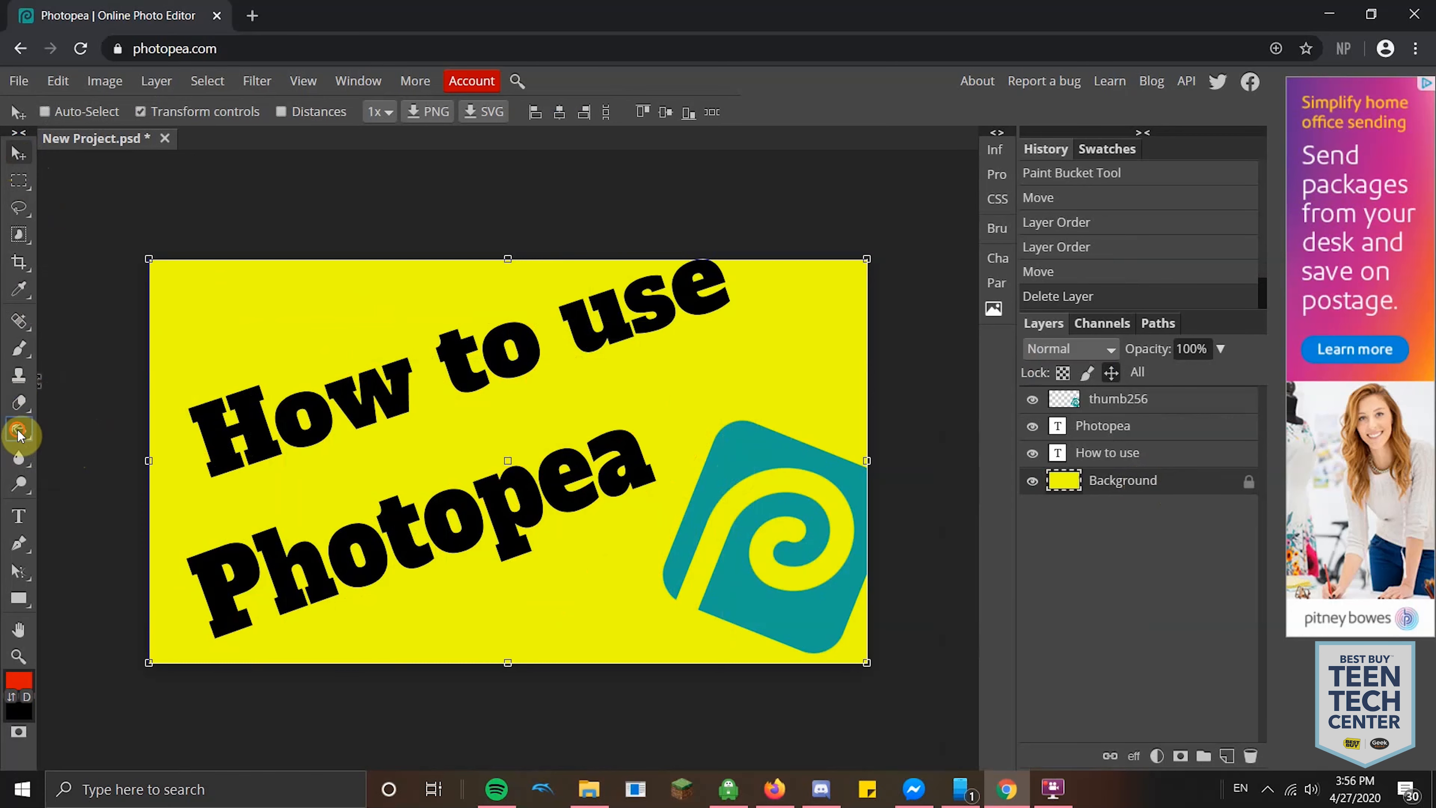
Step: Try a Paint Bucket fill on the H, then rasterize the How to use text layer
click(19, 429)
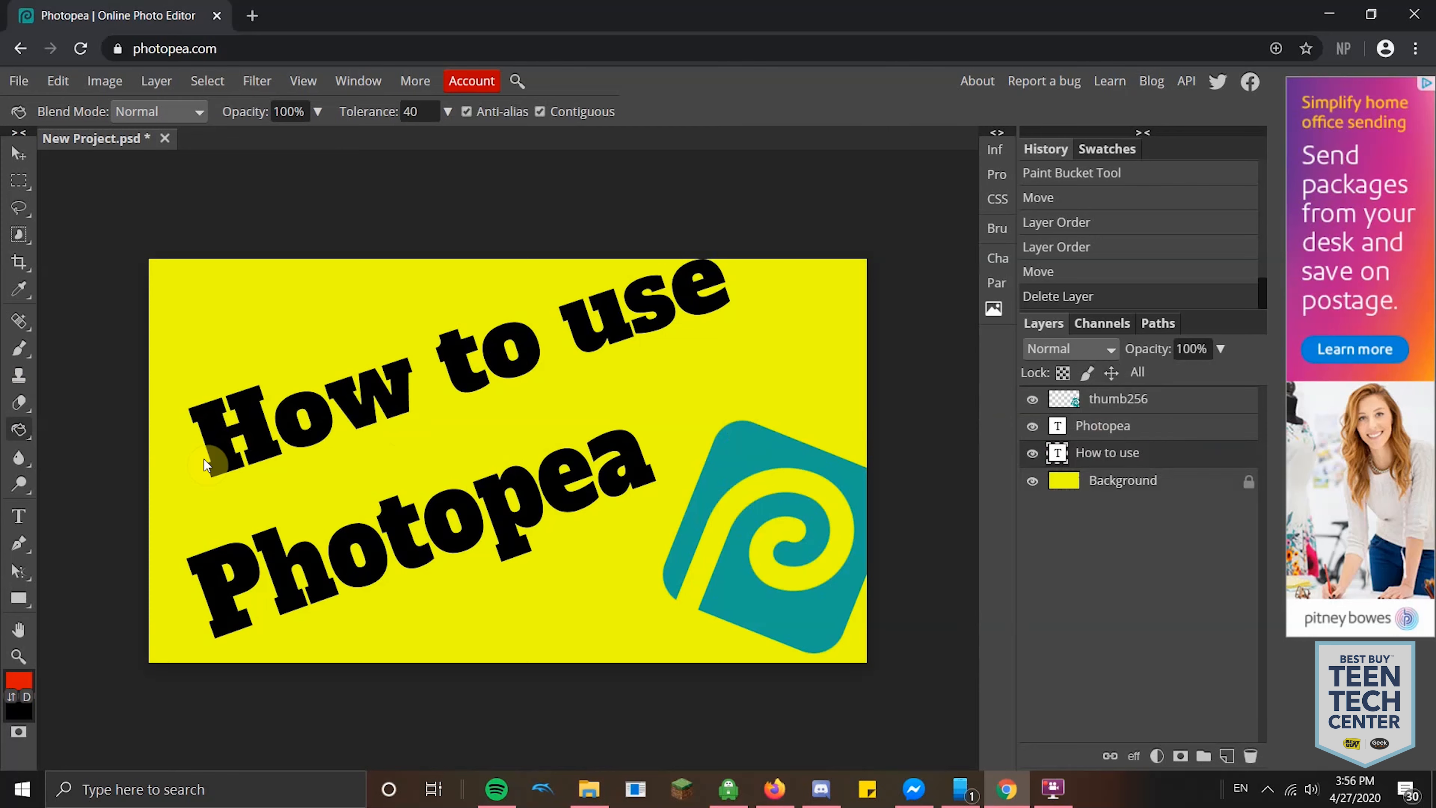
click(258, 431)
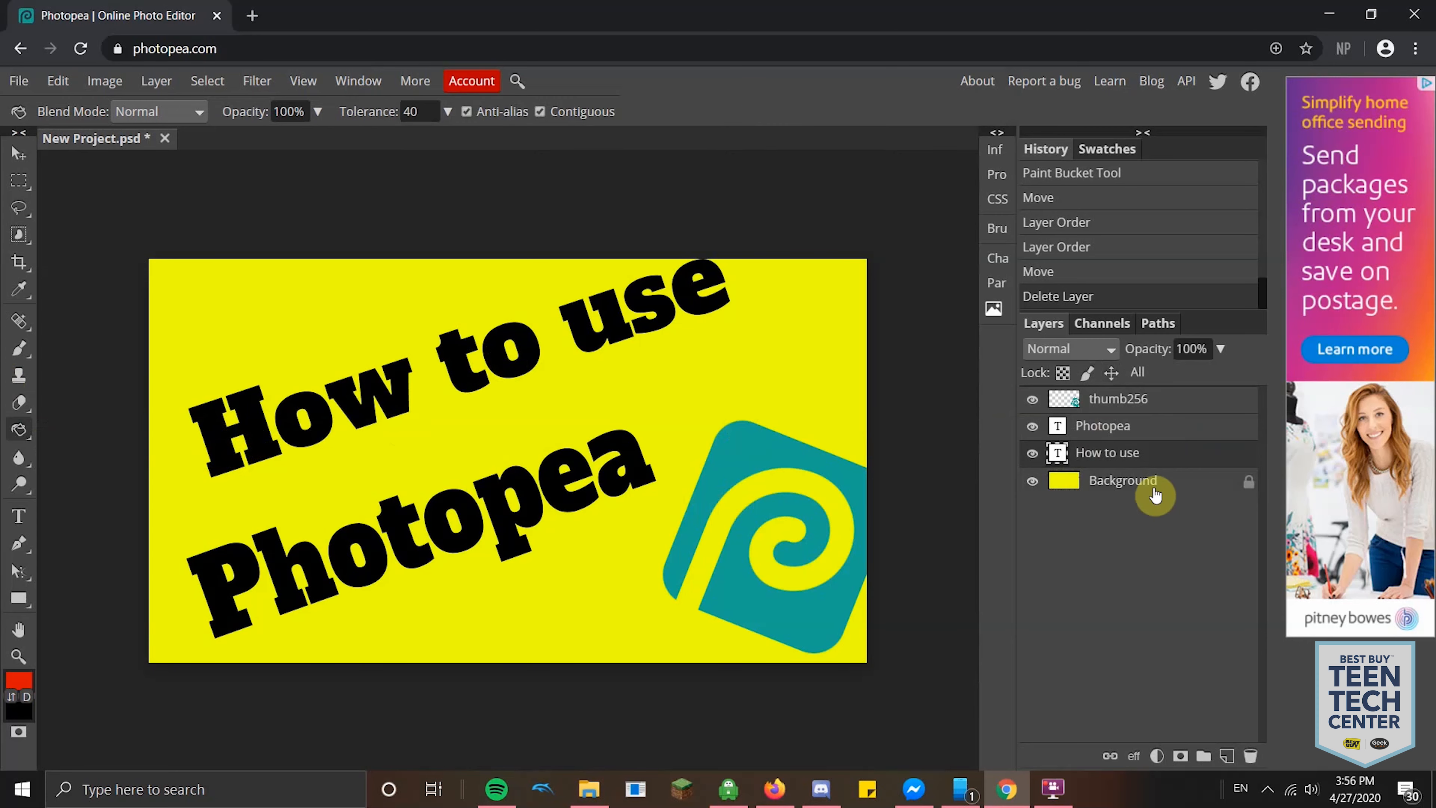
right_click(1155, 493)
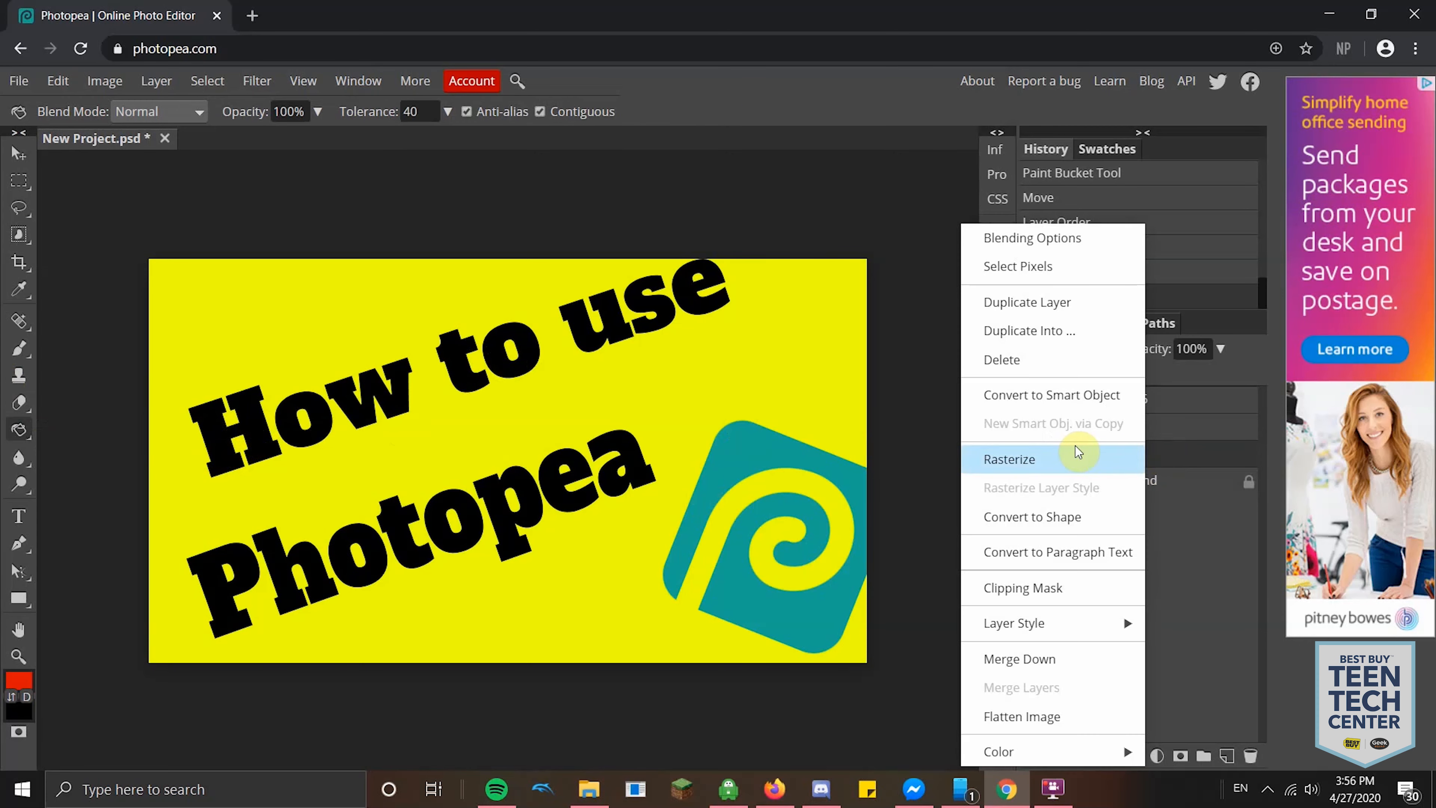
click(1009, 459)
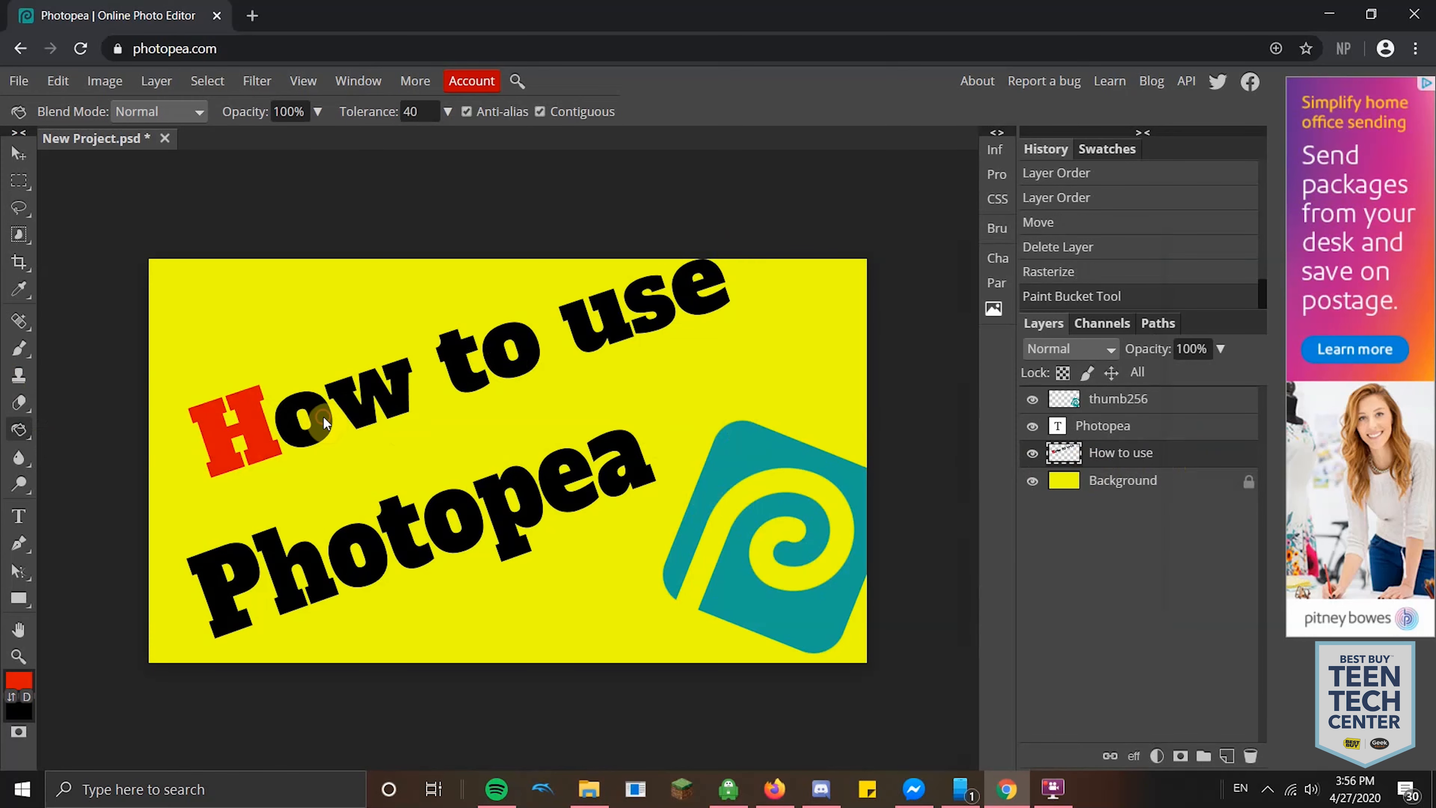
Step: Fill letters of the rasterized title with red as a trial, leaving them to be undone
click(507, 361)
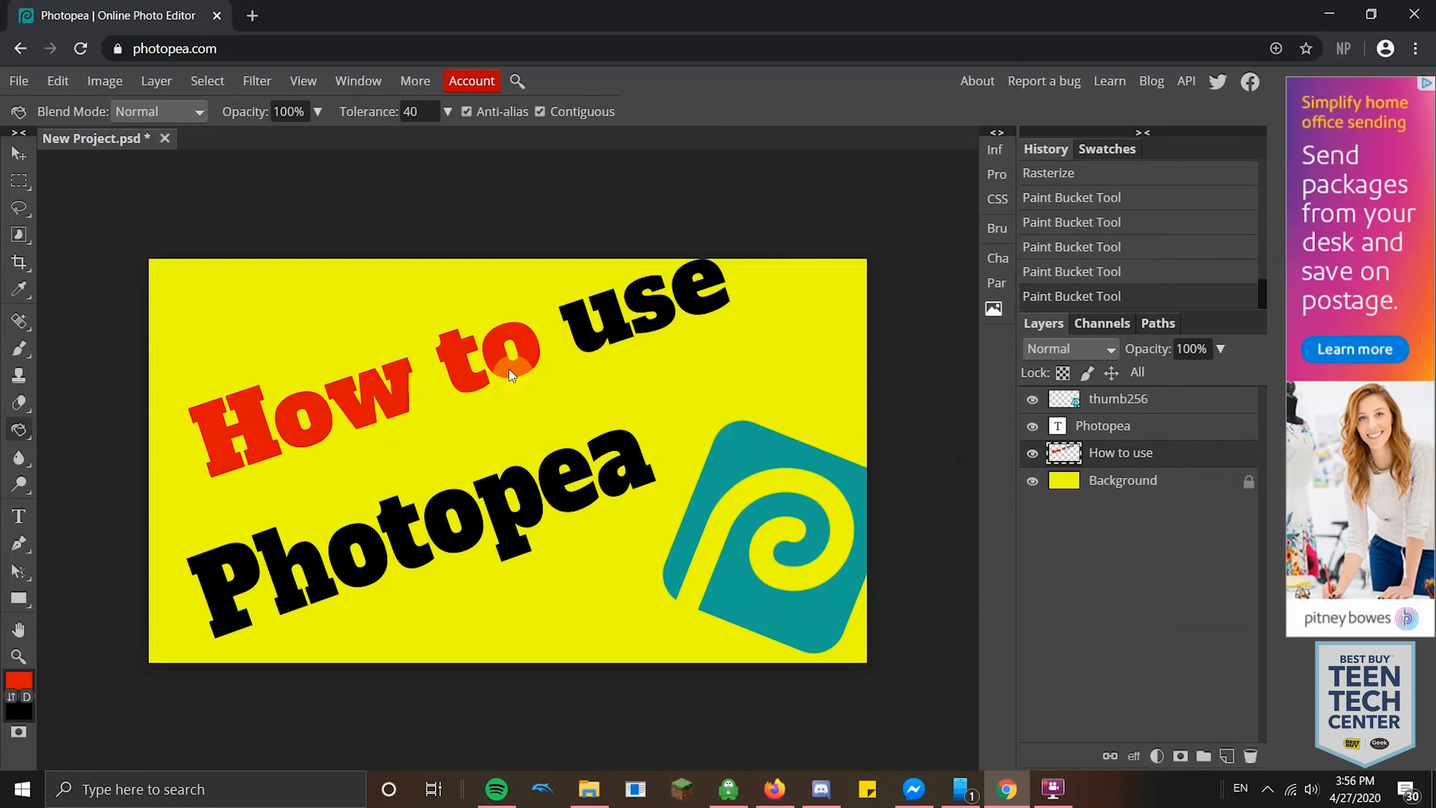
click(512, 366)
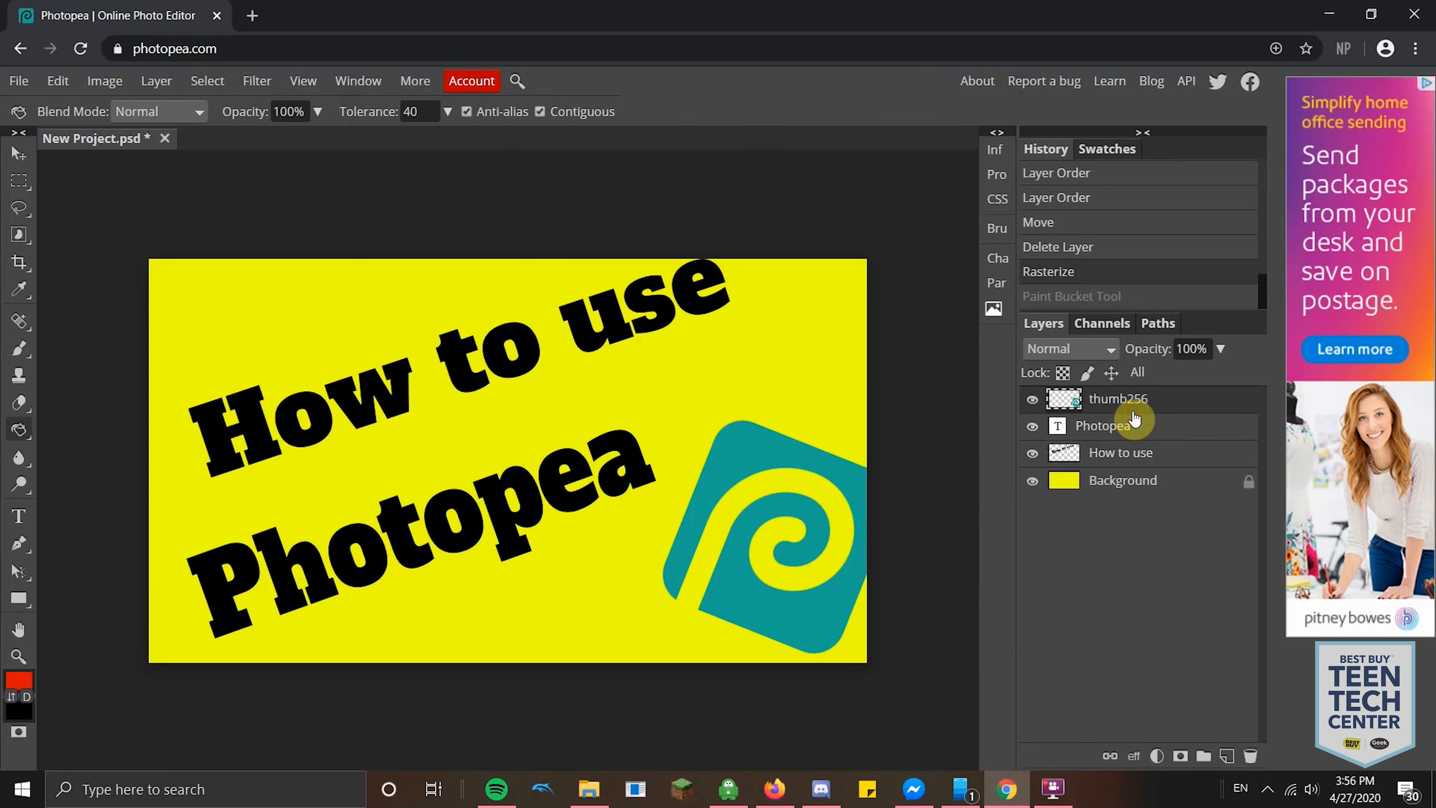
click(782, 458)
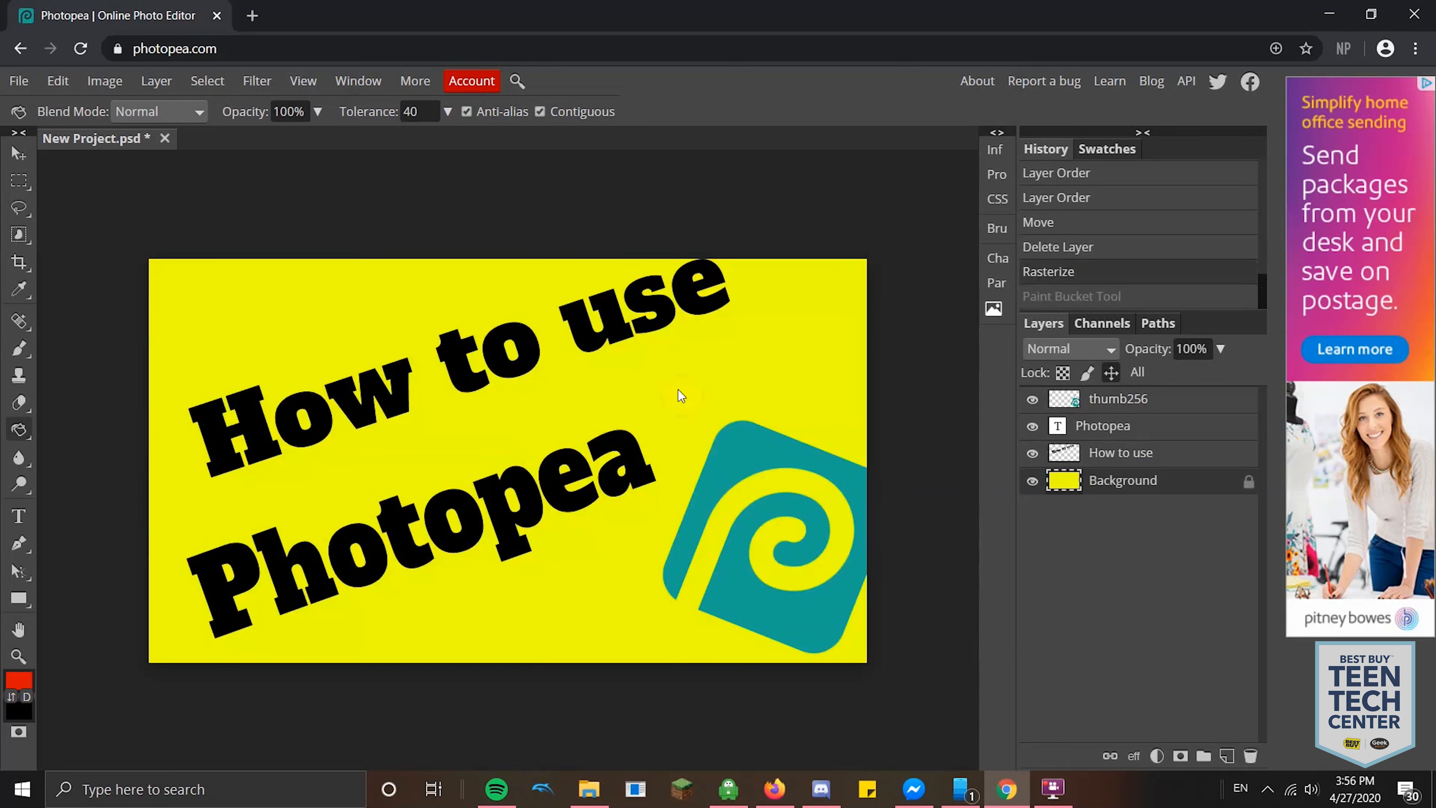
mouse_move(48, 290)
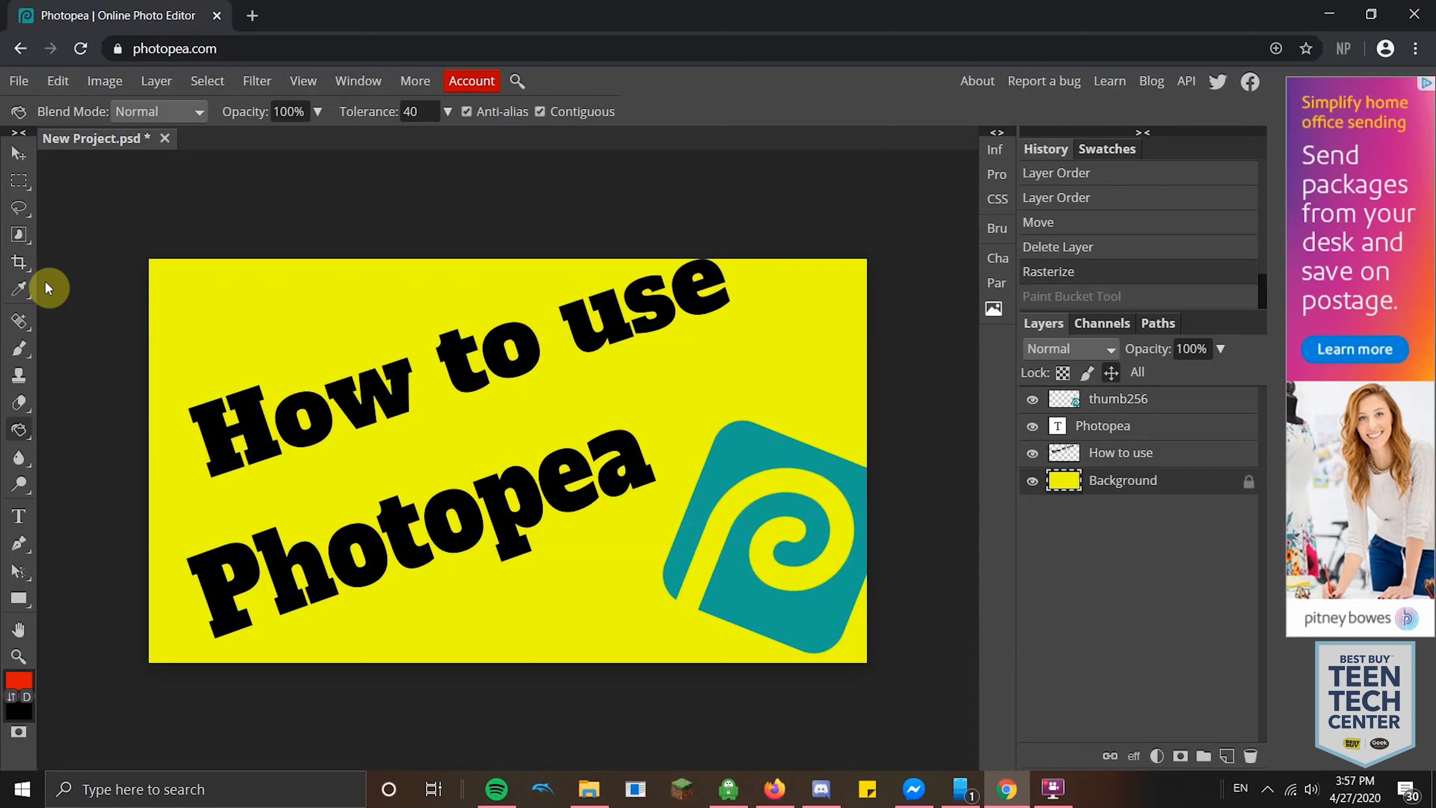
mouse_move(64, 127)
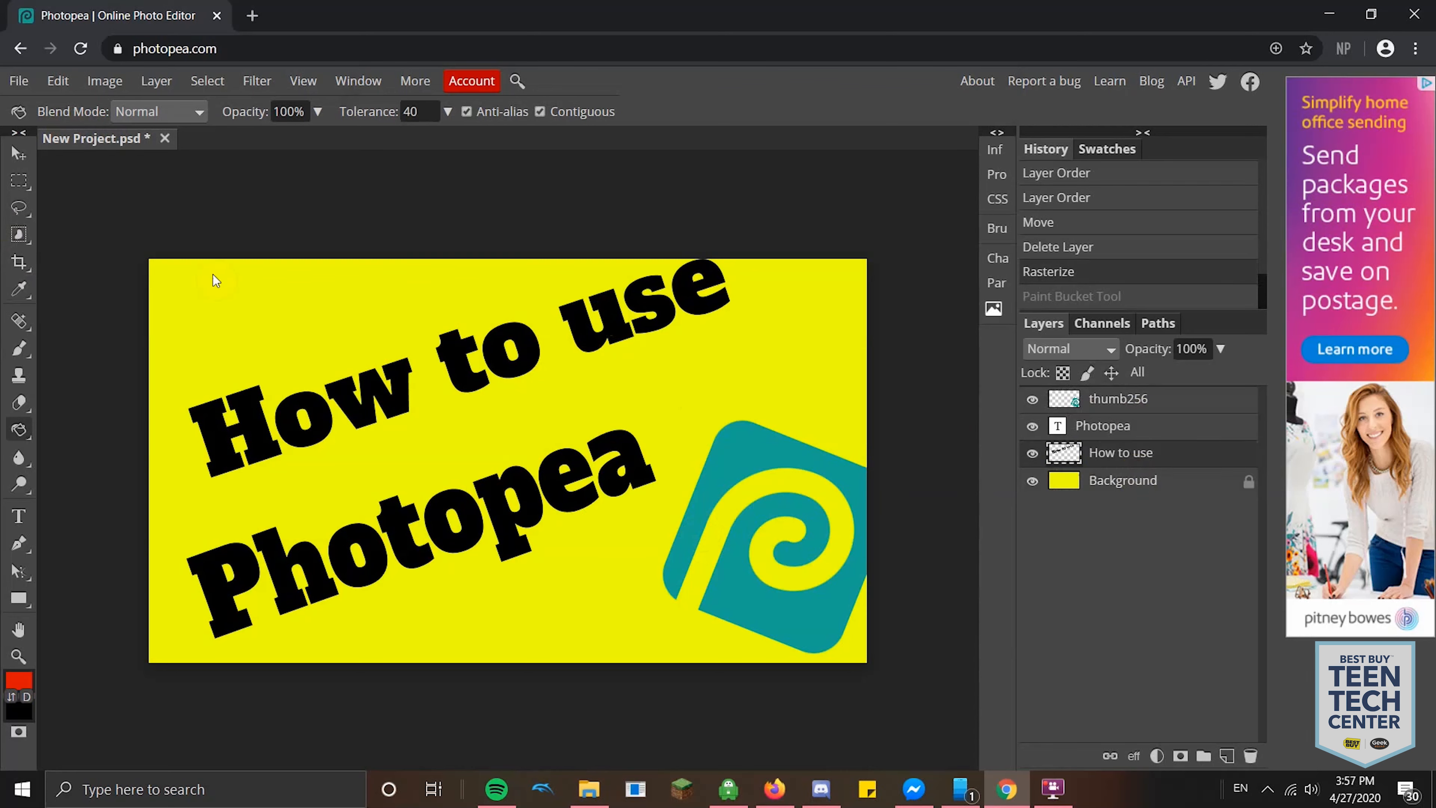
Step: Switch to the Move tool to nudge the How to use title into position
click(18, 154)
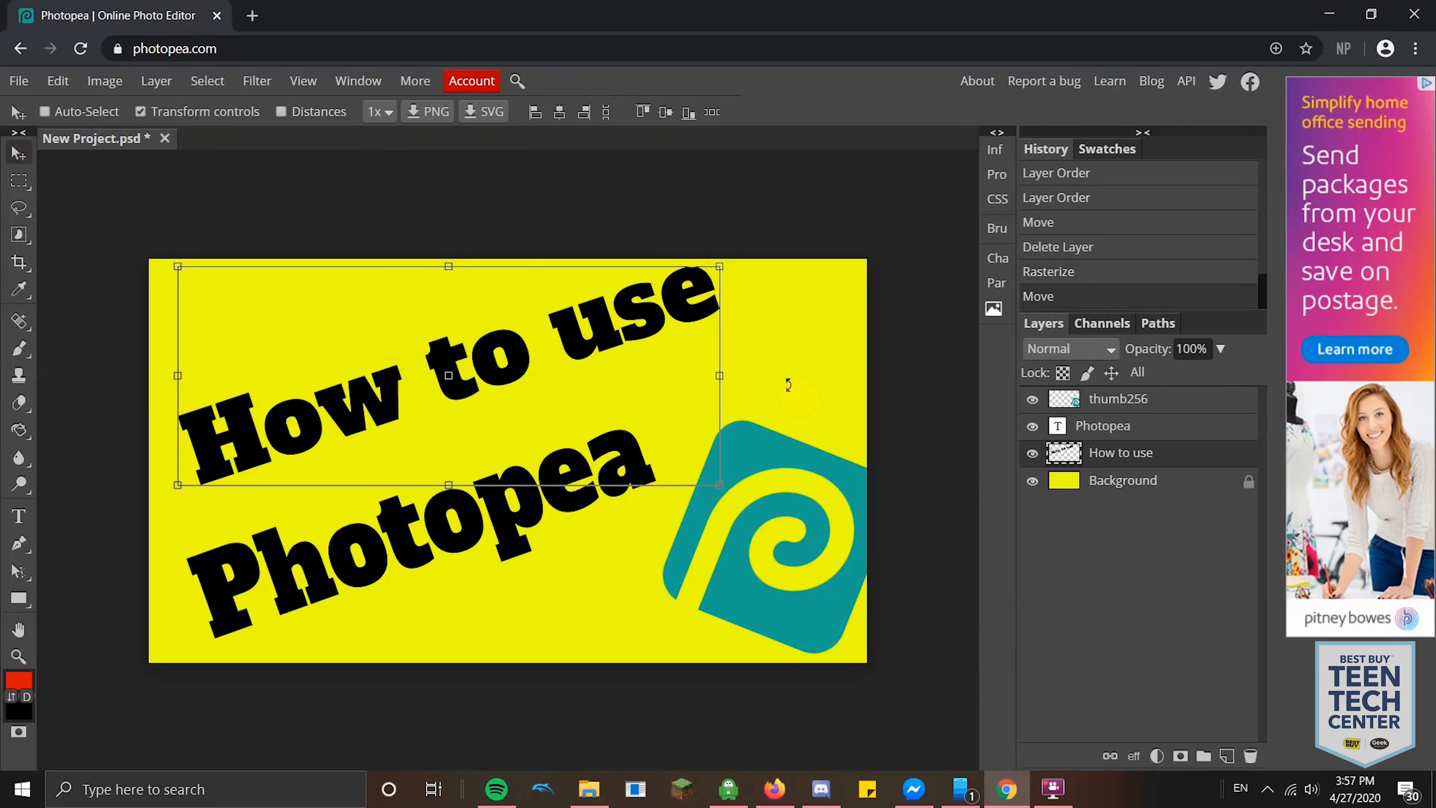
mouse_move(1198, 471)
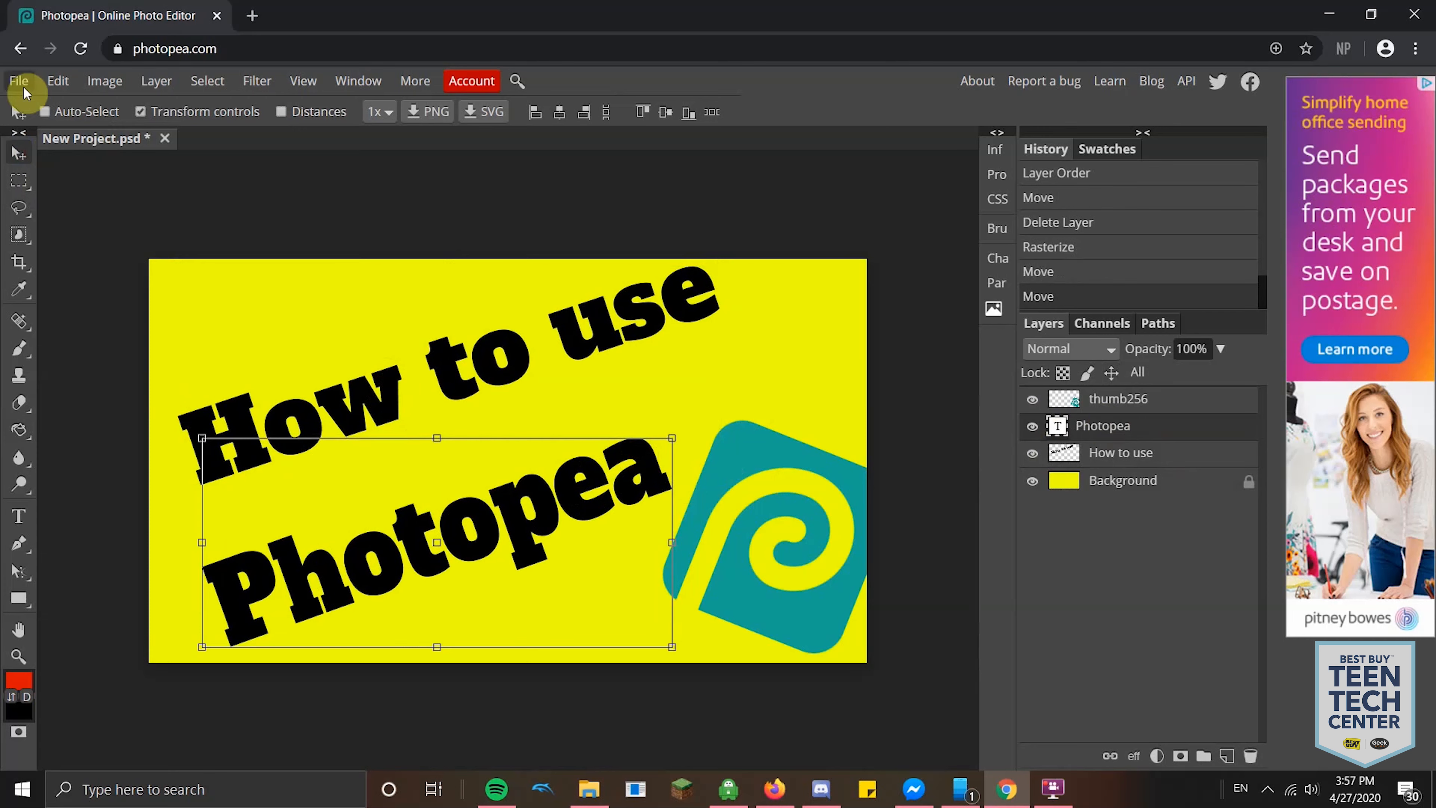
Step: Export the thumbnail via File > Export as > JPG at 1920×1080, 100% quality, and save
click(18, 81)
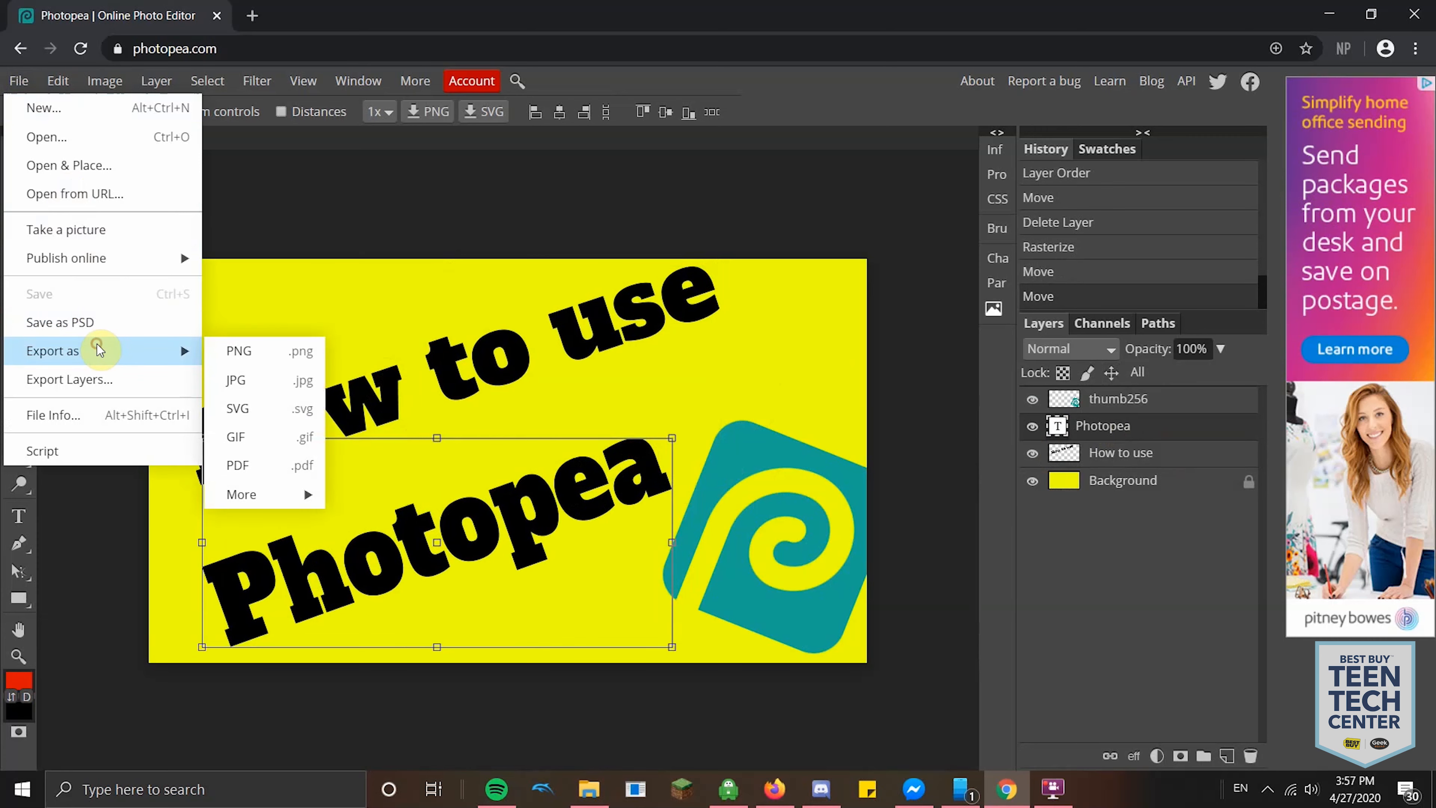
mouse_move(261, 398)
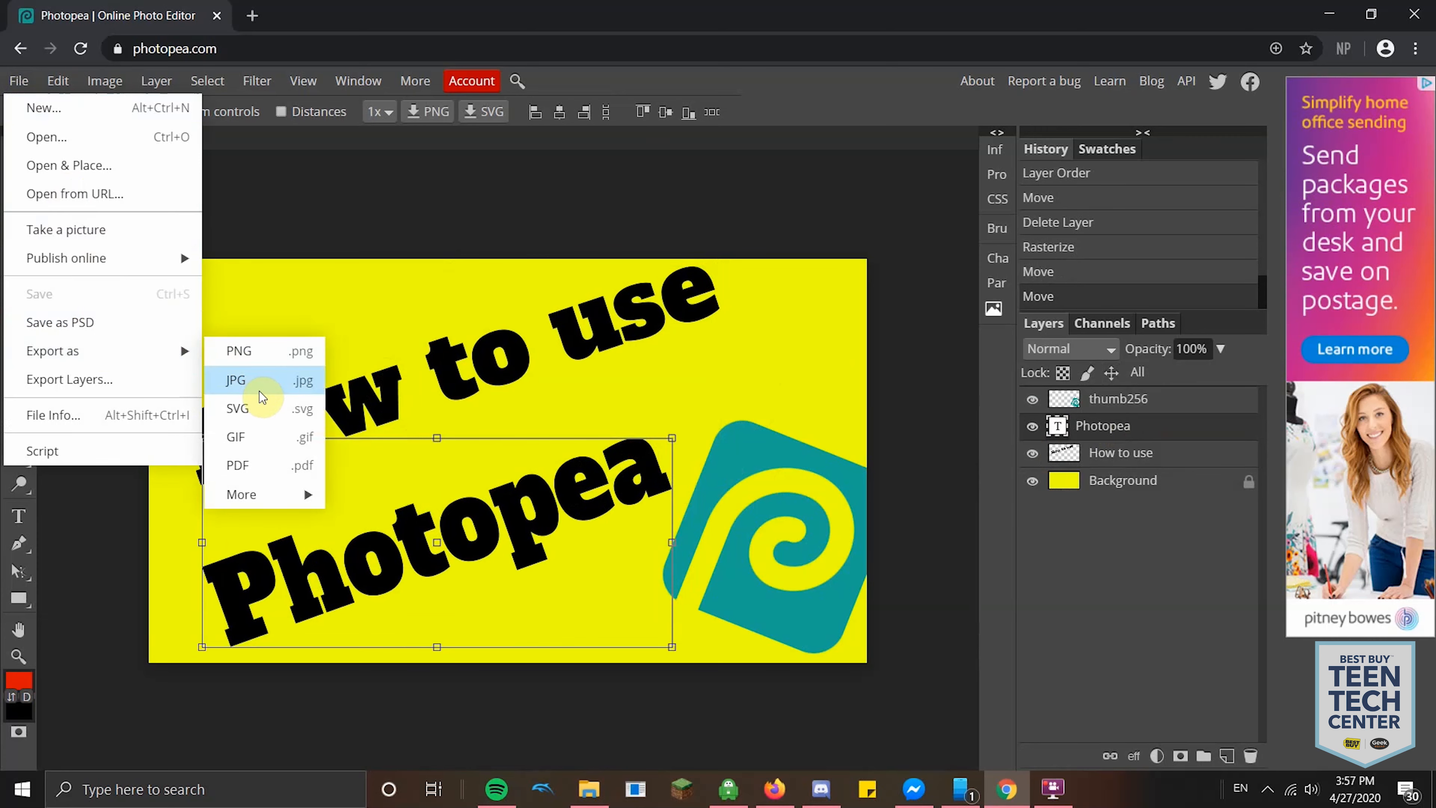
click(235, 381)
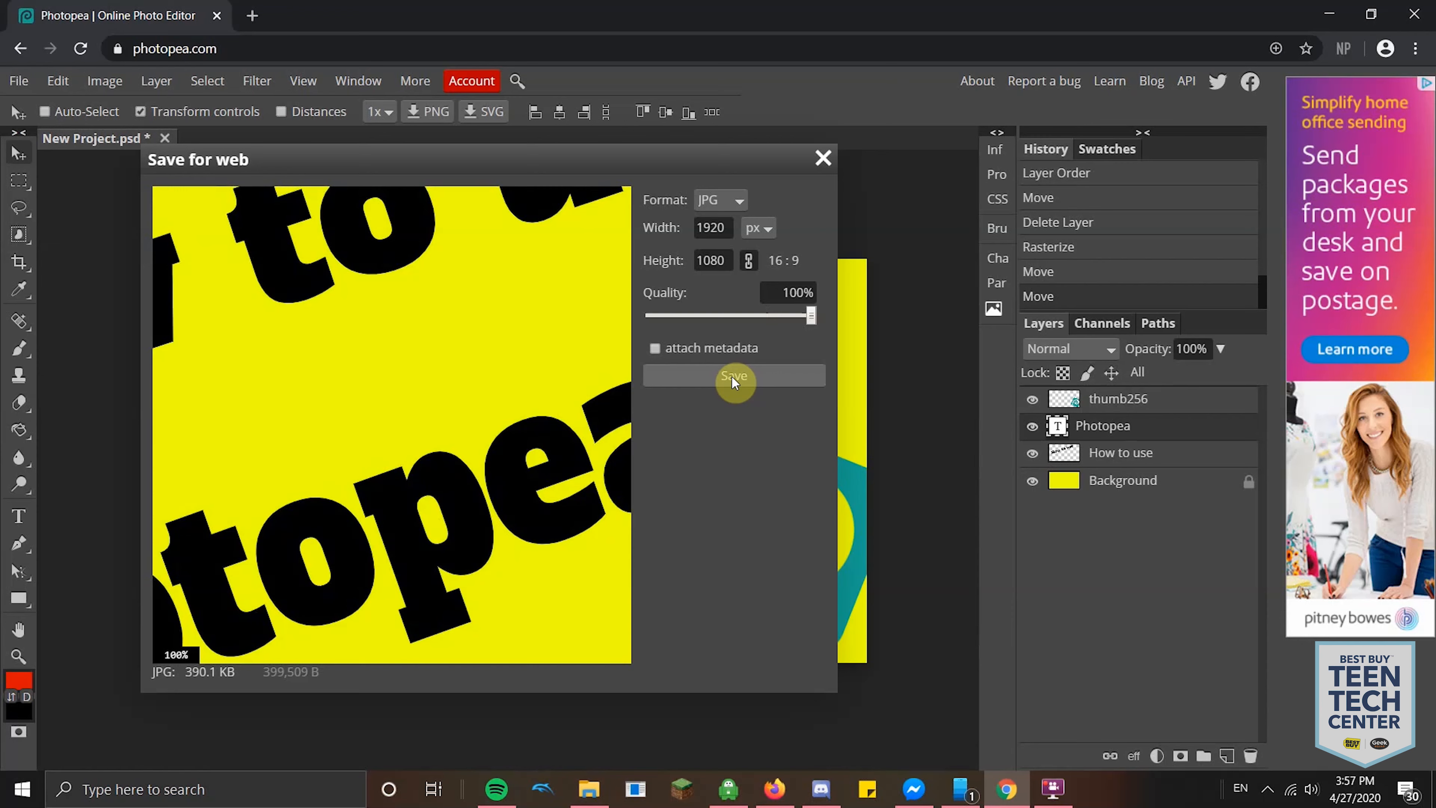
click(733, 376)
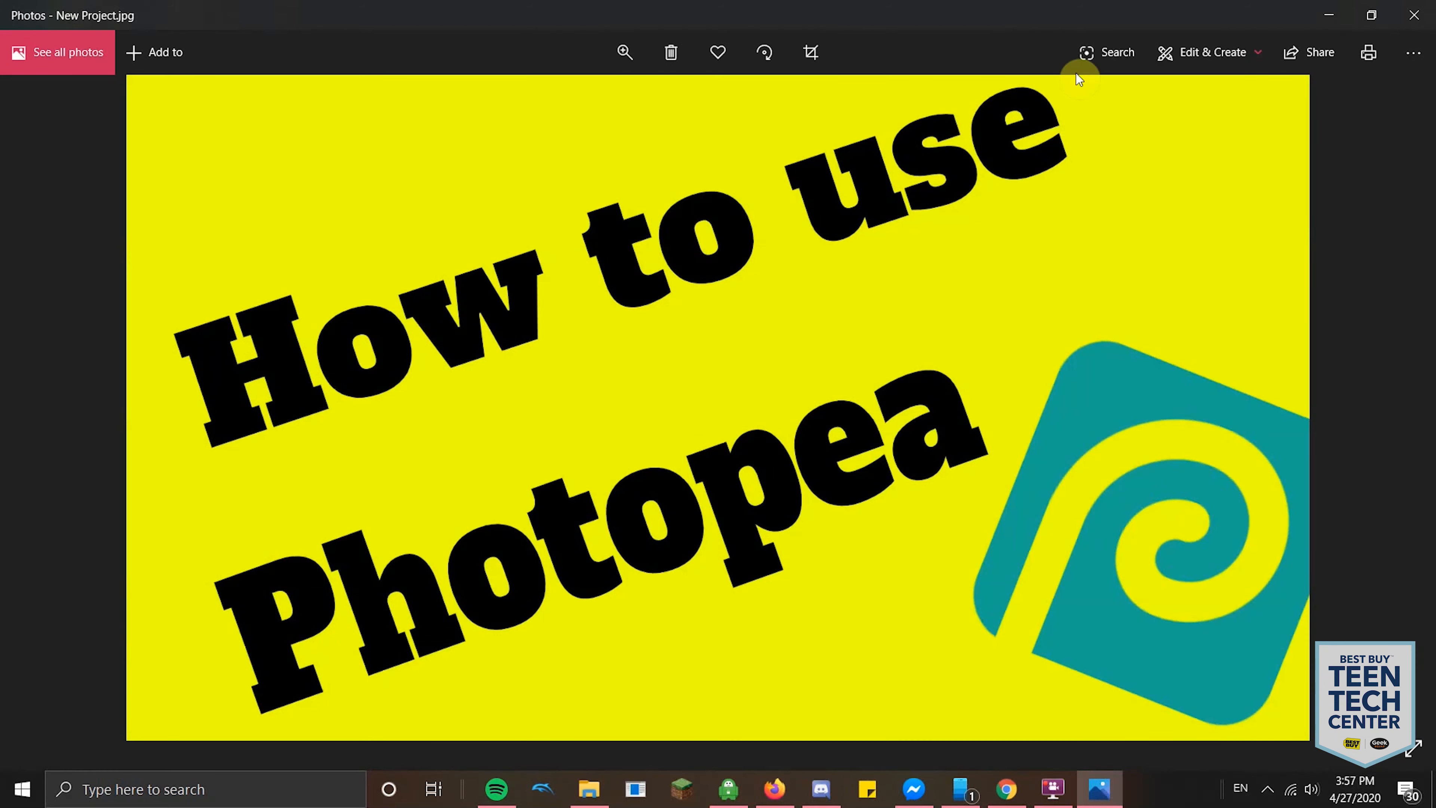
mouse_move(1165, 359)
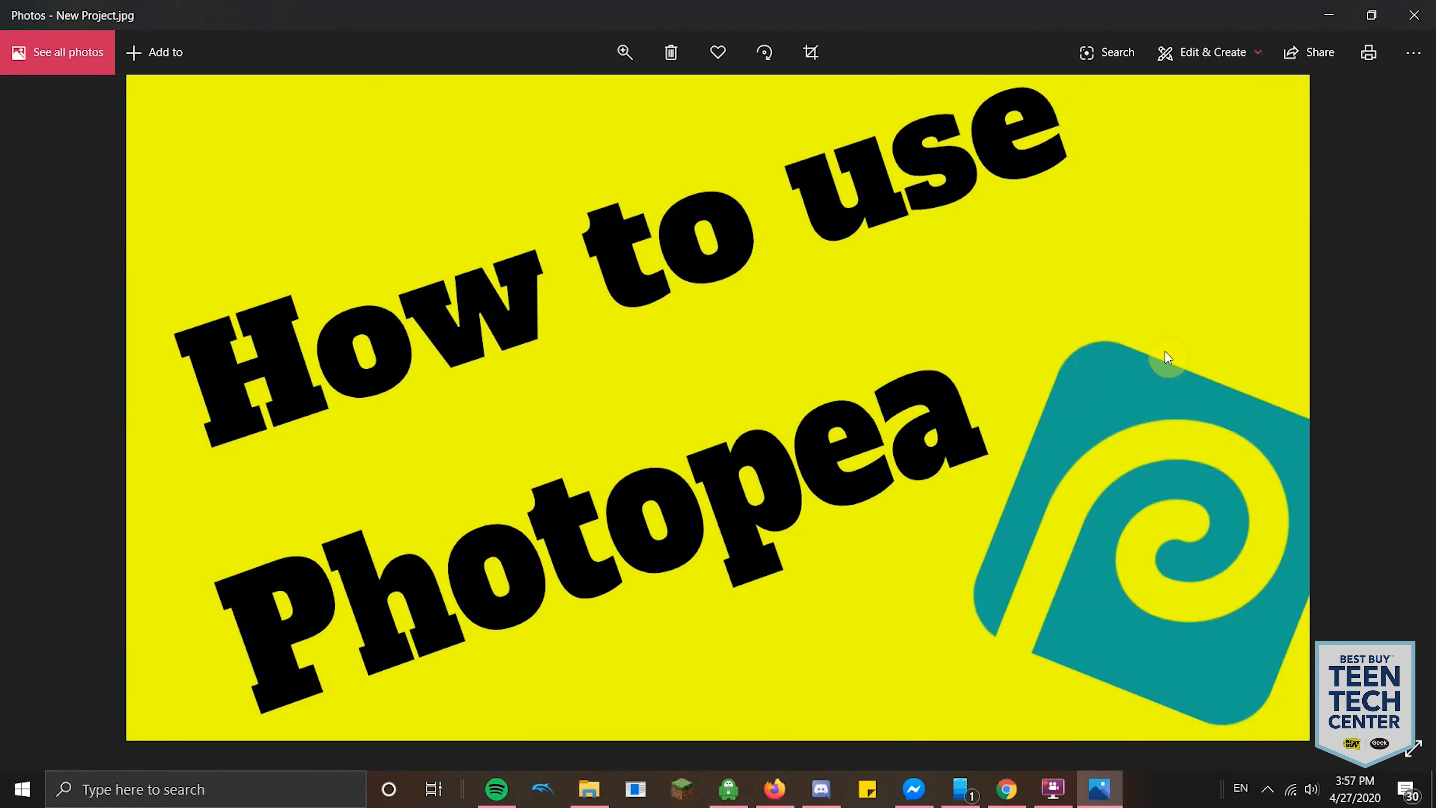
mouse_move(1409, 15)
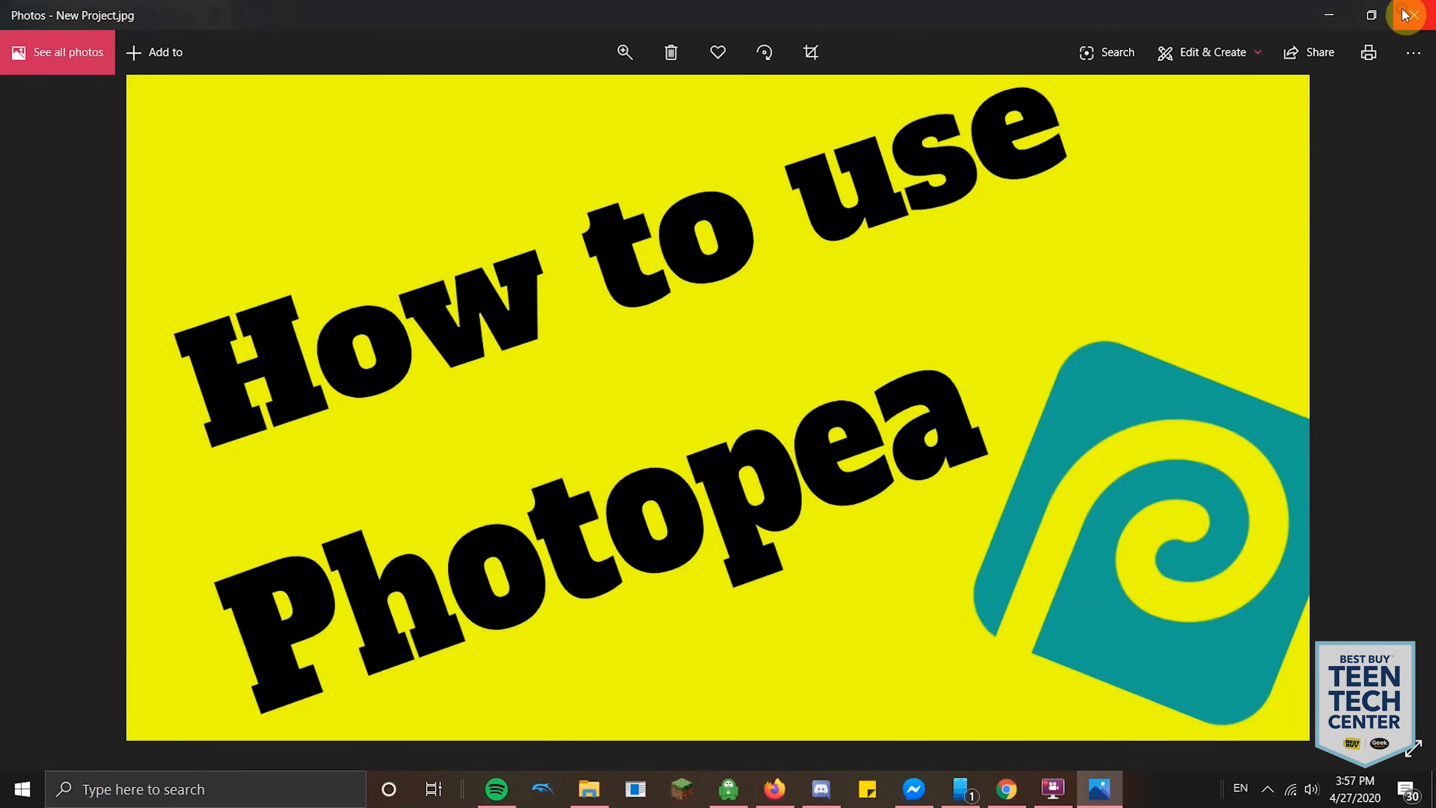